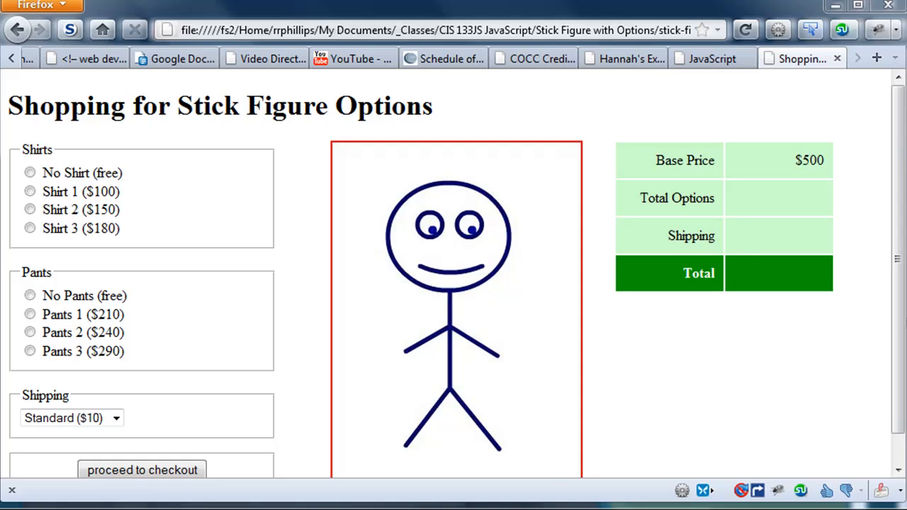
mouse_move(678, 398)
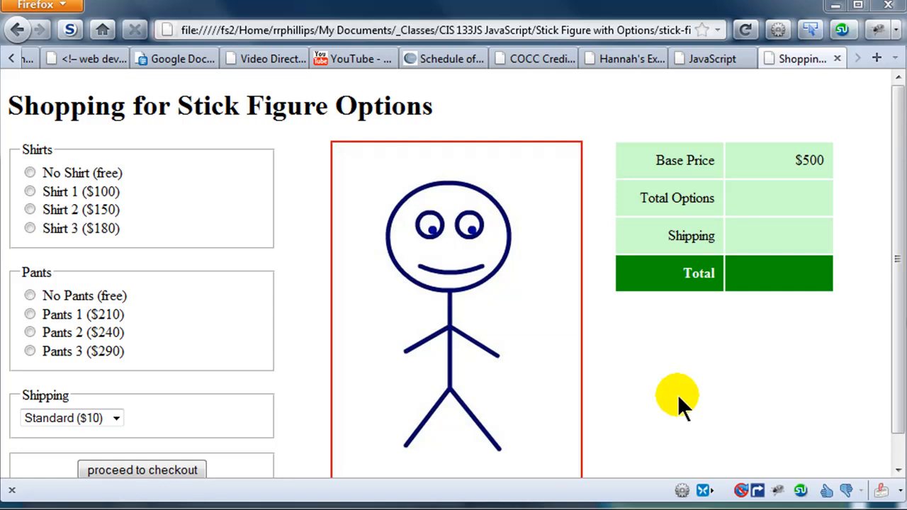
mouse_move(99, 326)
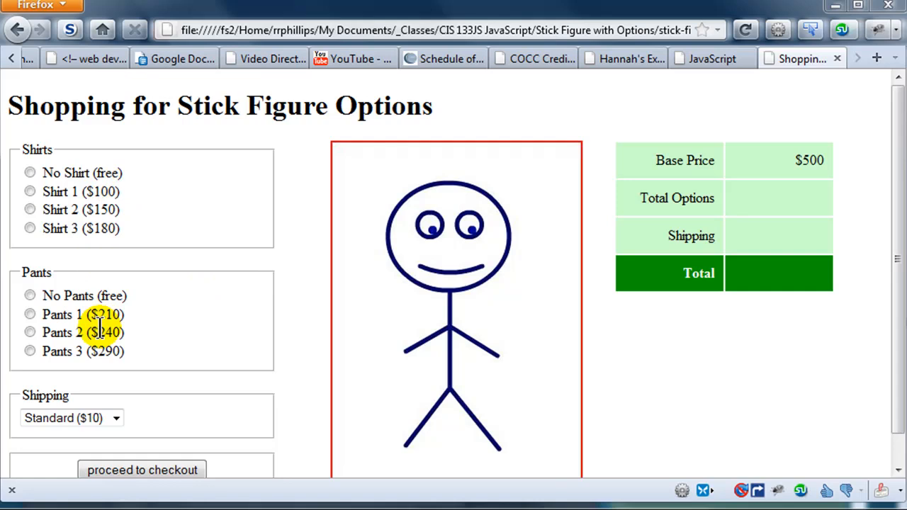
mouse_move(479, 425)
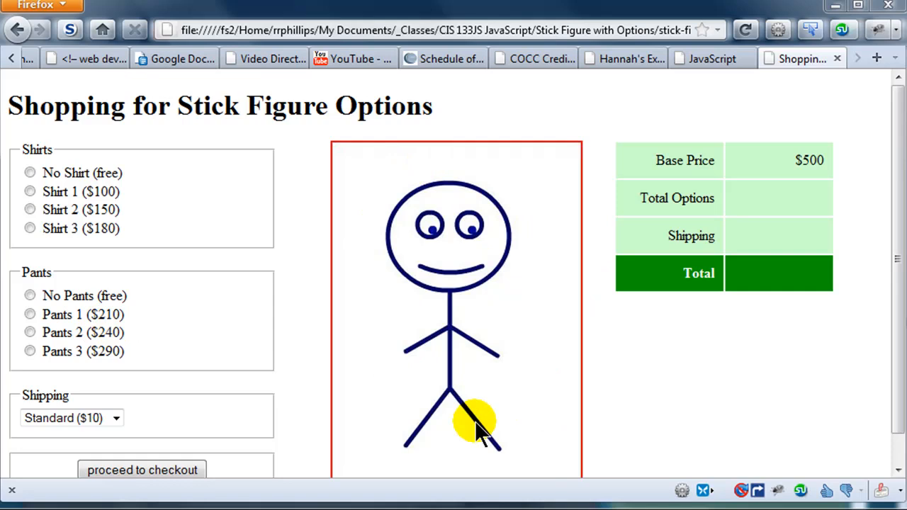
mouse_move(706, 235)
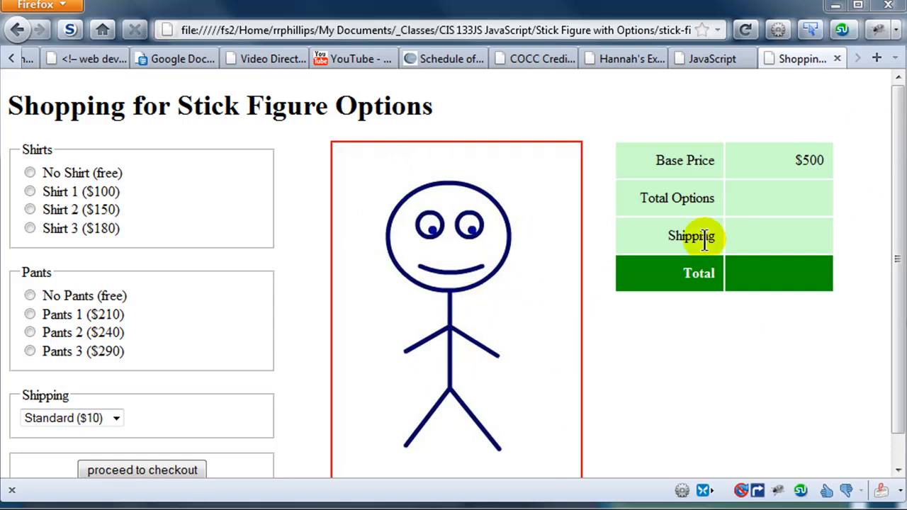
mouse_move(808, 244)
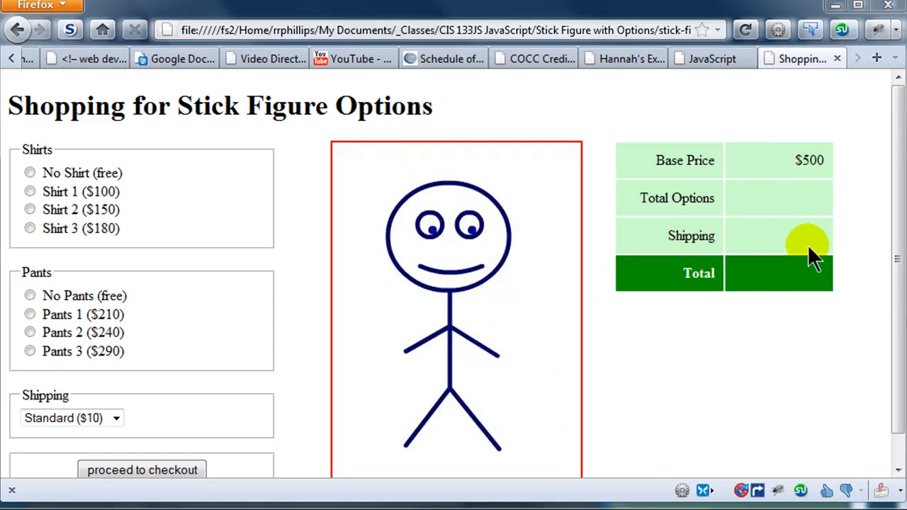
mouse_move(791, 238)
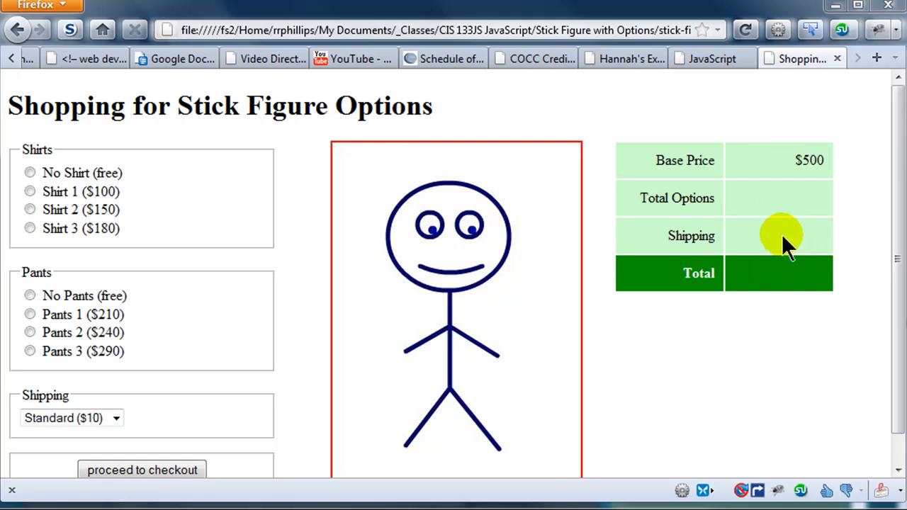
mouse_move(448, 191)
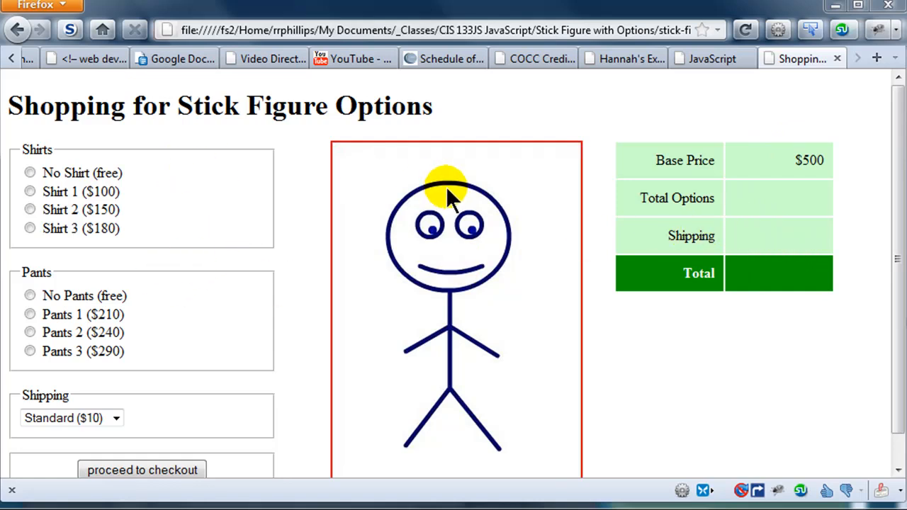
mouse_move(59, 252)
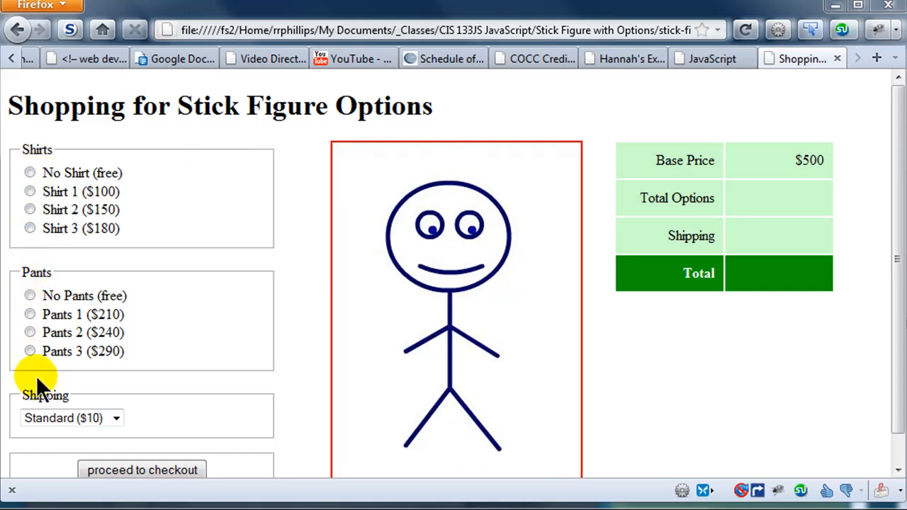
Try Shirt 1 on the figure, remove it, and put on Pants 2.
click(30, 192)
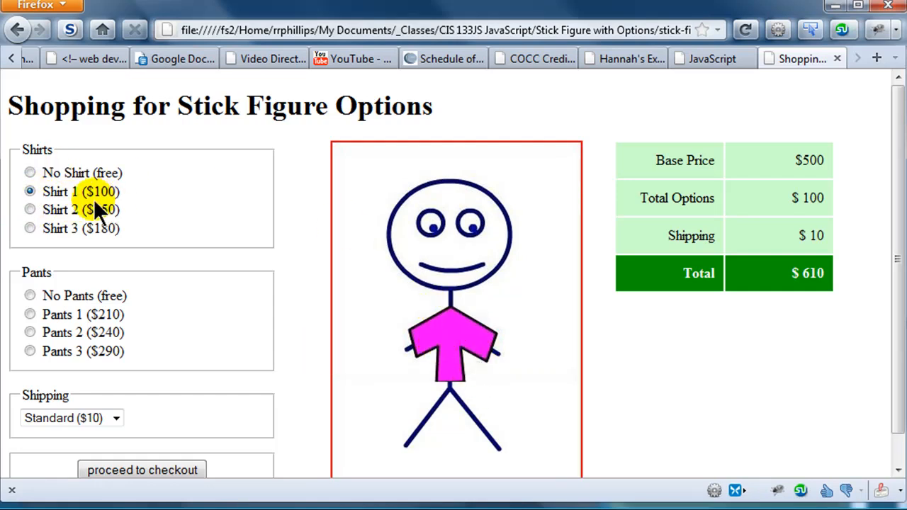
mouse_move(819, 206)
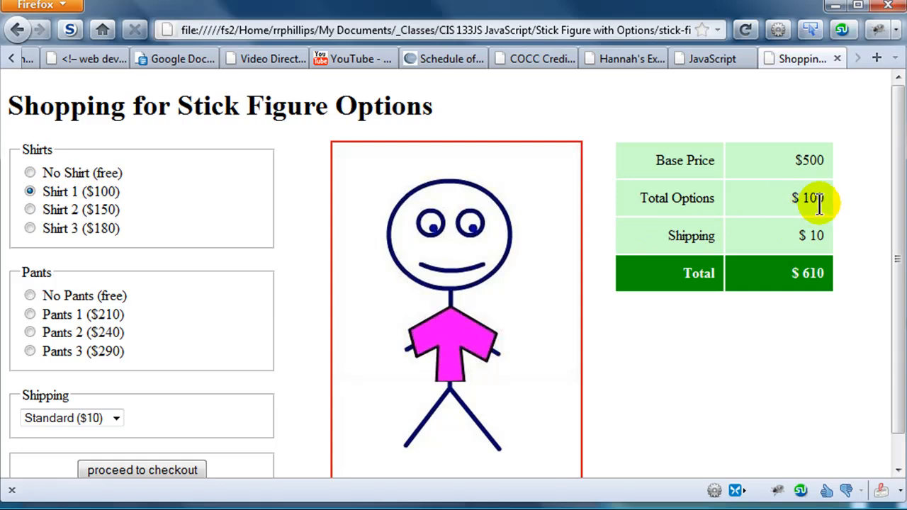
mouse_move(829, 202)
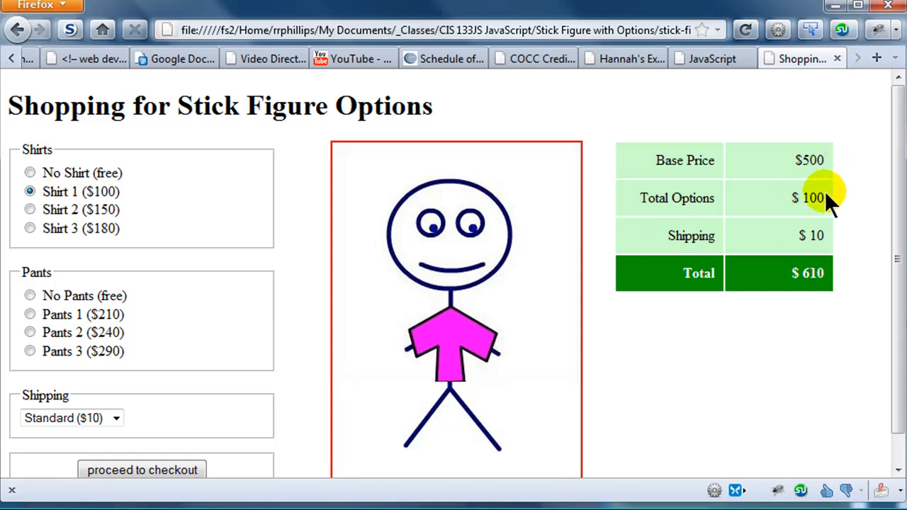
mouse_move(822, 291)
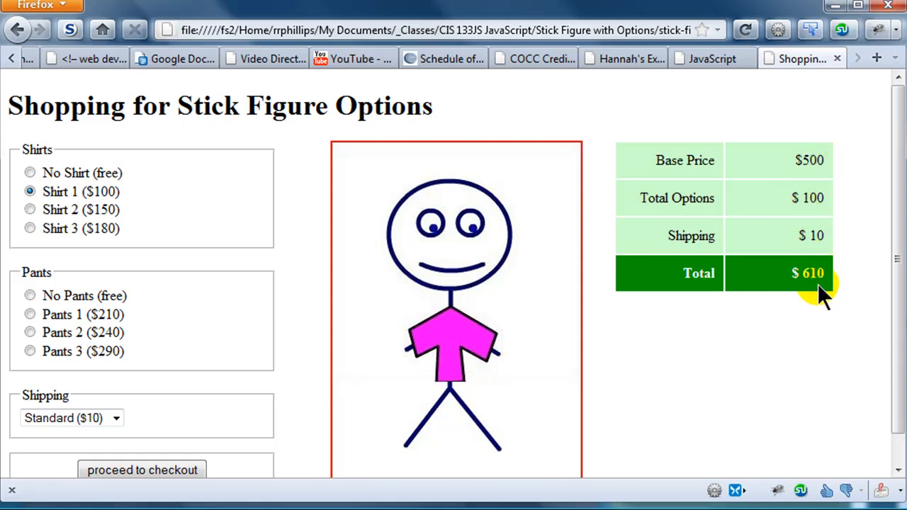
mouse_move(42, 319)
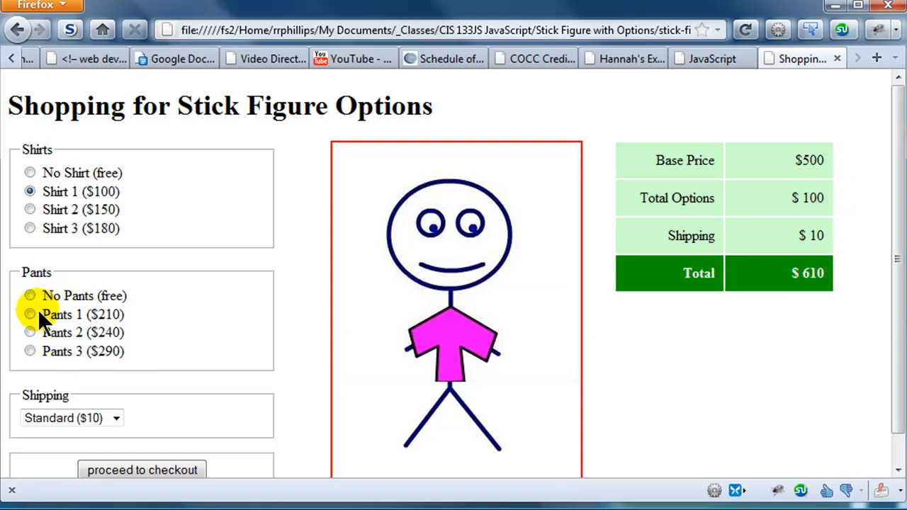
click(30, 173)
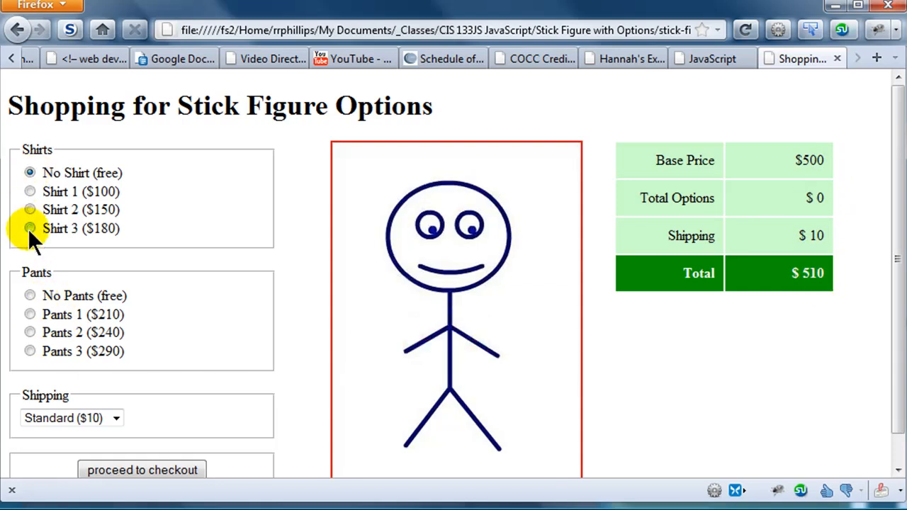
click(31, 332)
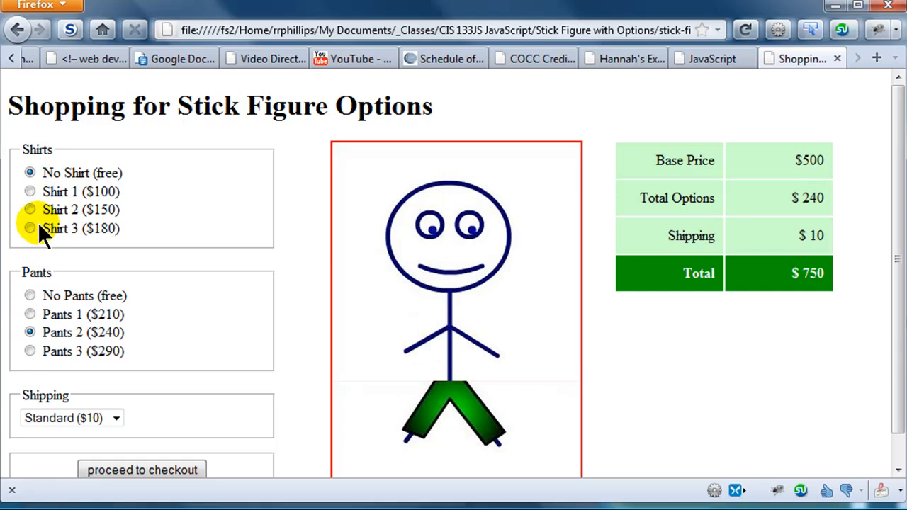
Dress the figure in Shirt 3 with Pants 2 and Overnight shipping for a $980 total.
click(30, 191)
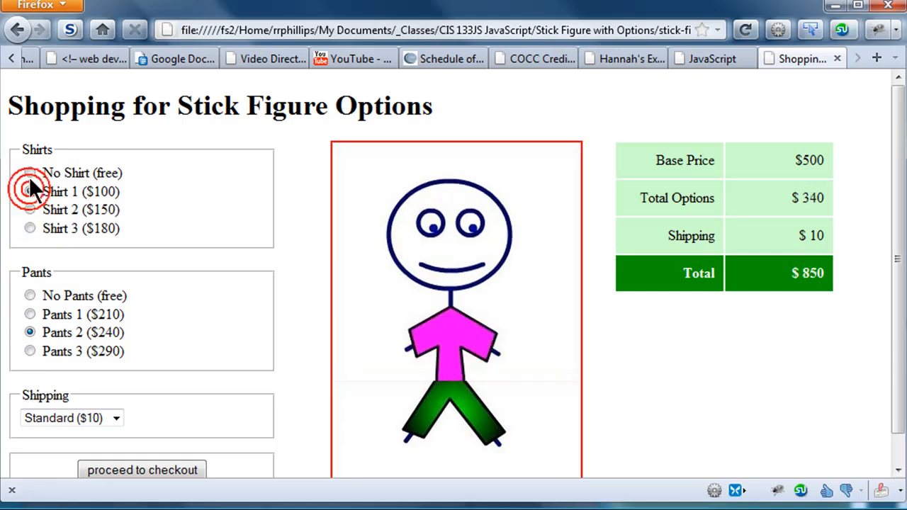
click(30, 227)
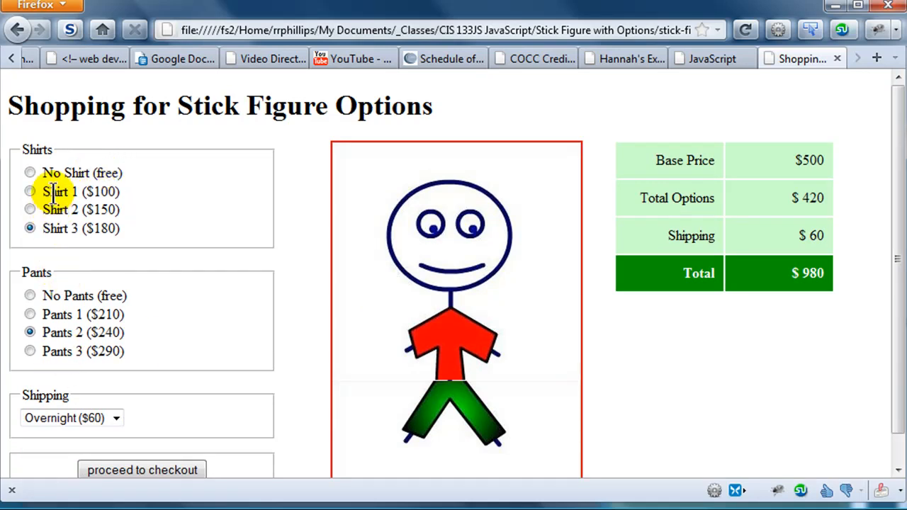
mouse_move(135, 319)
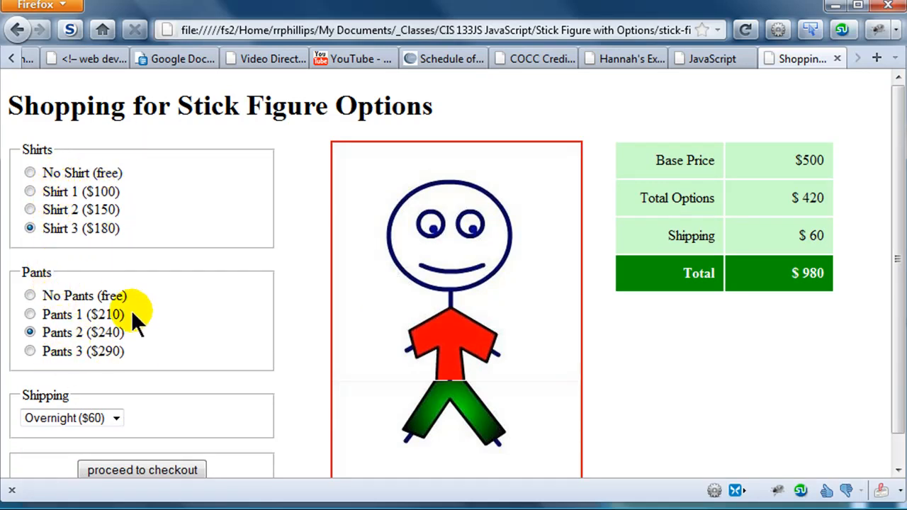
scroll(down, 3)
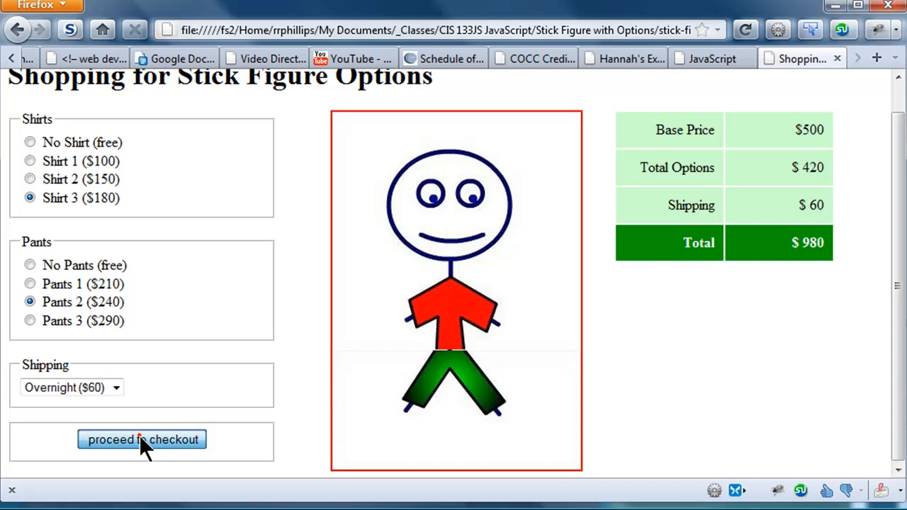
mouse_move(210, 305)
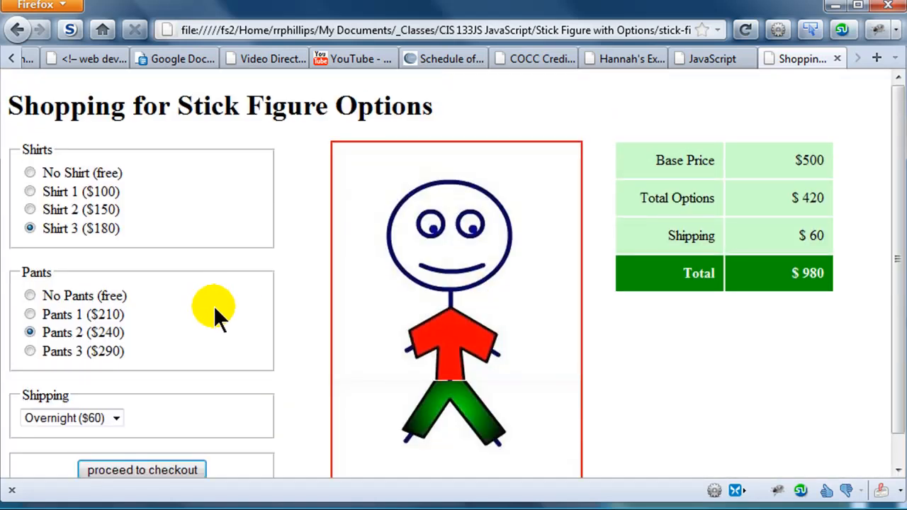
mouse_move(347, 304)
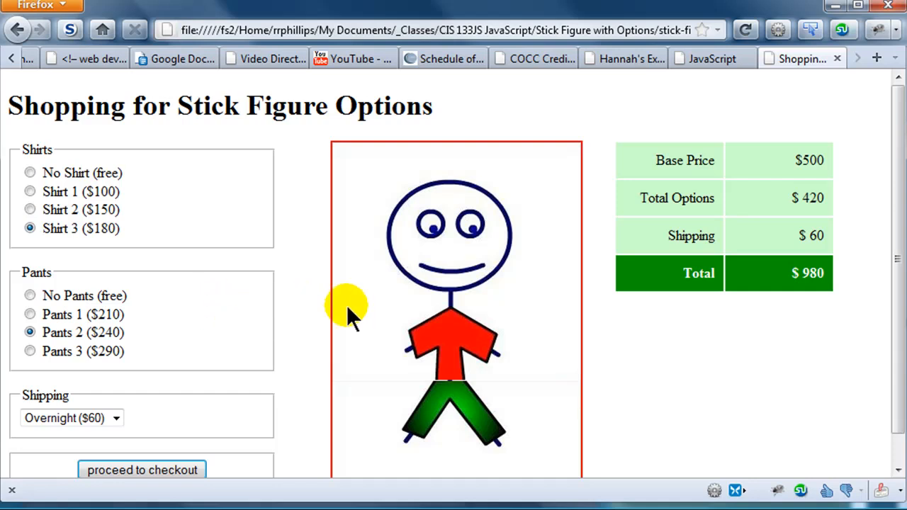
mouse_move(338, 298)
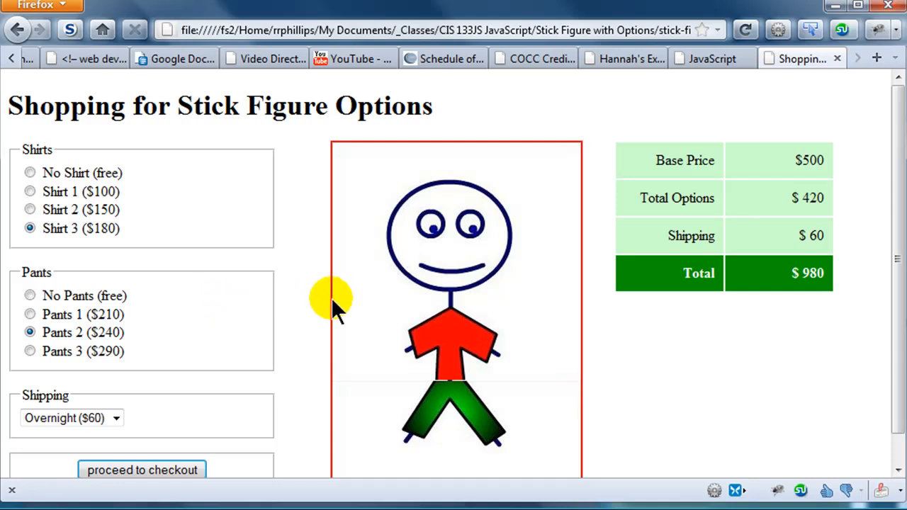
mouse_move(17, 201)
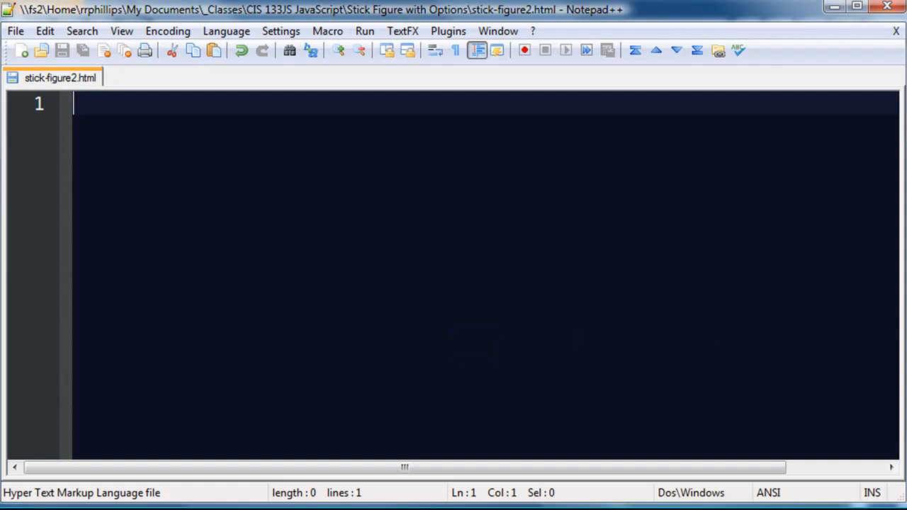
mouse_move(650, 176)
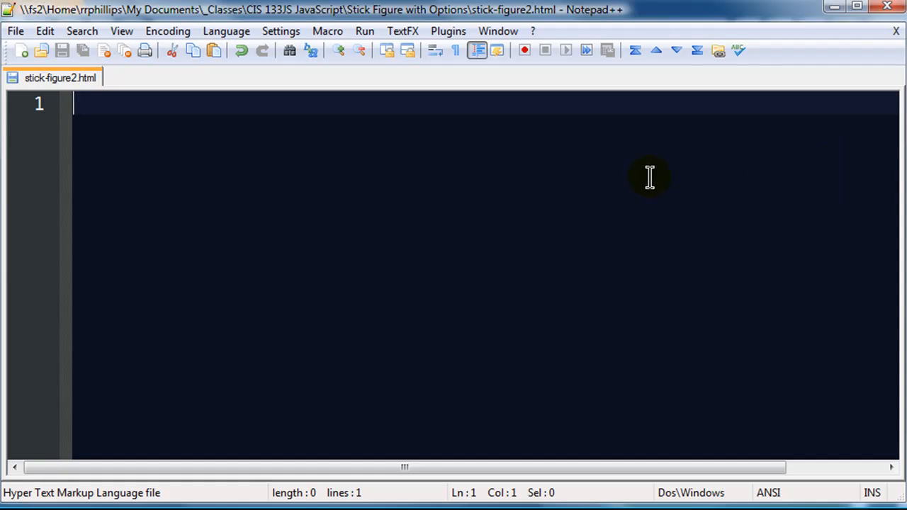
mouse_move(477, 218)
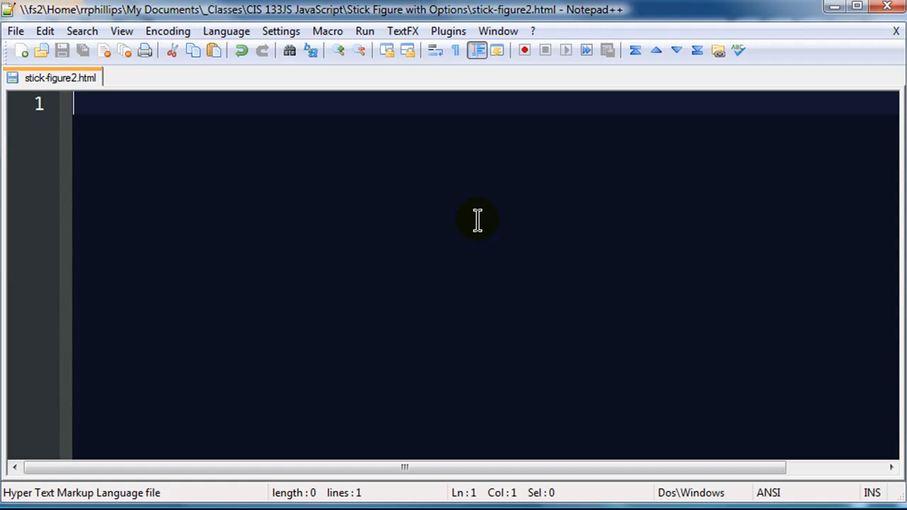
mouse_move(553, 227)
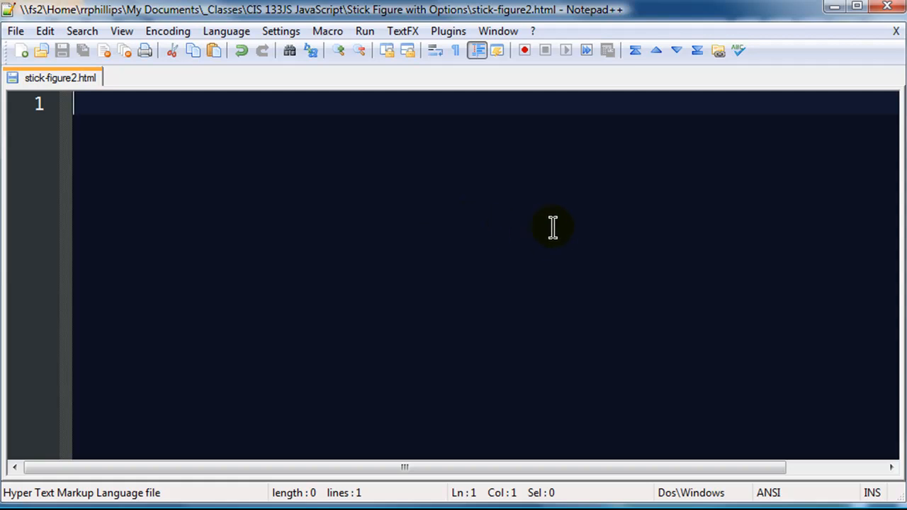
mouse_move(39, 106)
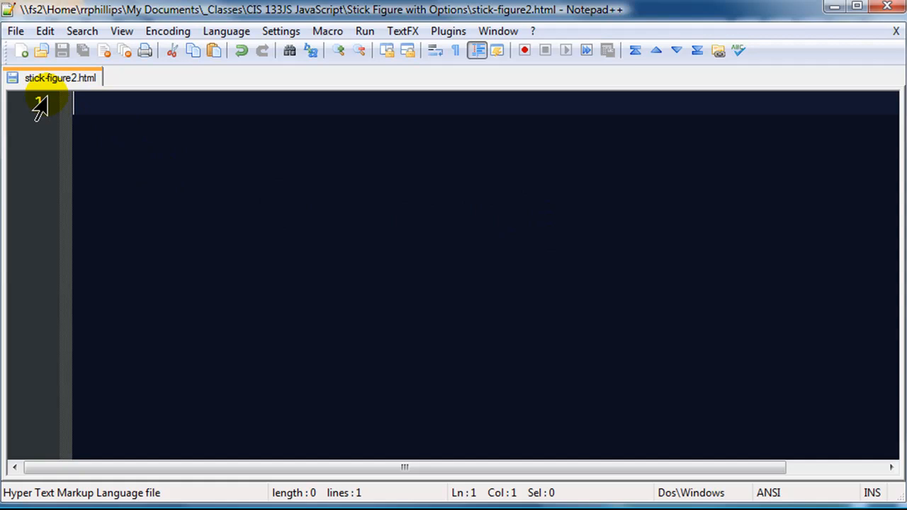
mouse_move(97, 96)
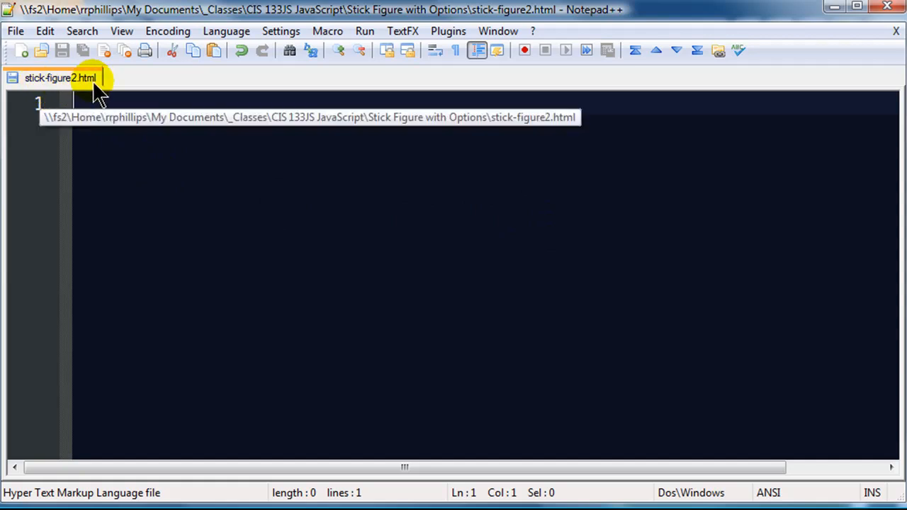
Begin stick-figure2.html with the <!DOCTYPE html> declaration.
text(<)
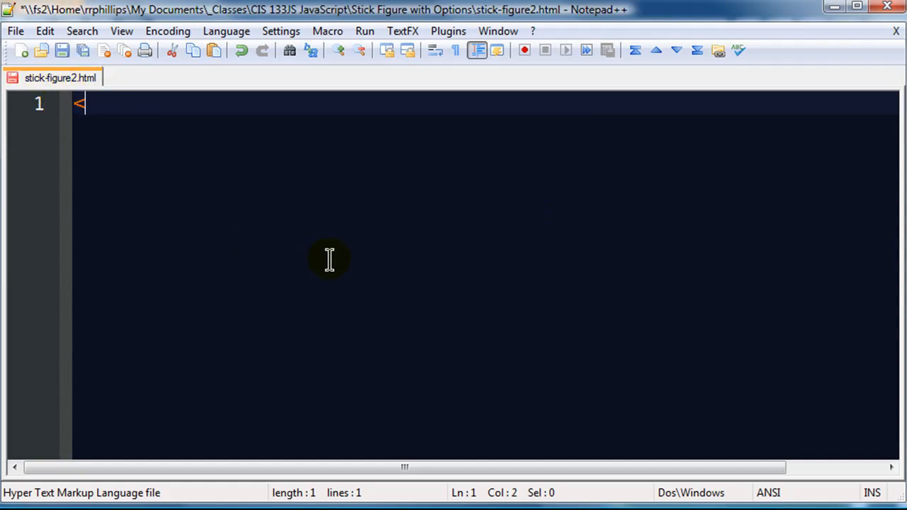
text(DOCYT)
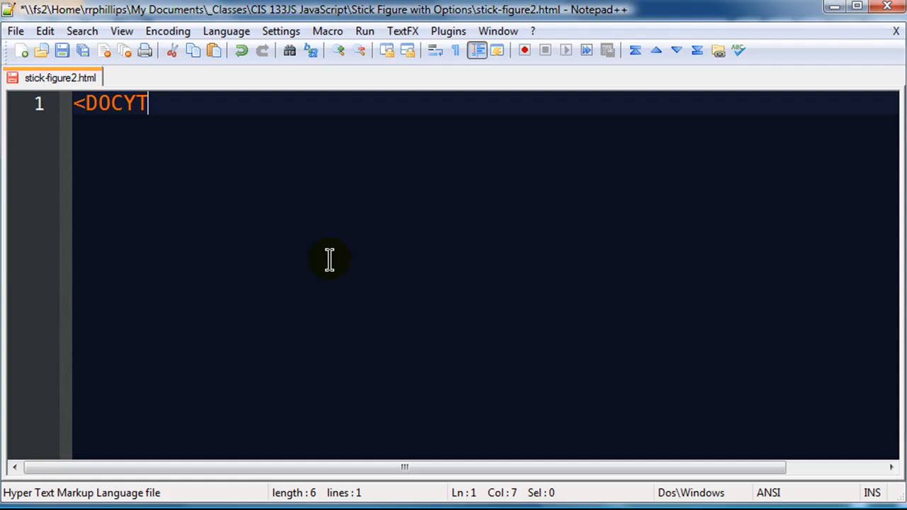
text(PE html)
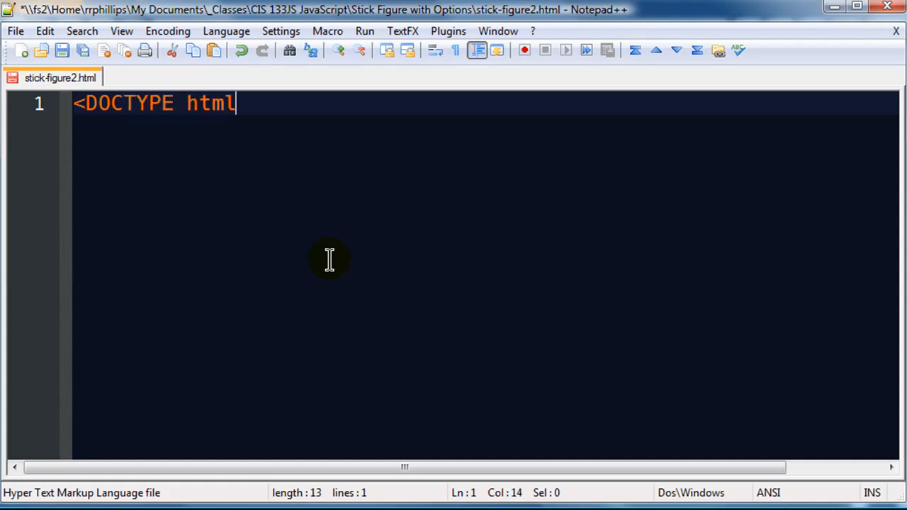
text(>)
text(<title>Stick)
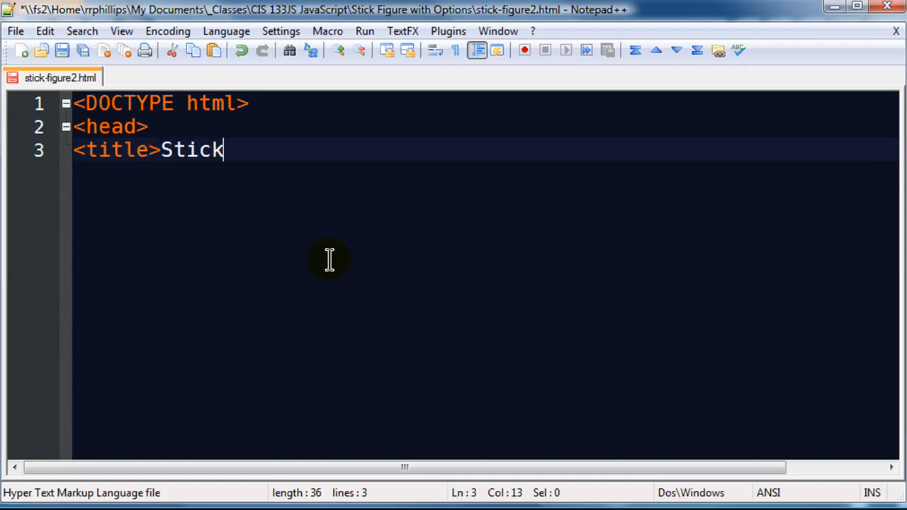
Add the head with the title Stick Figure Options and a utf-8 meta charset.
text(Figure Options</title>)
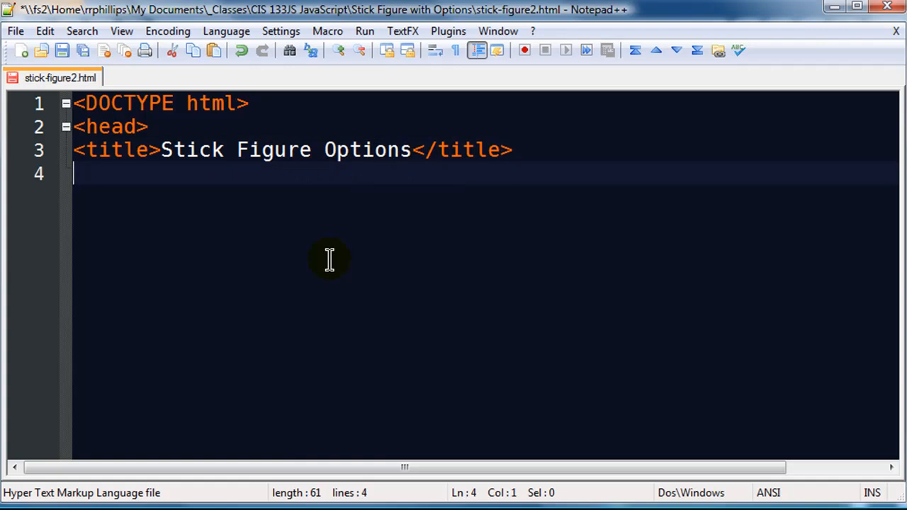
text(<meta char)
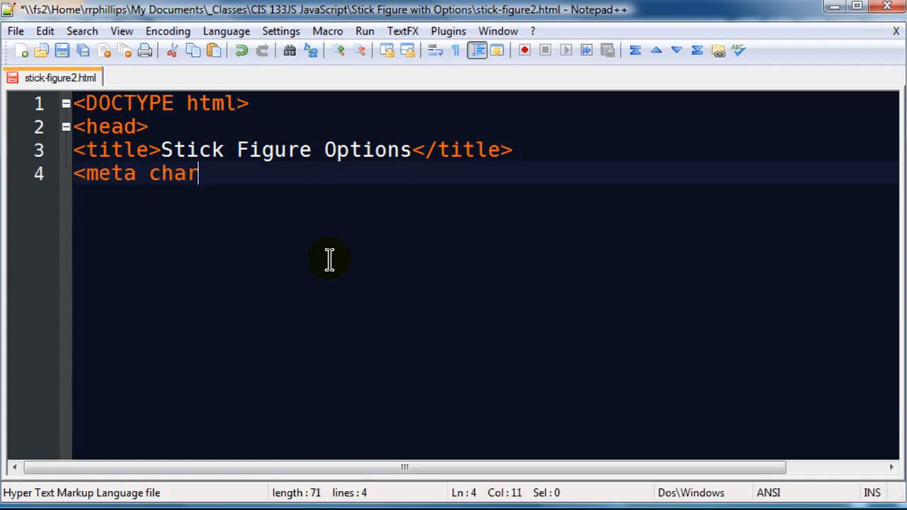
text(set="ut)
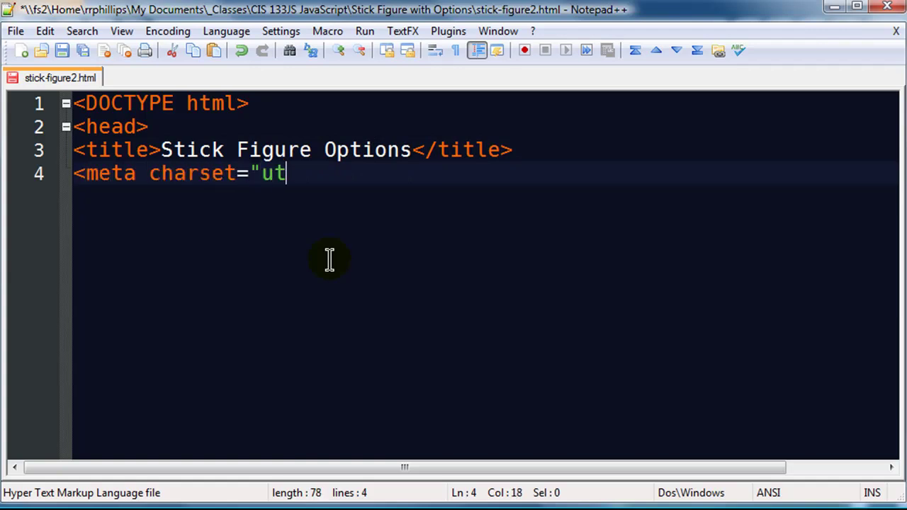
text(f-8">)
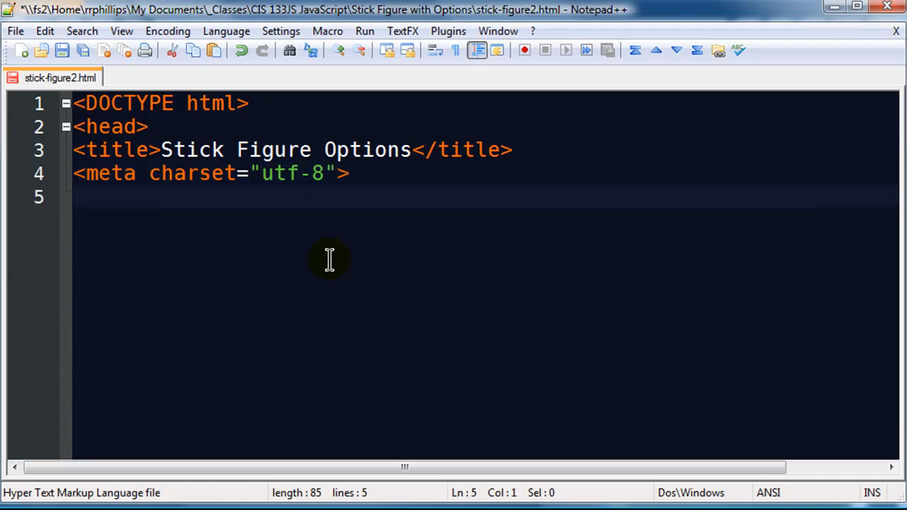
mouse_move(329, 258)
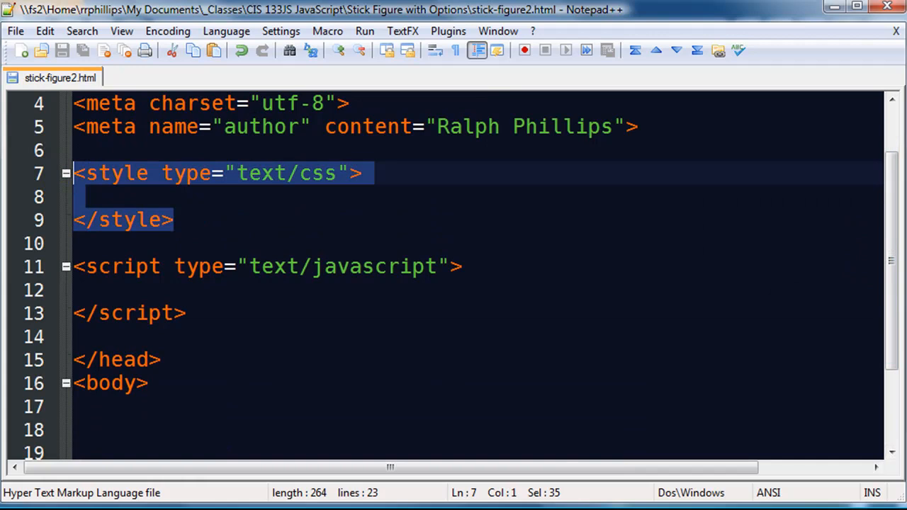
Delete the blank line between </script> and </head>, then move into the body.
scroll(down, 3)
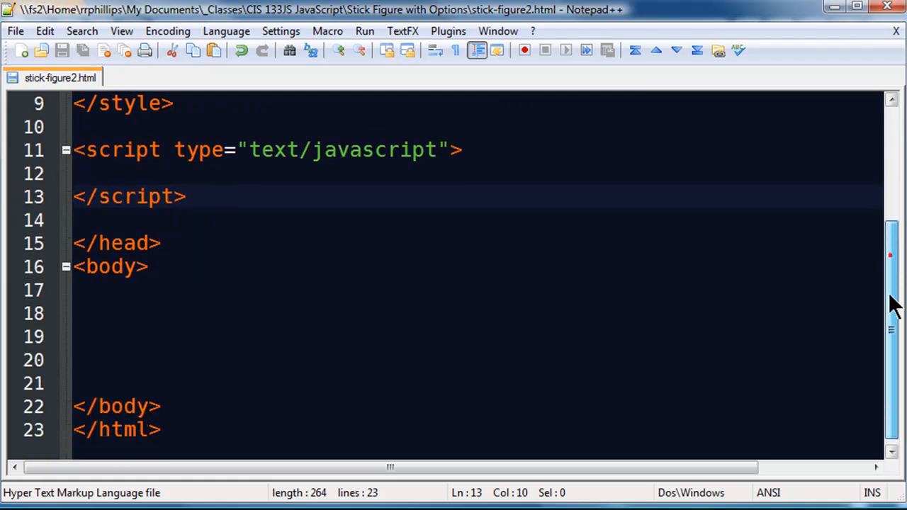
click(140, 220)
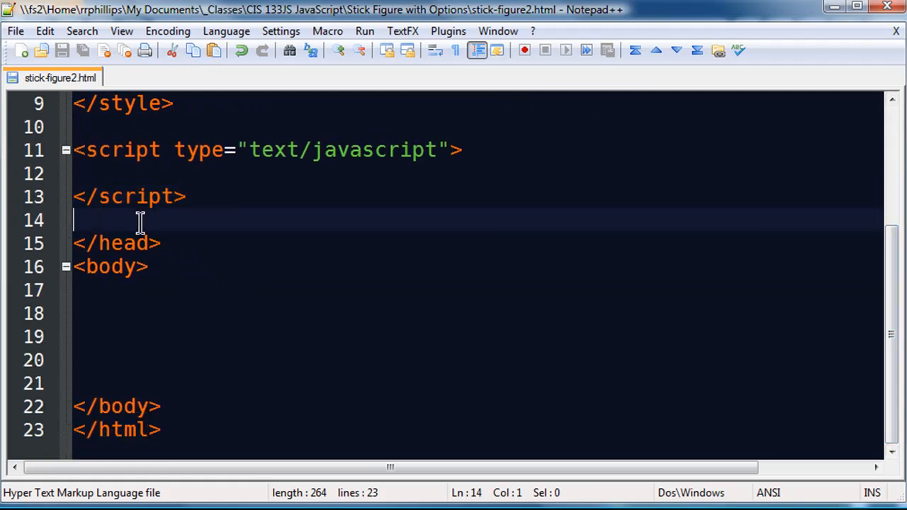
key(Delete)
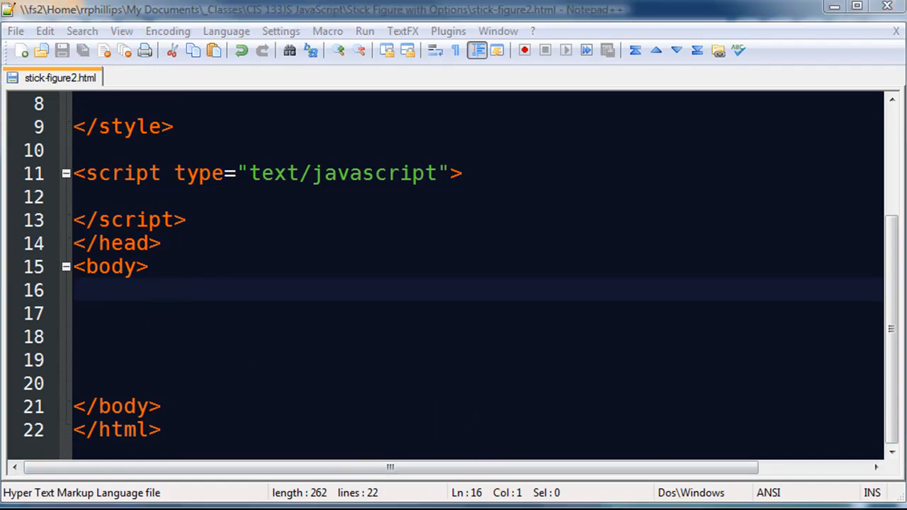
click(120, 315)
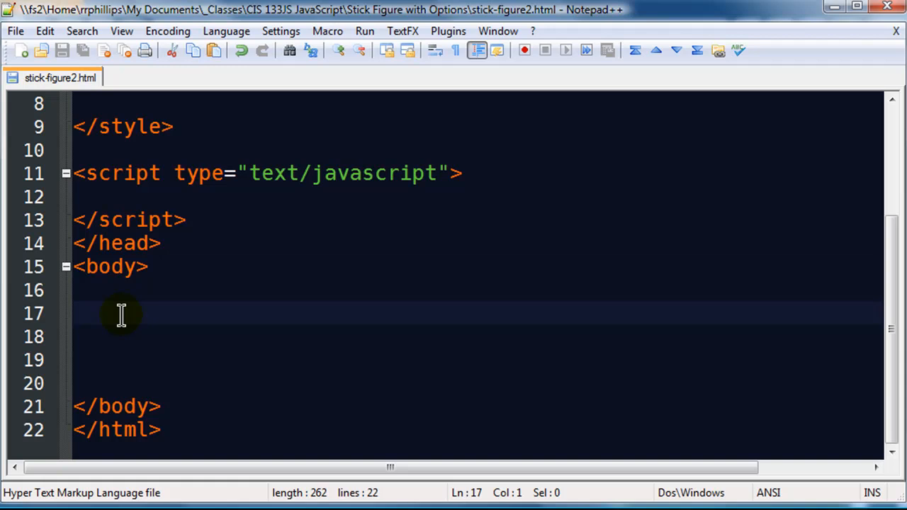
mouse_move(253, 354)
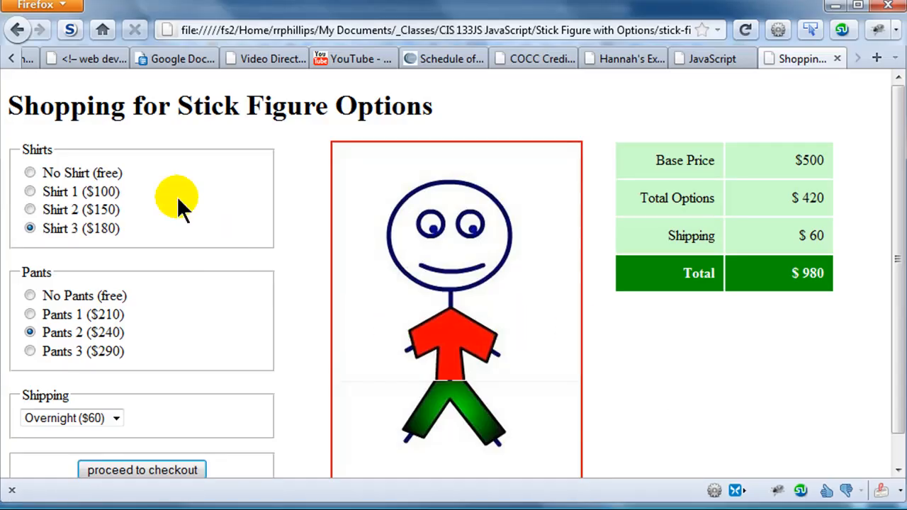
mouse_move(277, 390)
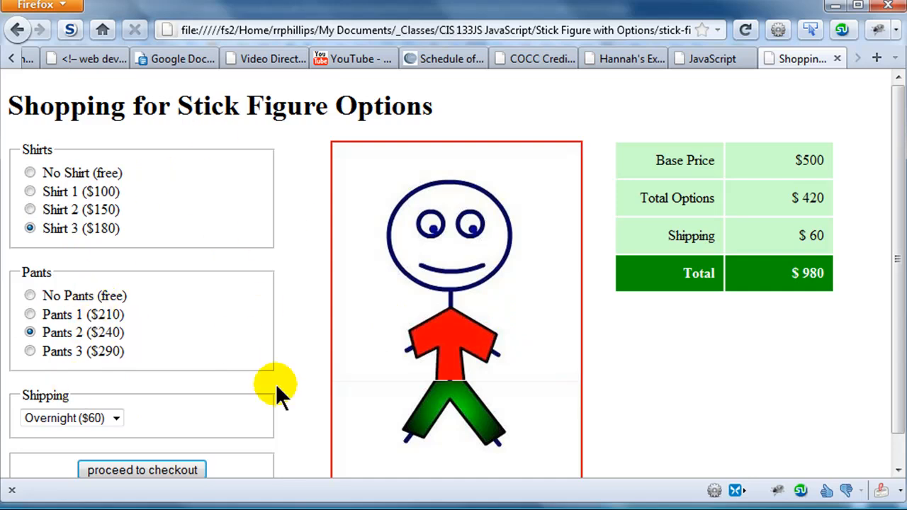
mouse_move(450, 347)
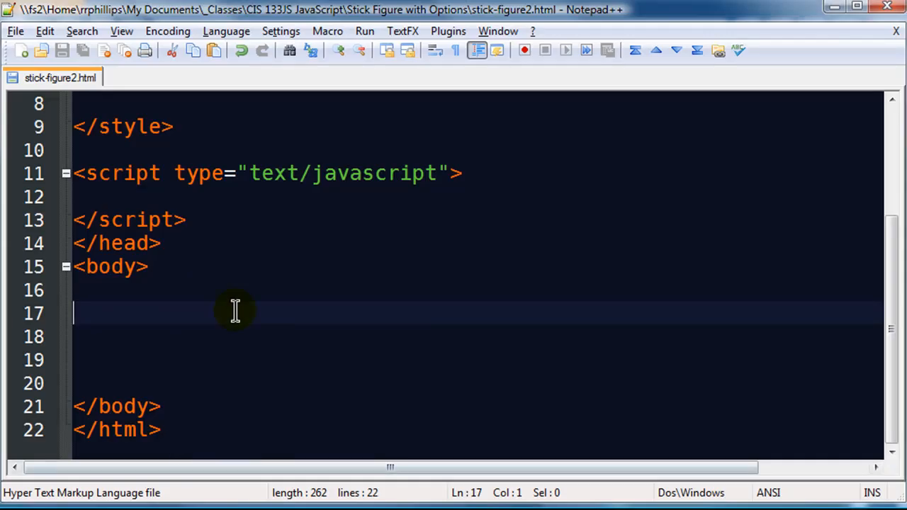
mouse_move(437, 272)
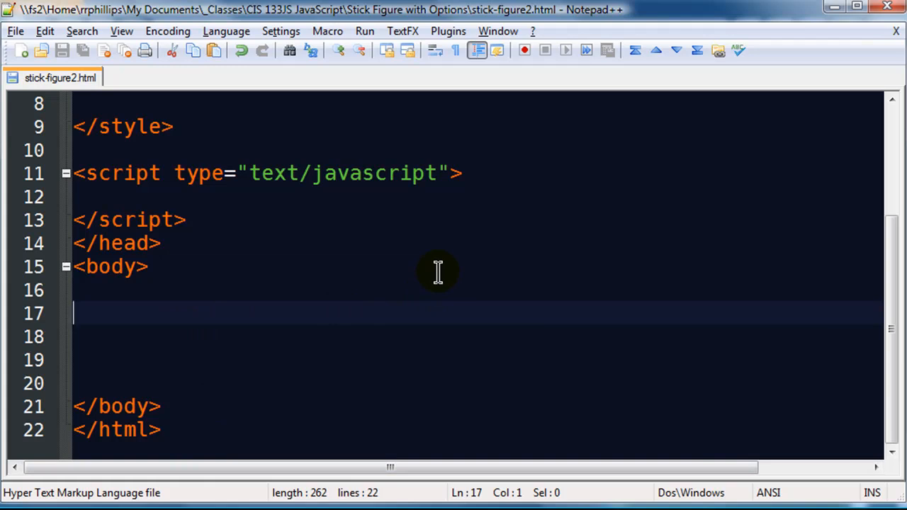
Write three empty divs in the body with ids form, prices and images.
text(<div)
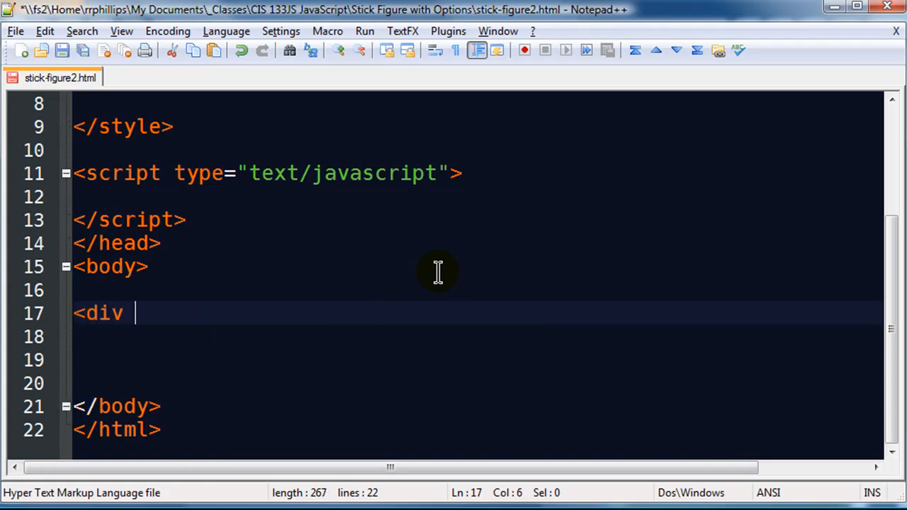
text(id="form">)
text(<di)
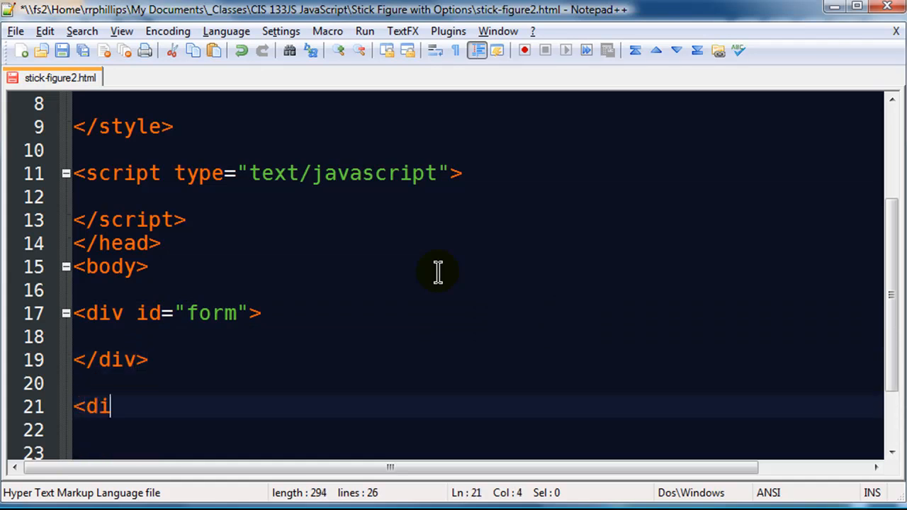
text(v id)
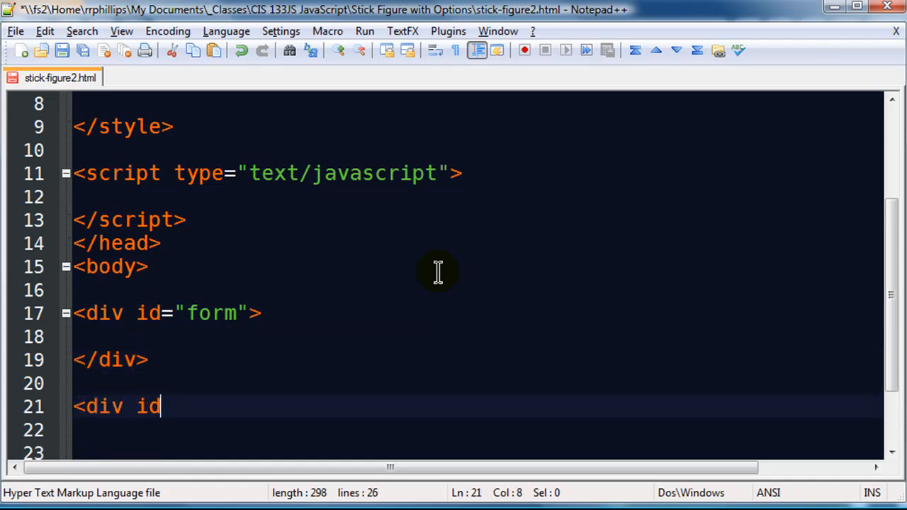
text(=")
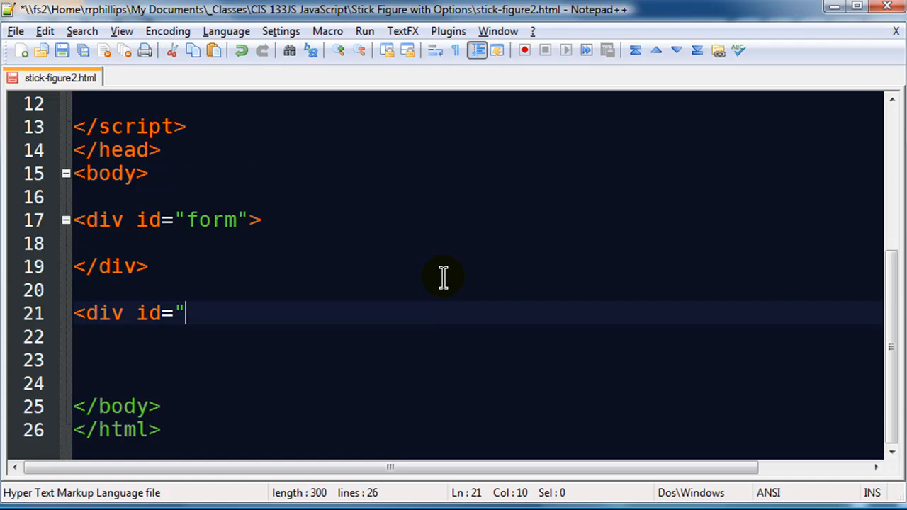
text(prices">)
click(477, 360)
text(</di)
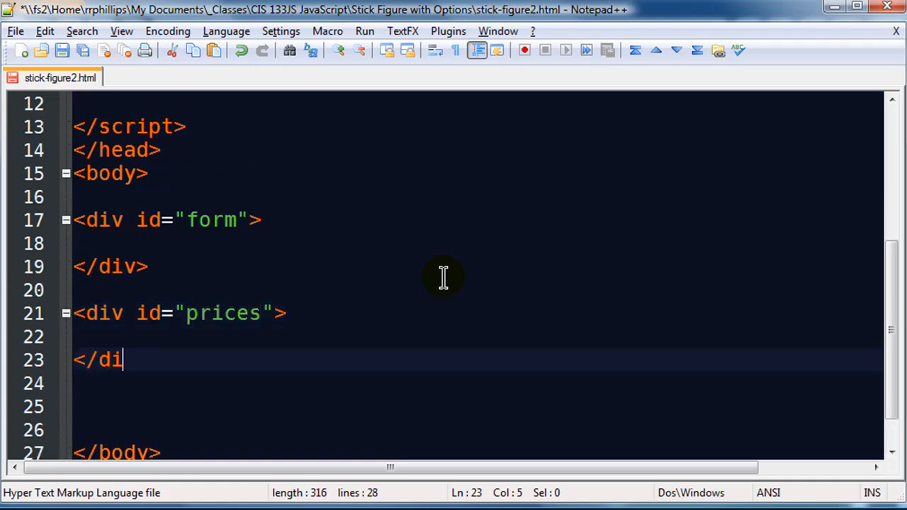
text(v>)
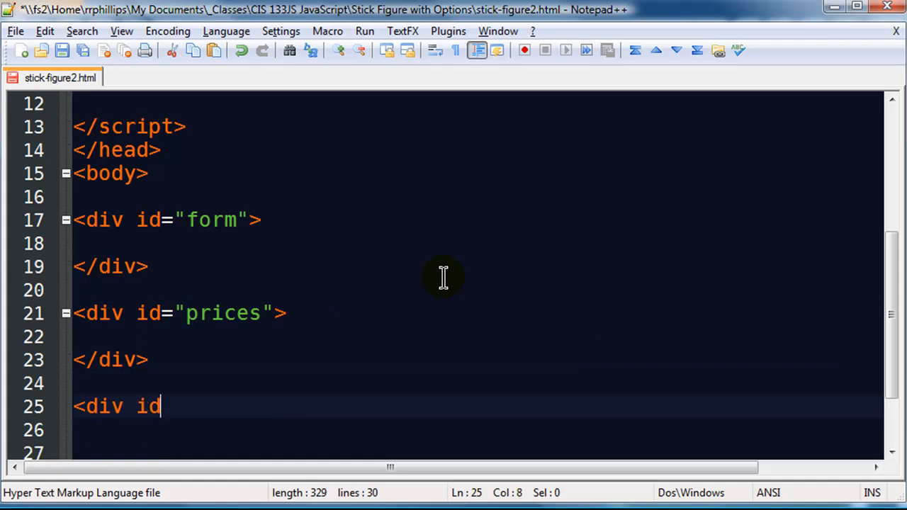
text(="images">)
text(</di)
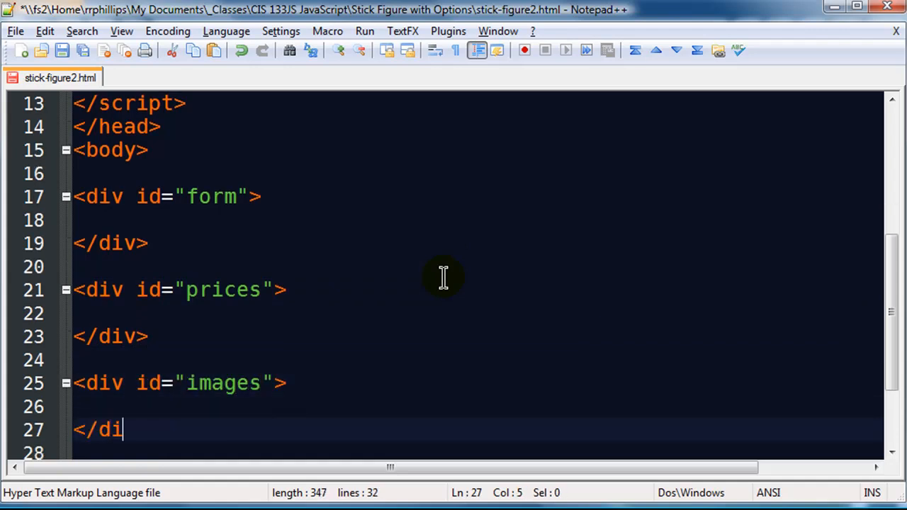
text(v>)
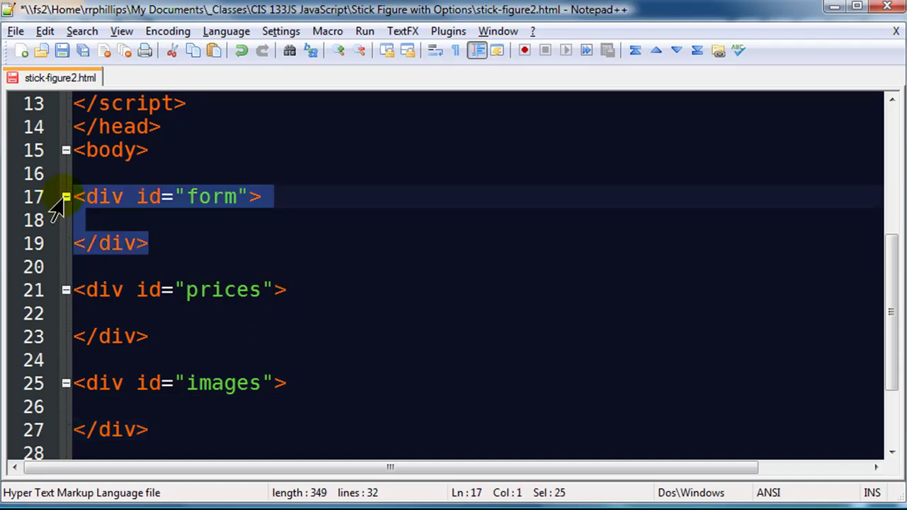
mouse_move(163, 241)
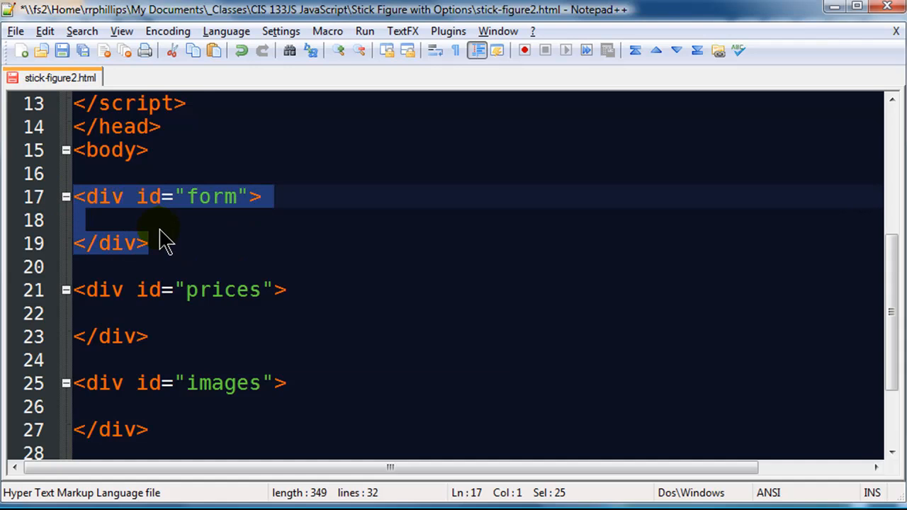
mouse_move(191, 241)
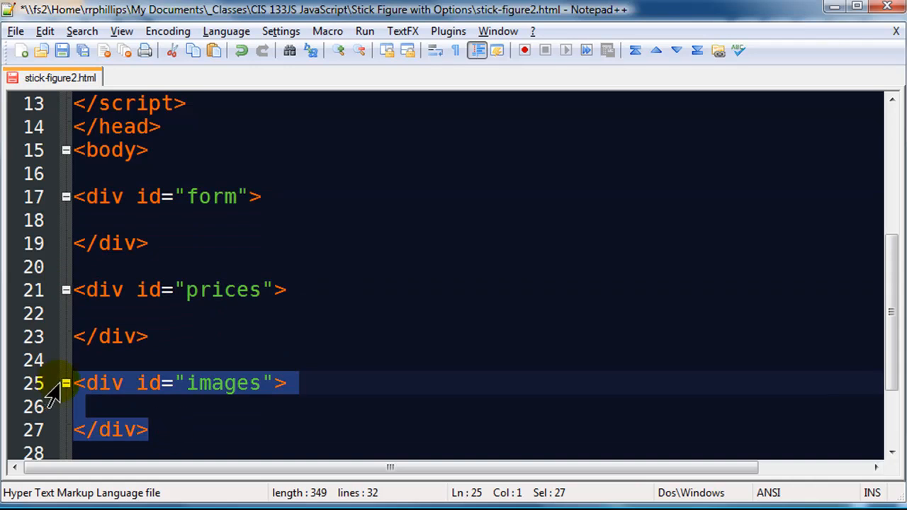
mouse_move(139, 277)
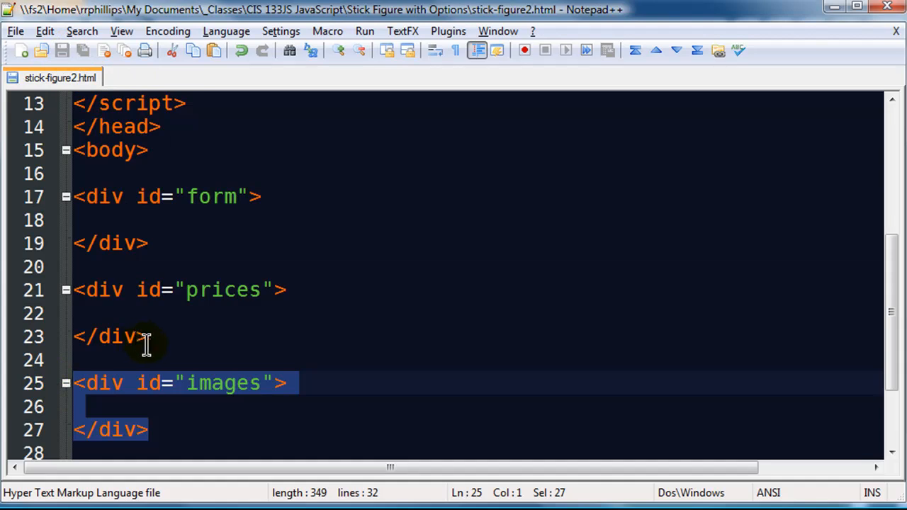
mouse_move(159, 411)
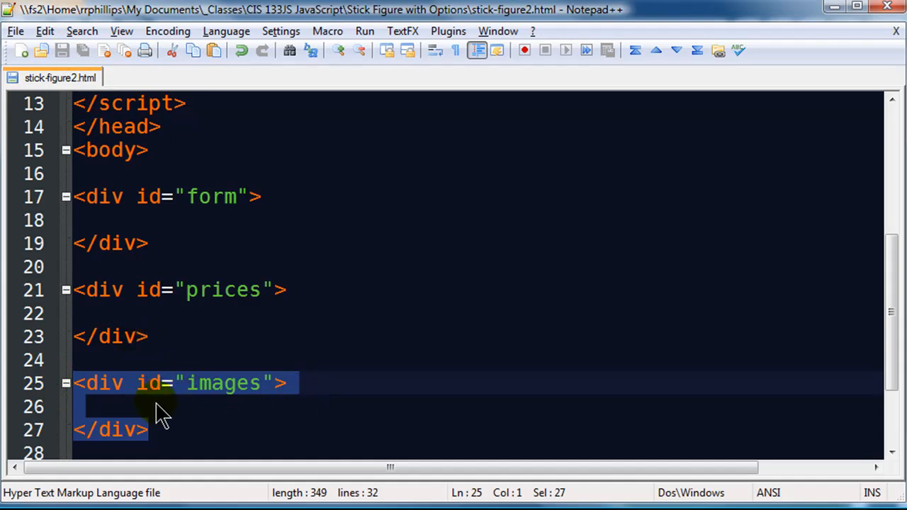
mouse_move(267, 365)
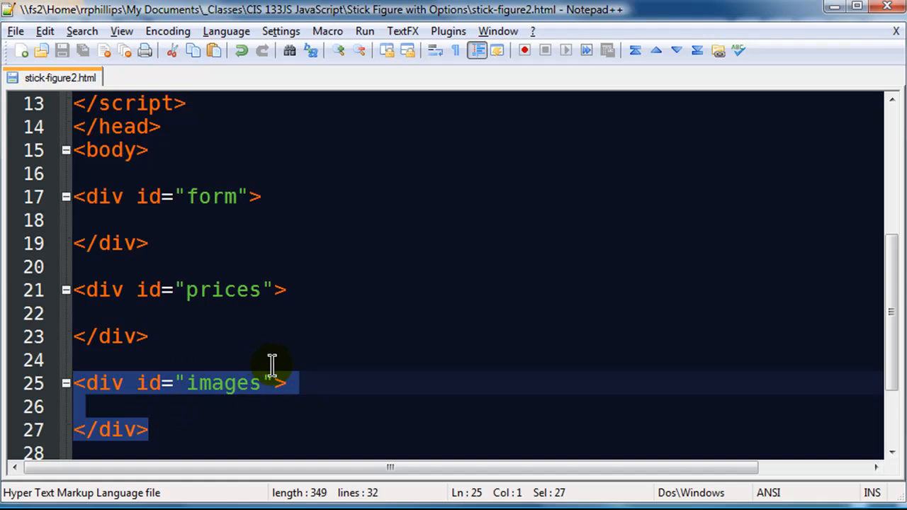
scroll(up, 3)
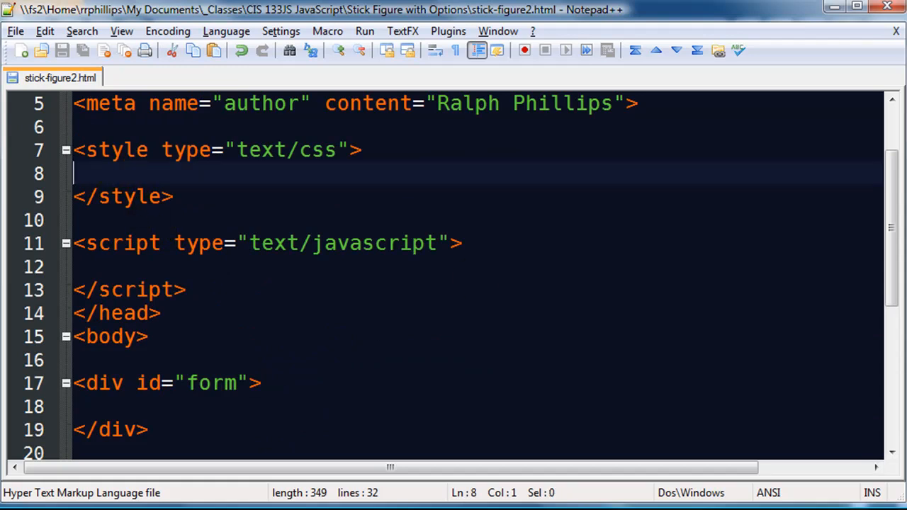
mouse_move(332, 228)
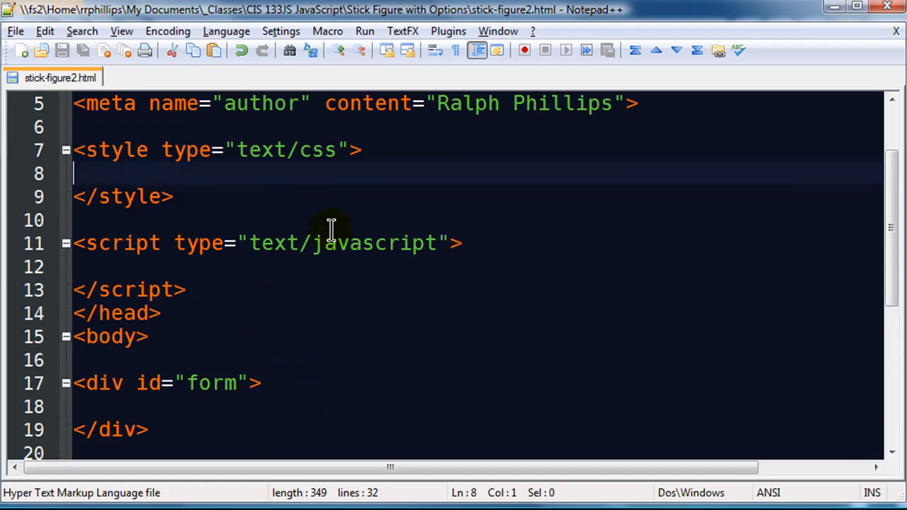
mouse_move(329, 234)
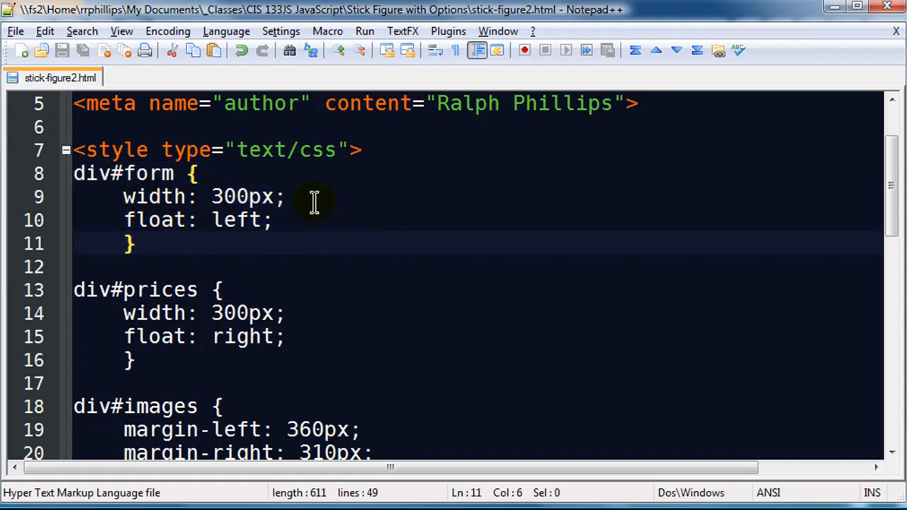
scroll(down, 3)
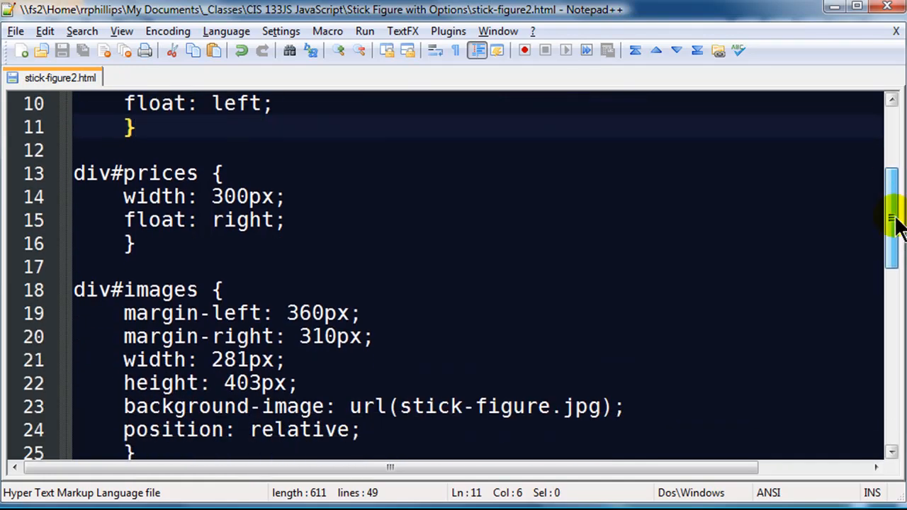
mouse_move(117, 205)
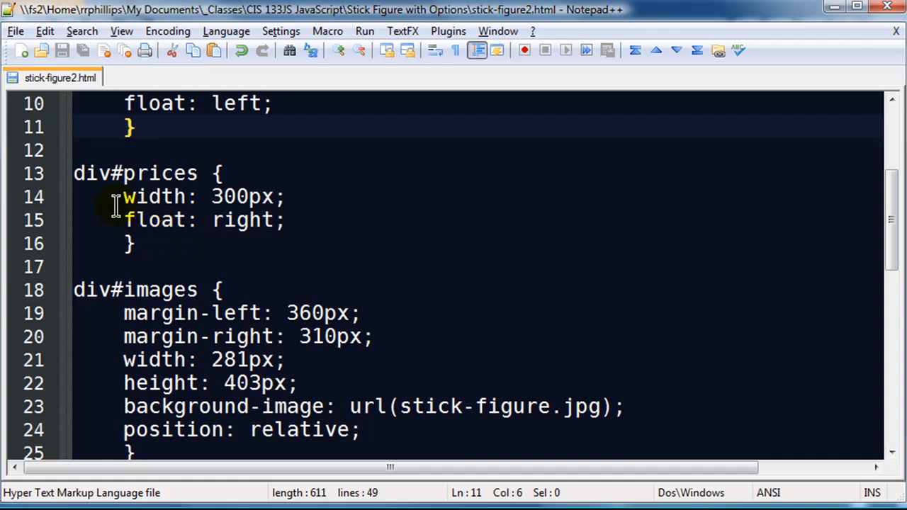
mouse_move(892, 227)
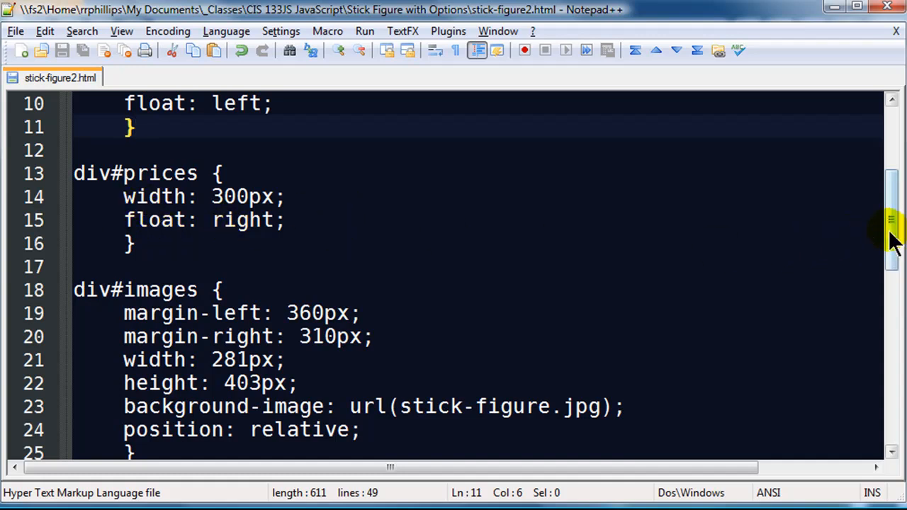
scroll(down, 3)
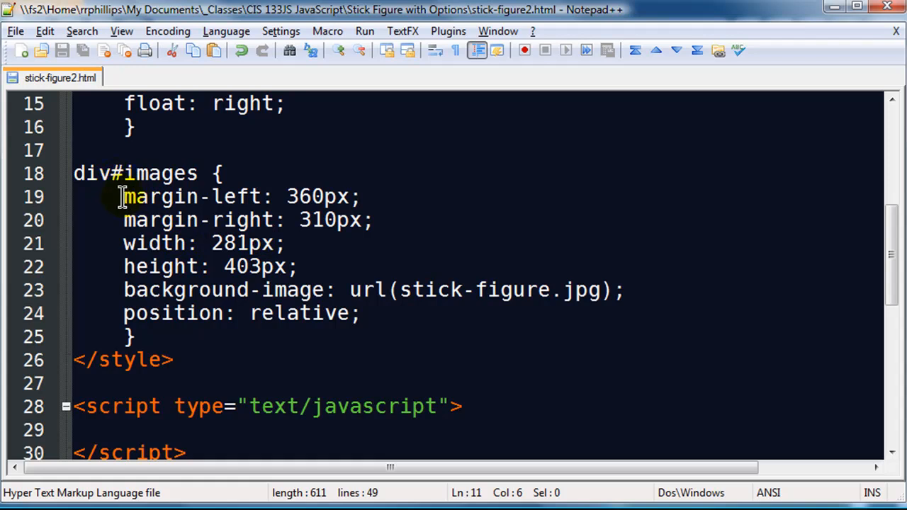
drag(124, 195, 372, 219)
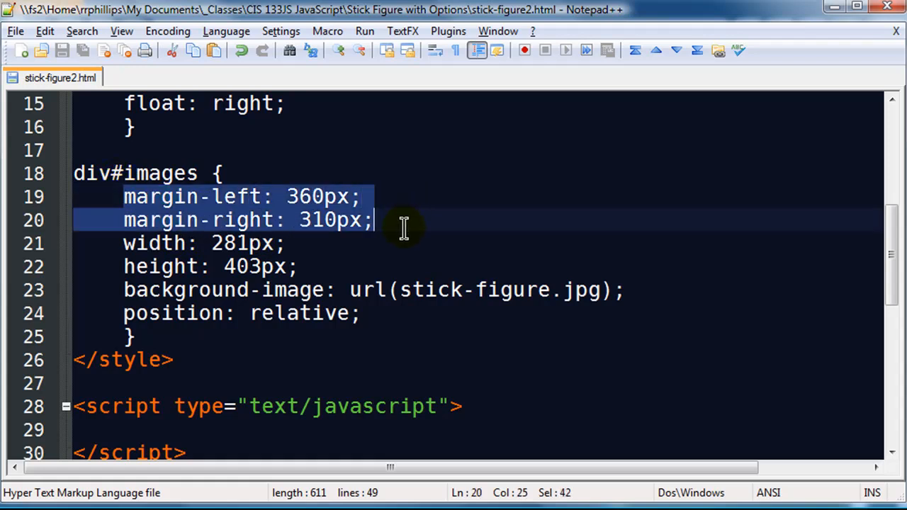
mouse_move(348, 202)
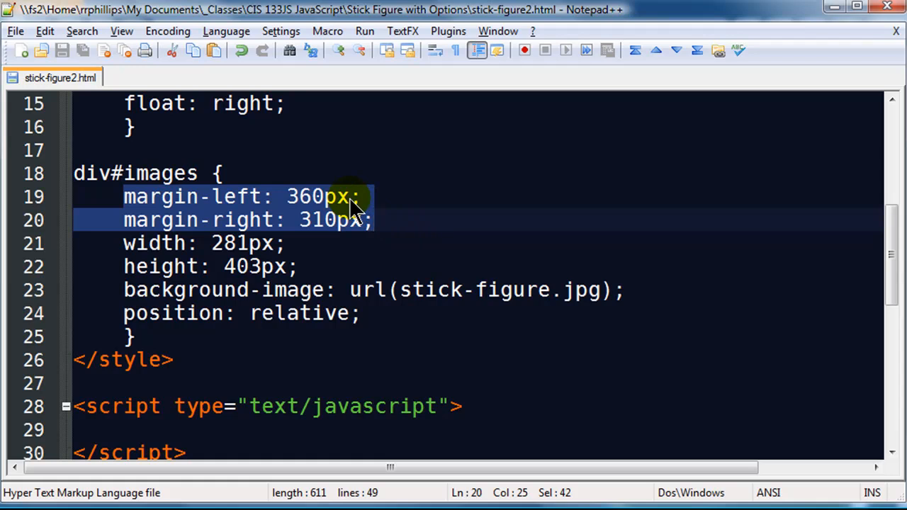
click(124, 243)
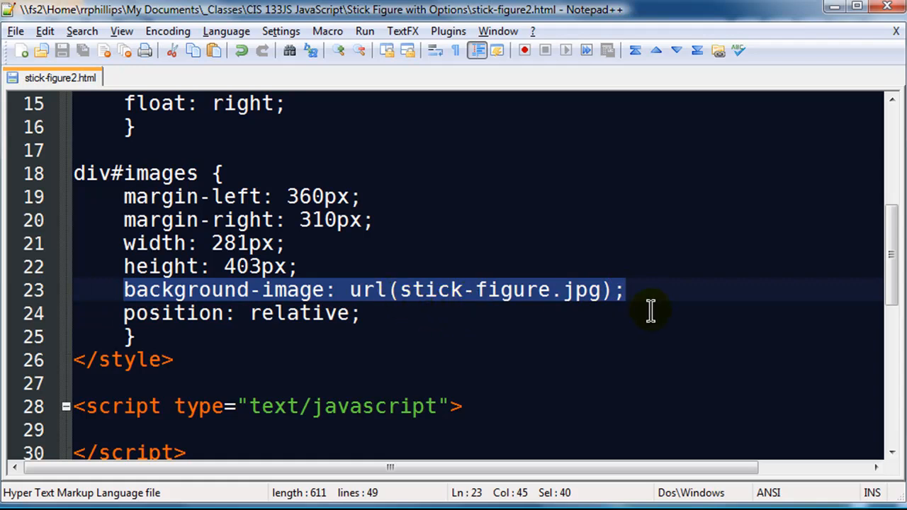
mouse_move(414, 296)
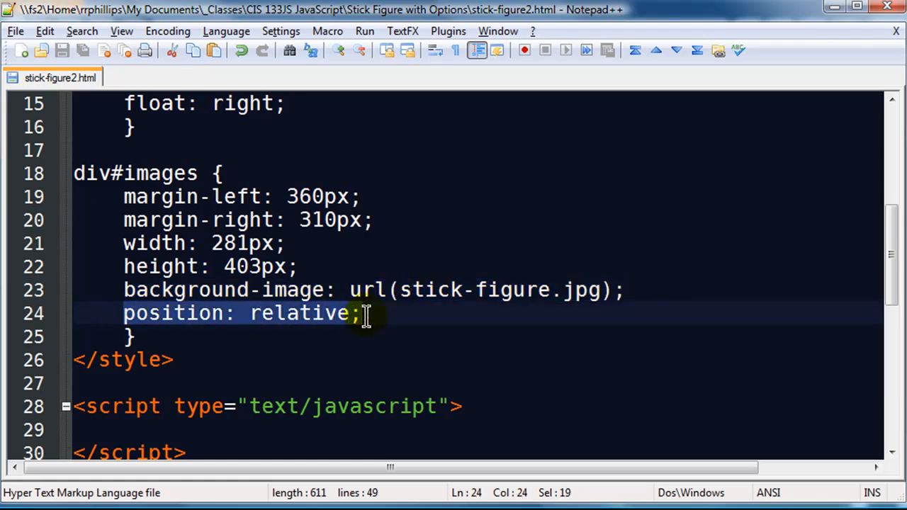
mouse_move(153, 173)
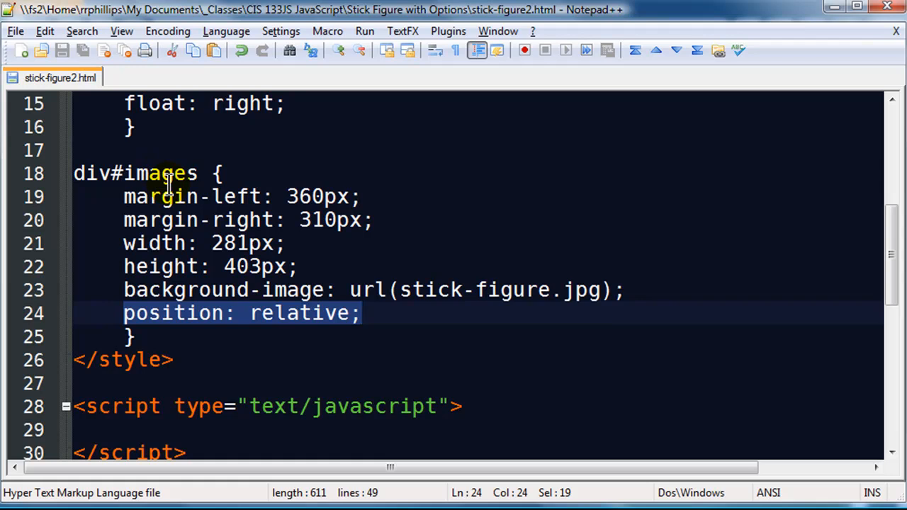
mouse_move(456, 329)
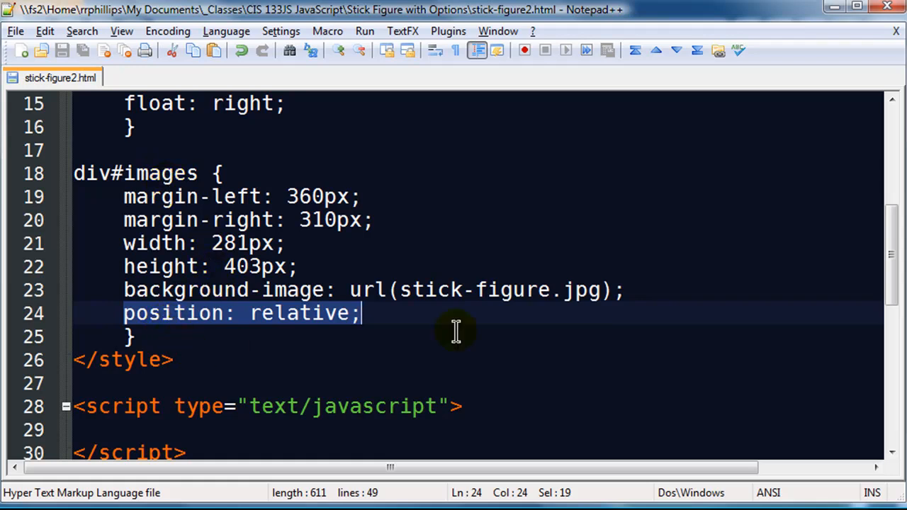
scroll(down, 3)
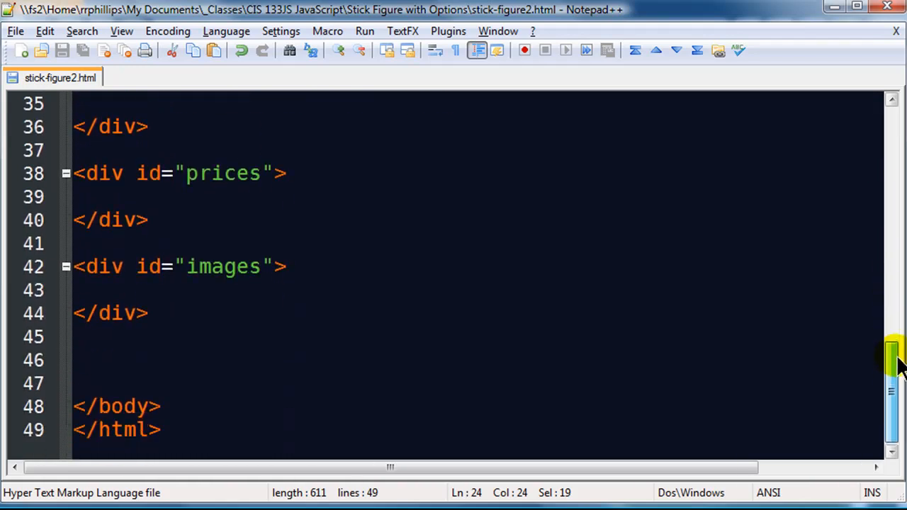
mouse_move(129, 348)
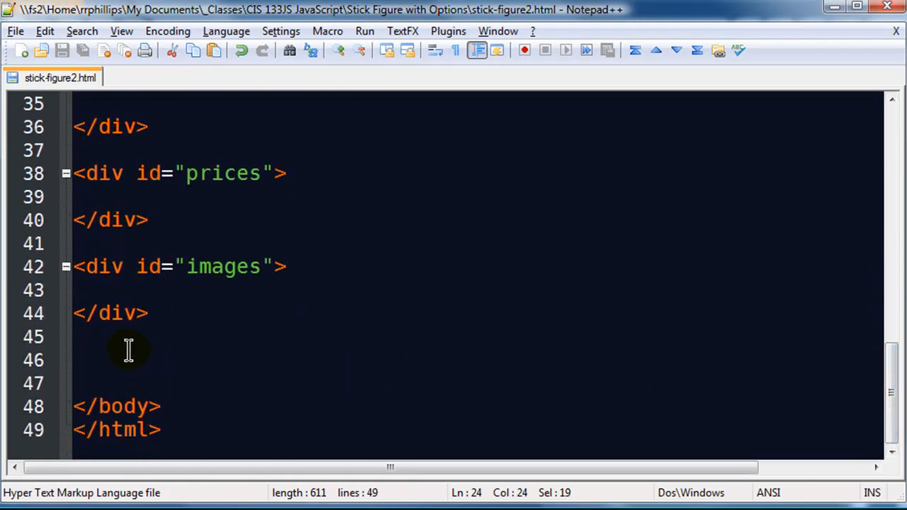
Open blank lines inside the form div to make room for markup.
scroll(up, 3)
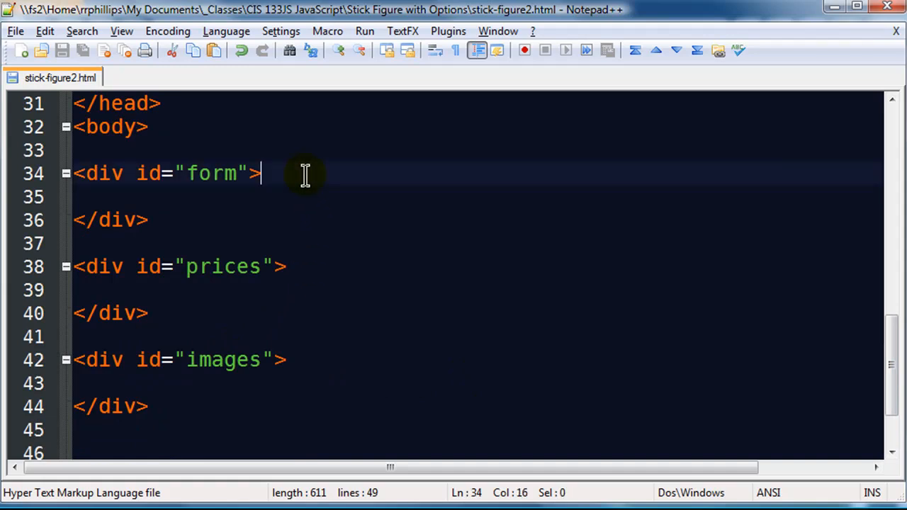
key(enter)
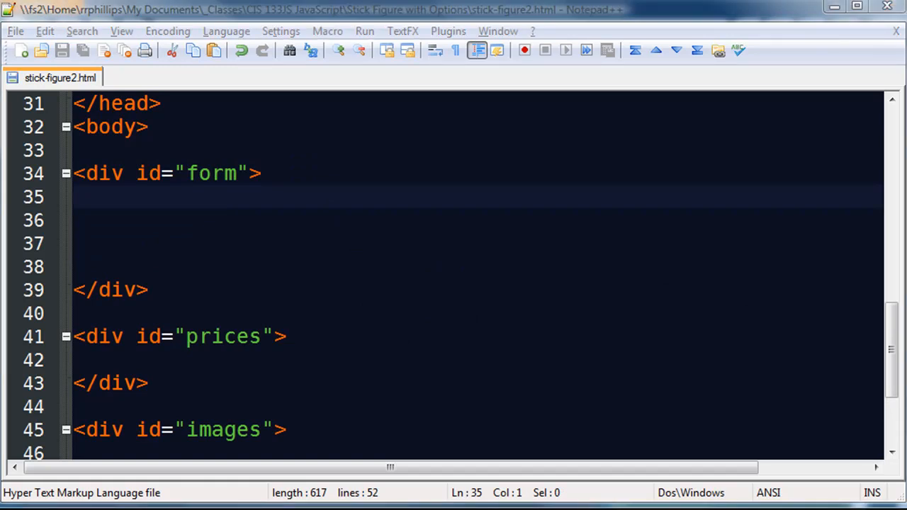
mouse_move(238, 210)
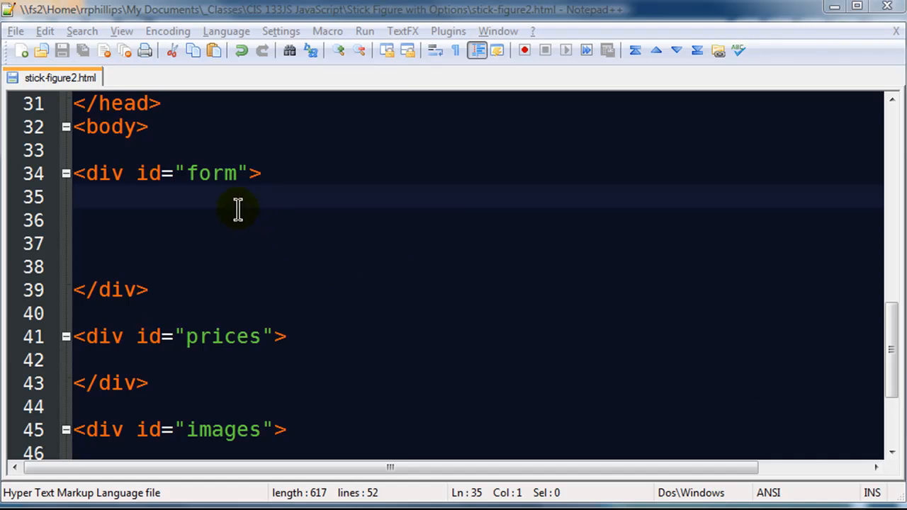
Start a form with method post and action #.
text(<form)
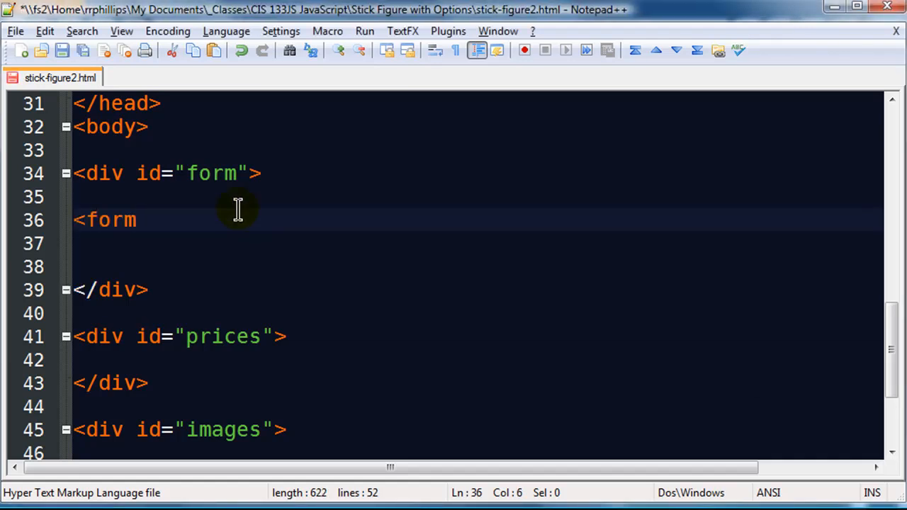
text(method)
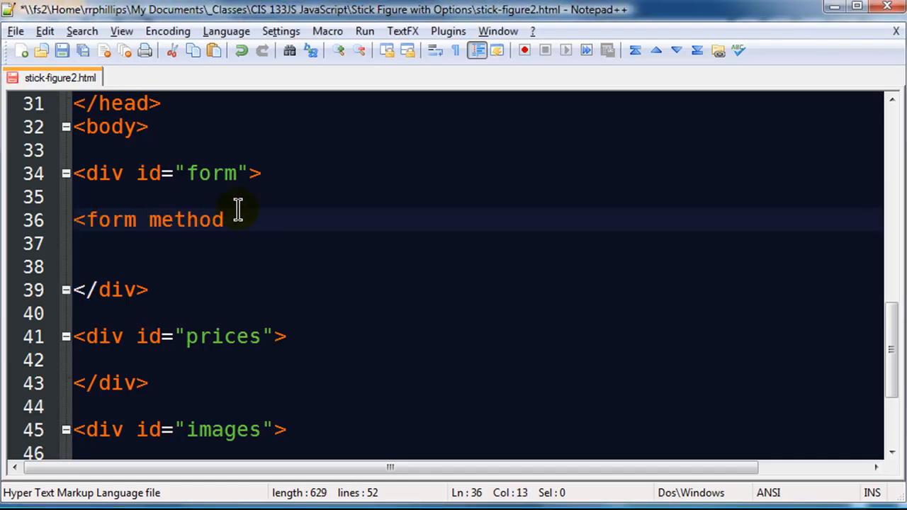
text(=")
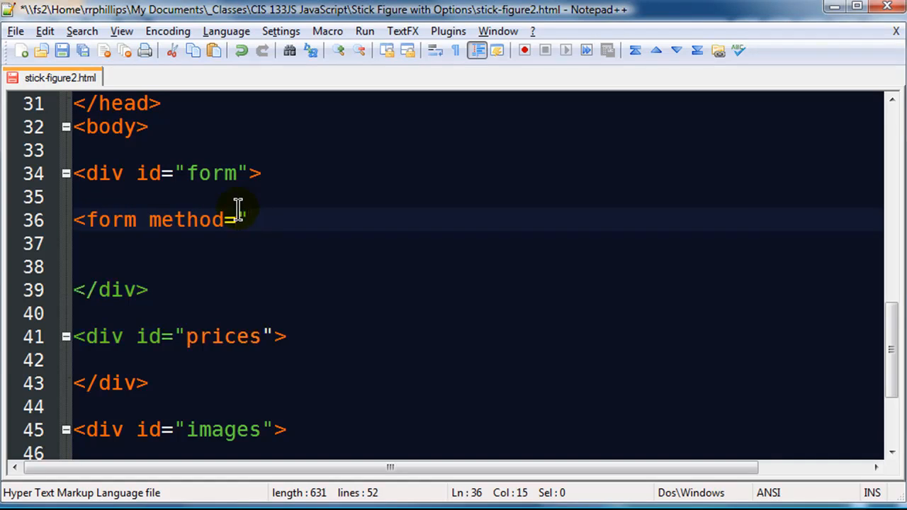
text("post")
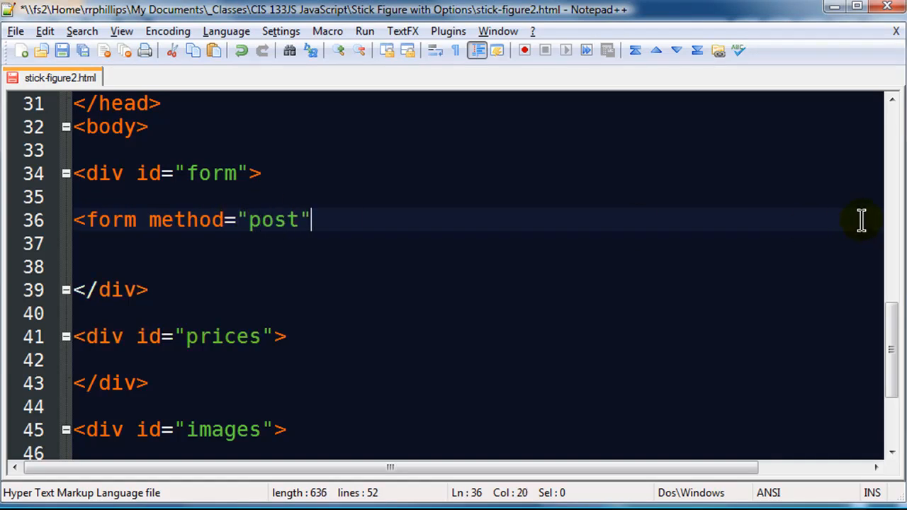
text(action=")
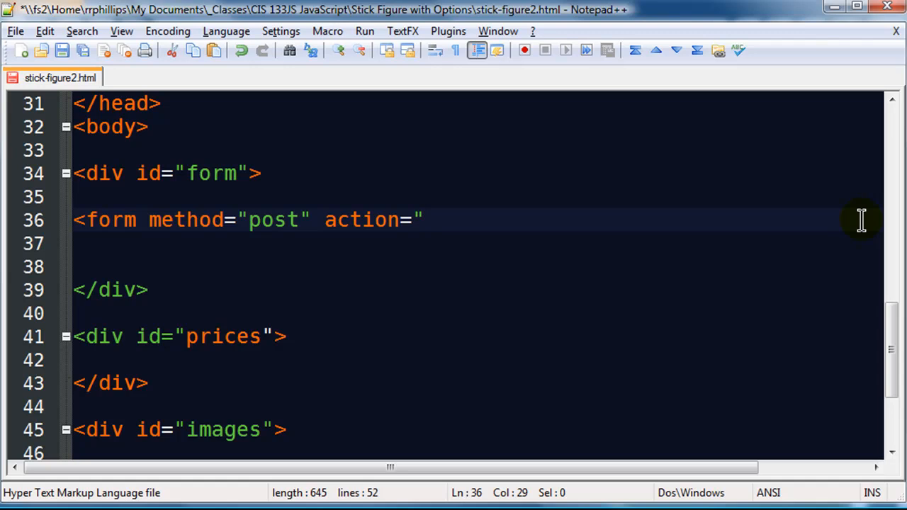
text(#")
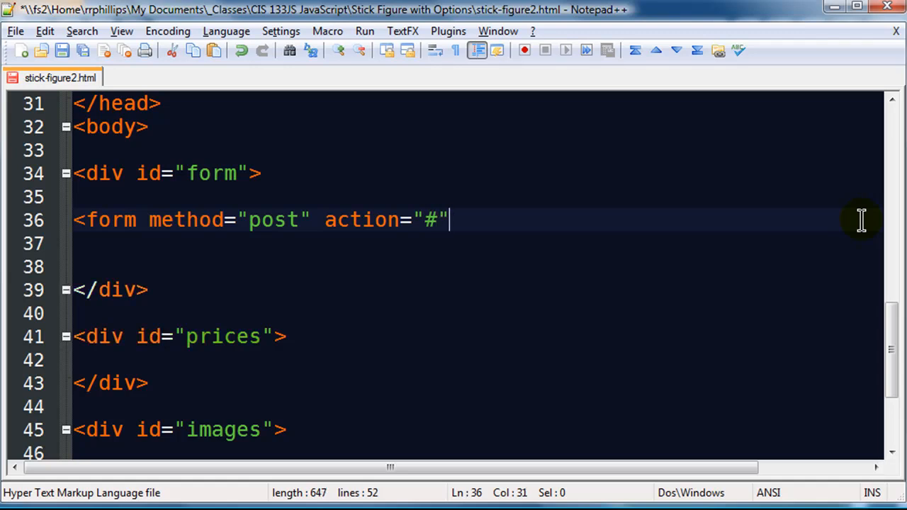
Give the form an onsubmit that alerts 'no checking out' and returns false.
text(on)
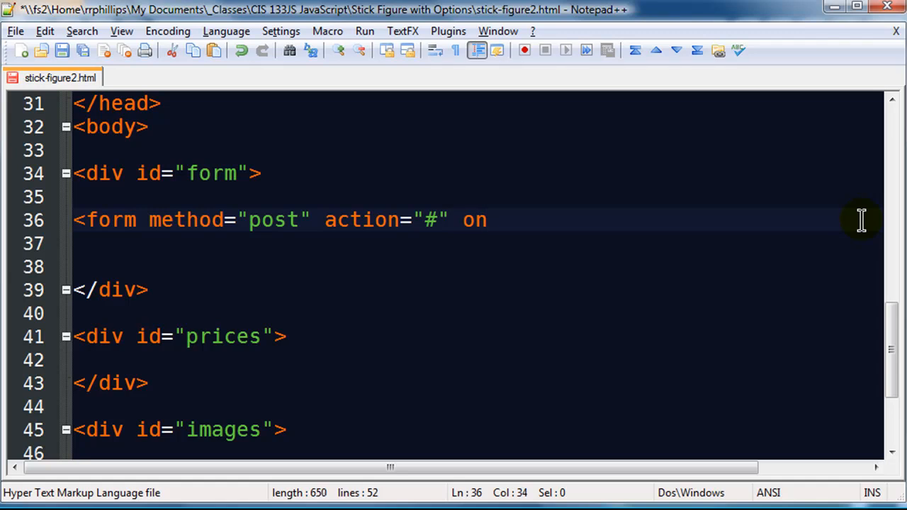
text(submit)
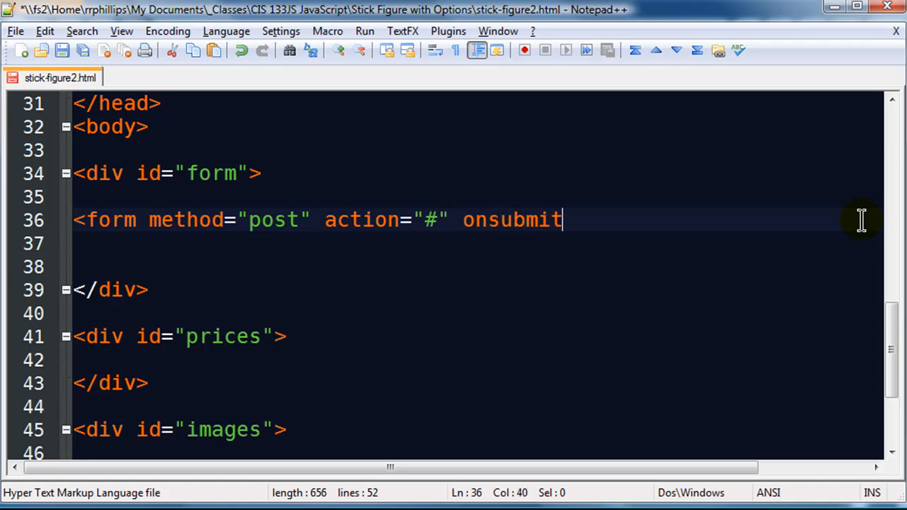
text(=")
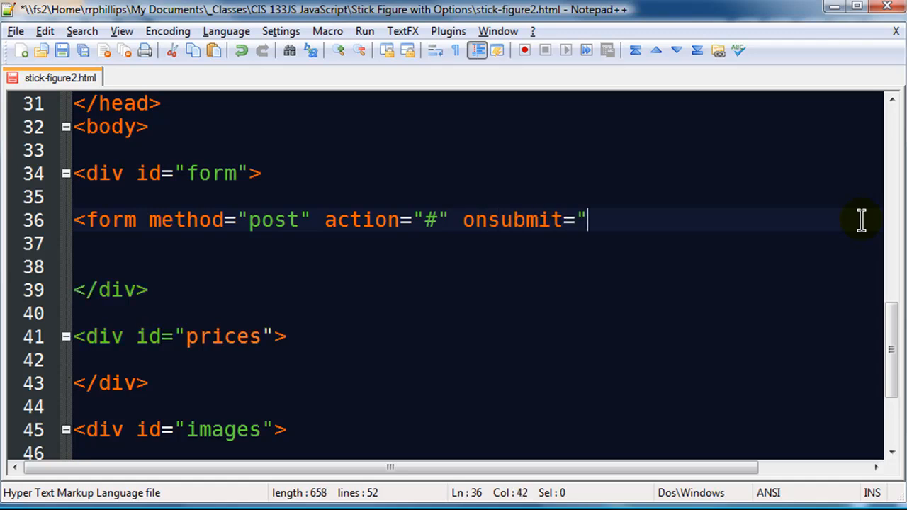
text(alert()
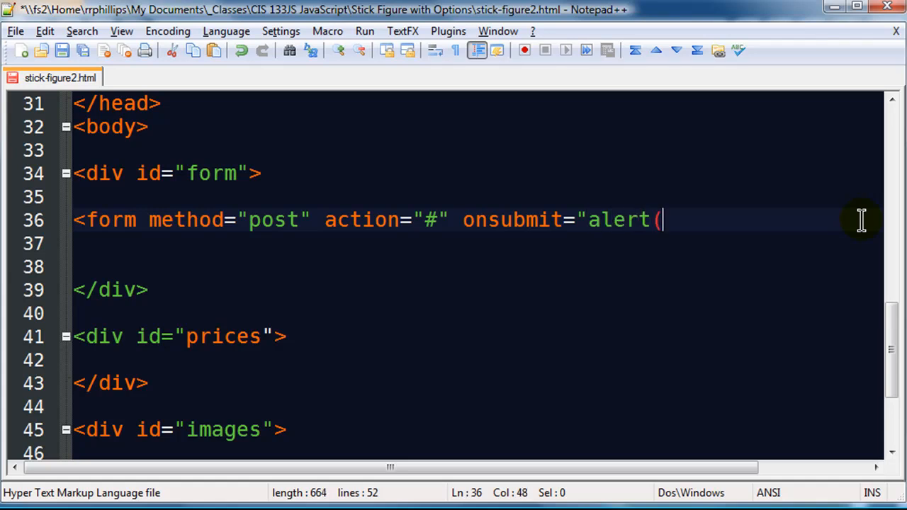
text('n)
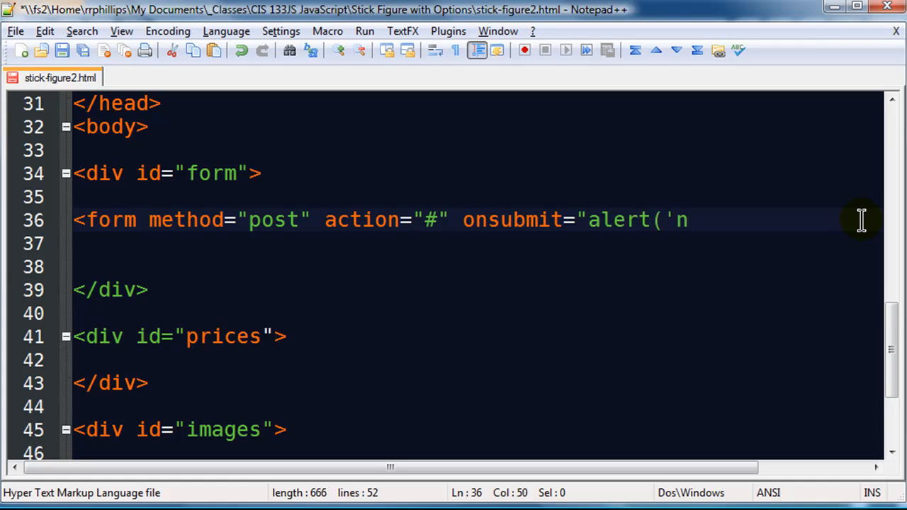
text(o checking)
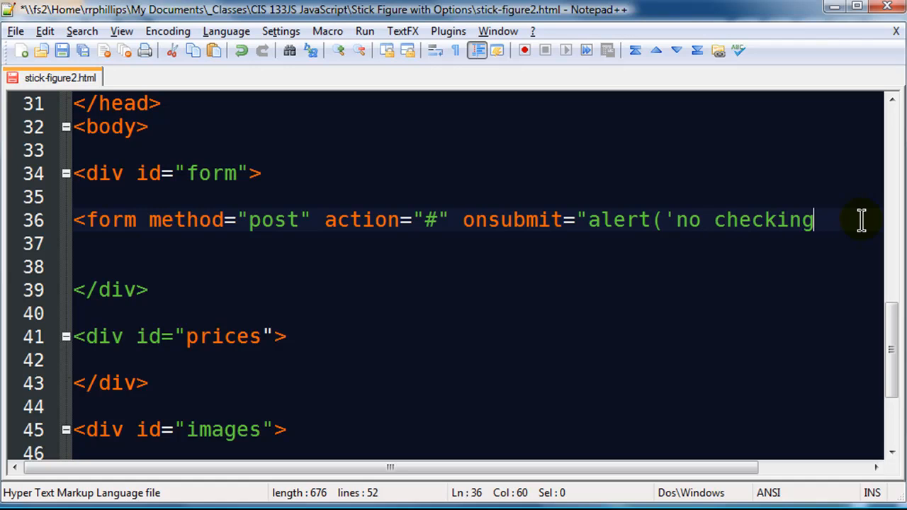
text(out');)
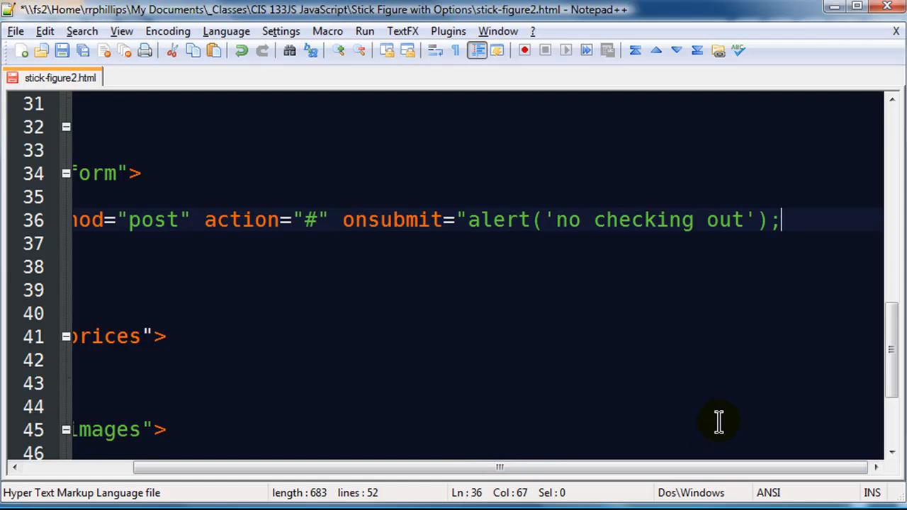
text(retur)
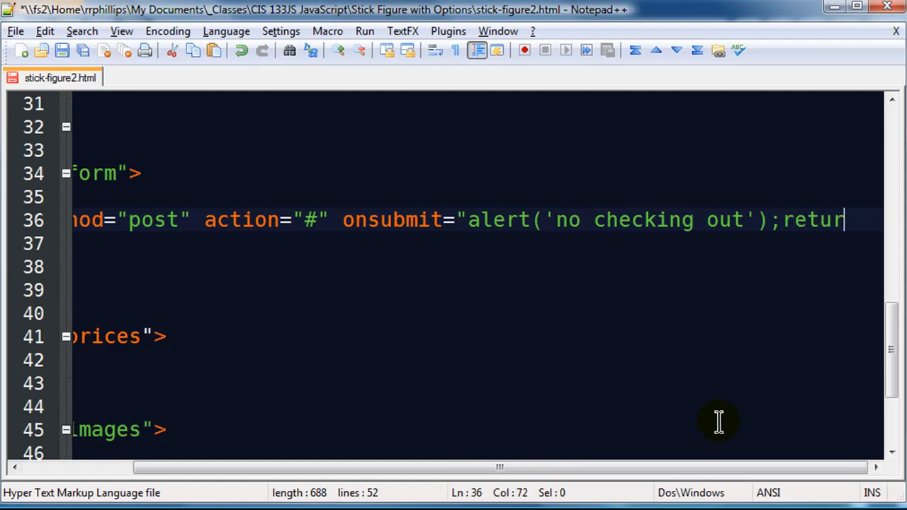
text(false;")
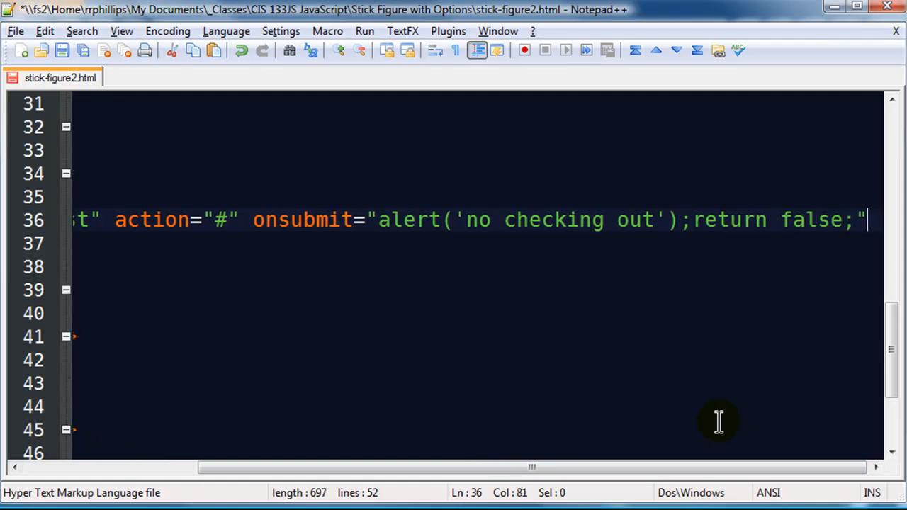
text(>)
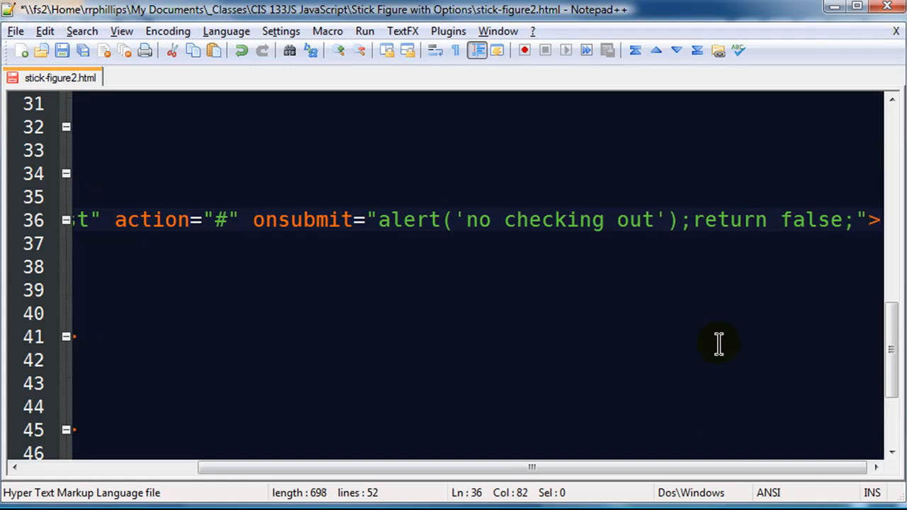
mouse_move(376, 220)
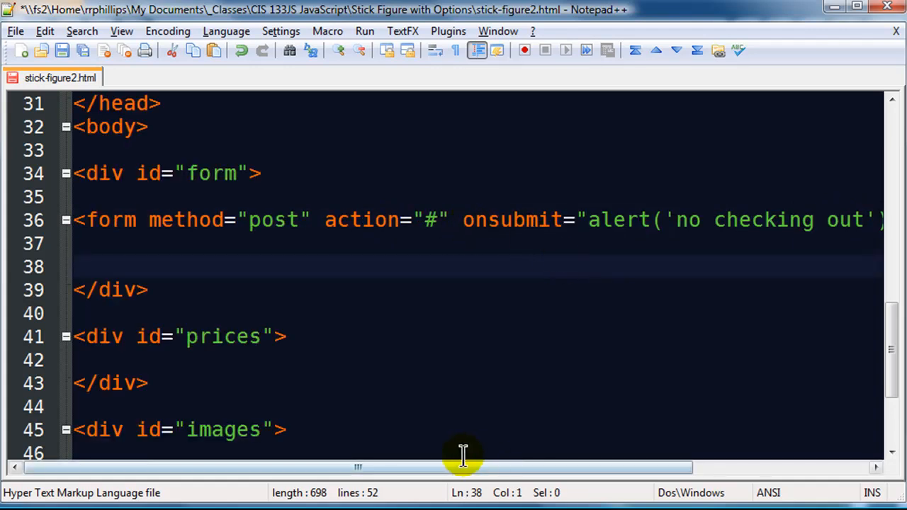
scroll(right, 3)
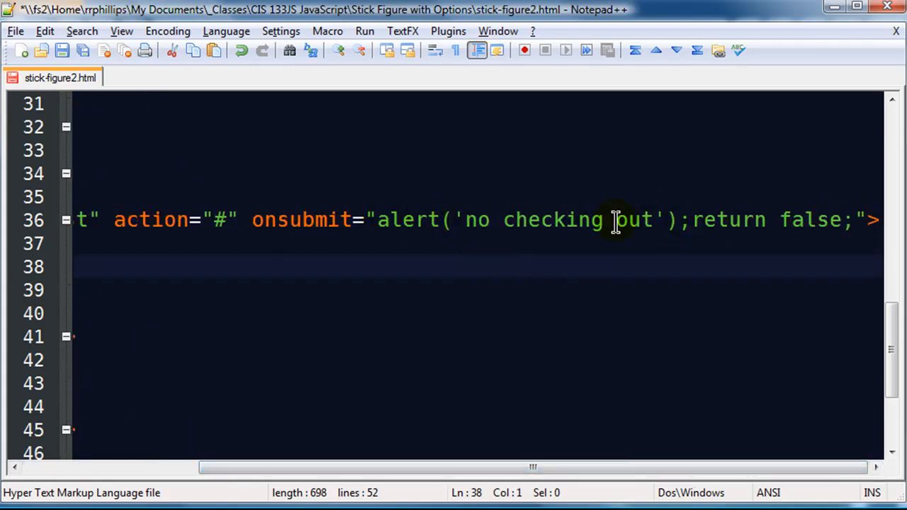
mouse_move(800, 220)
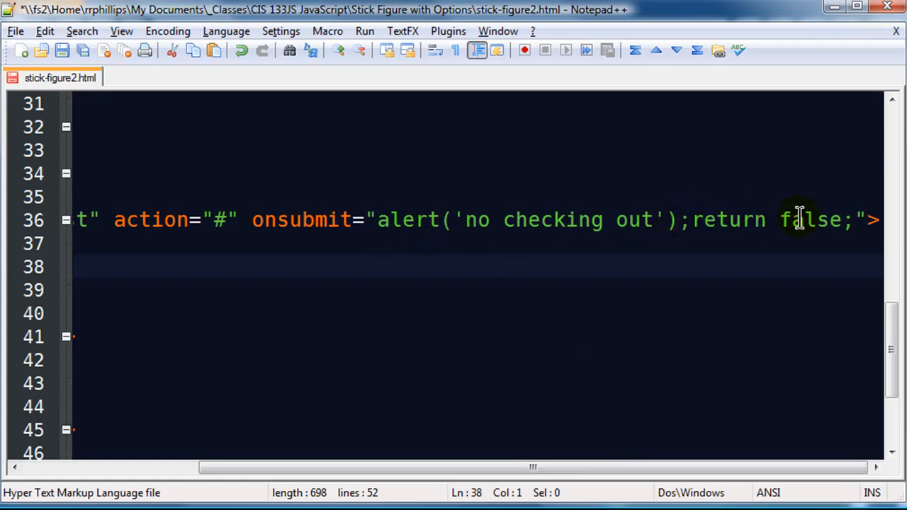
scroll(left, 3)
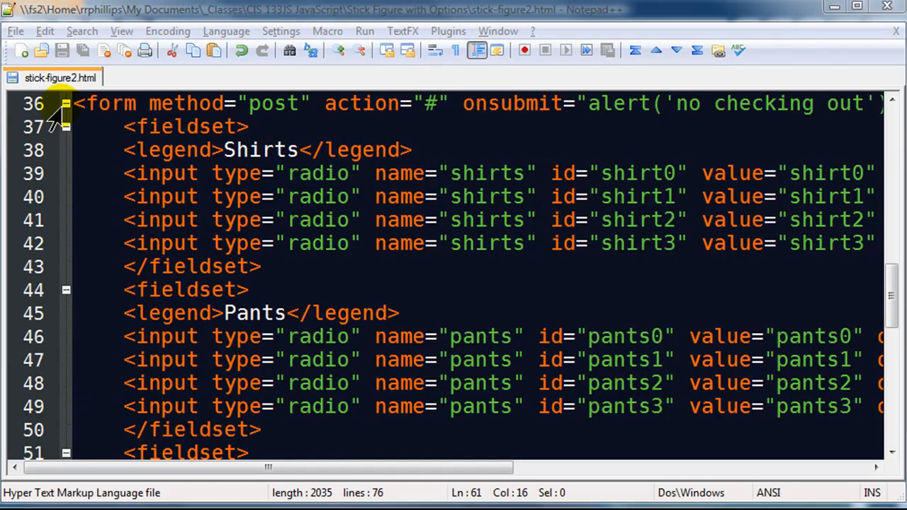
mouse_move(128, 151)
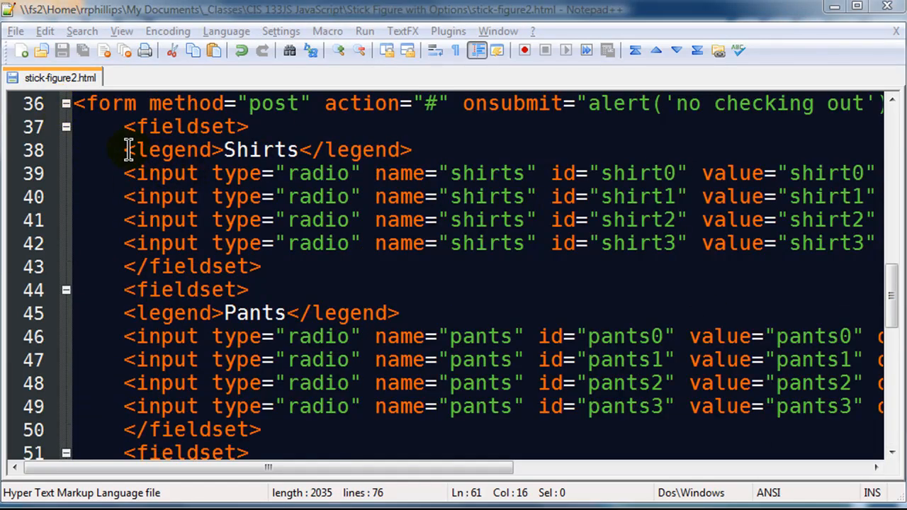
drag(128, 150, 248, 221)
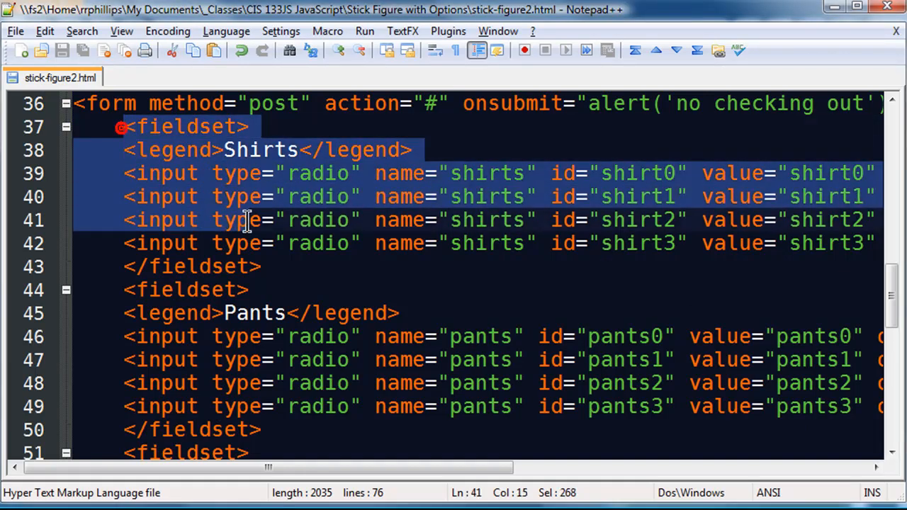
click(281, 266)
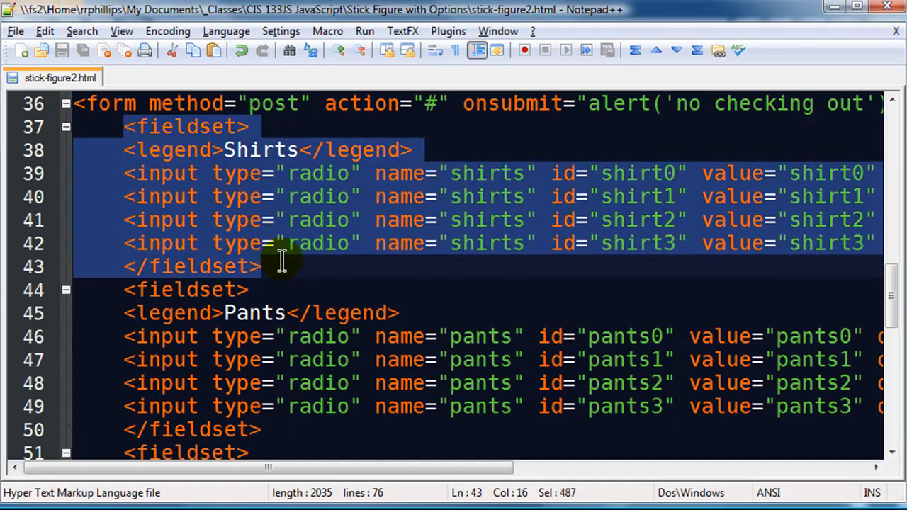
mouse_move(324, 383)
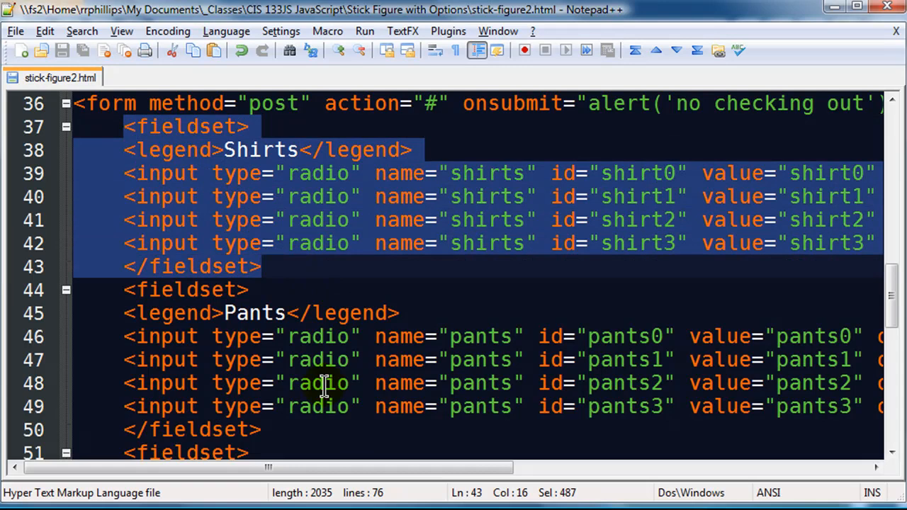
drag(270, 468, 395, 468)
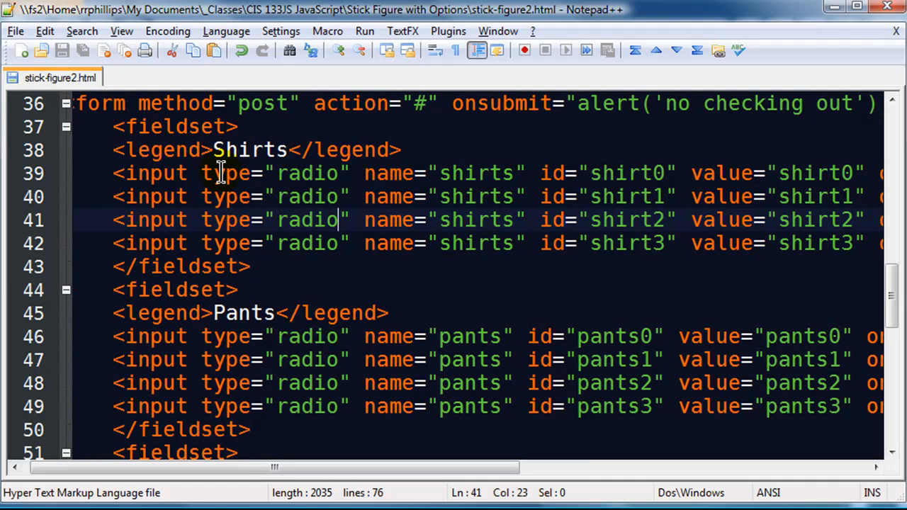
mouse_move(201, 173)
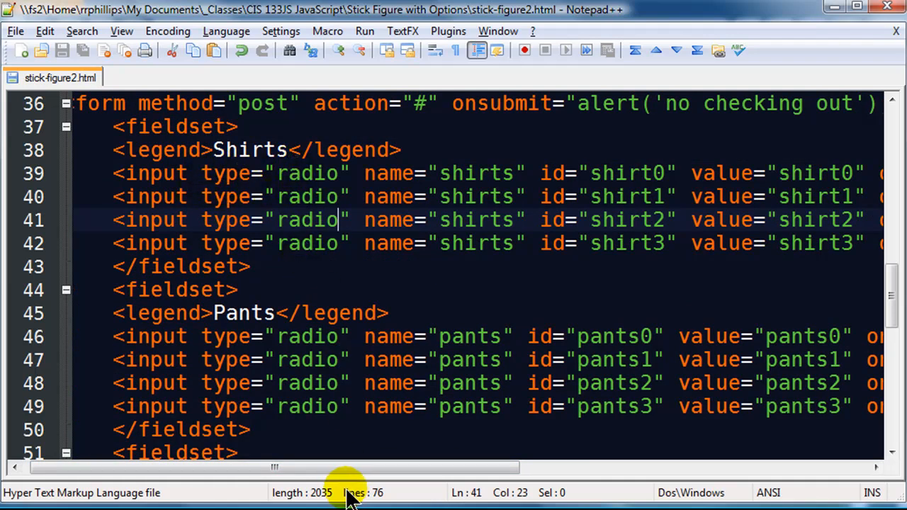
scroll(right, 3)
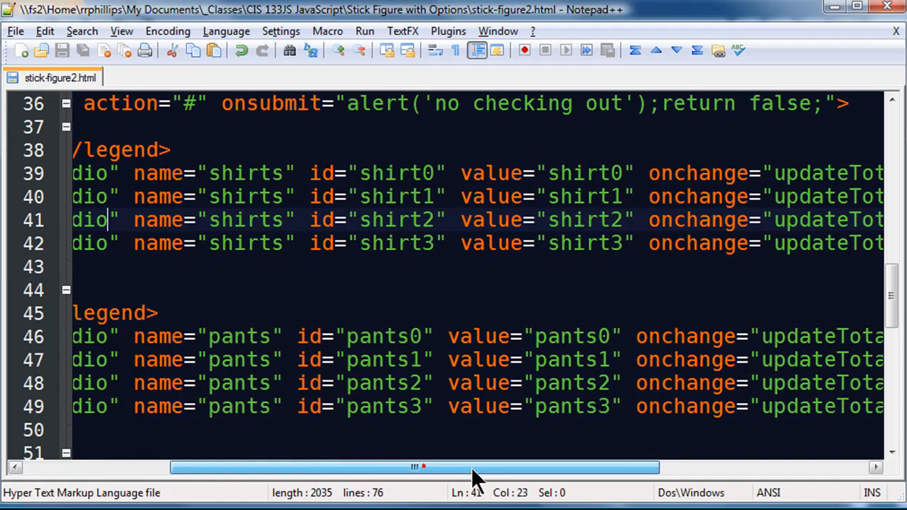
drag(418, 468, 460, 468)
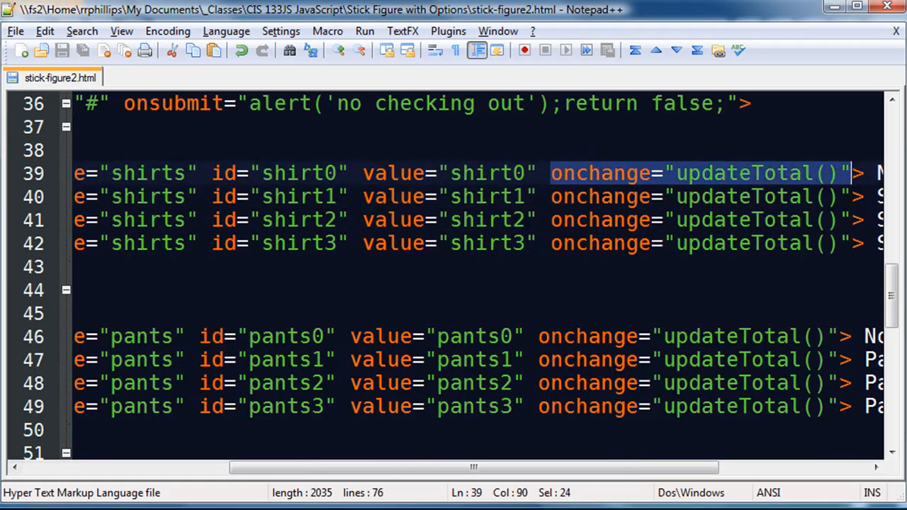
scroll(right, 3)
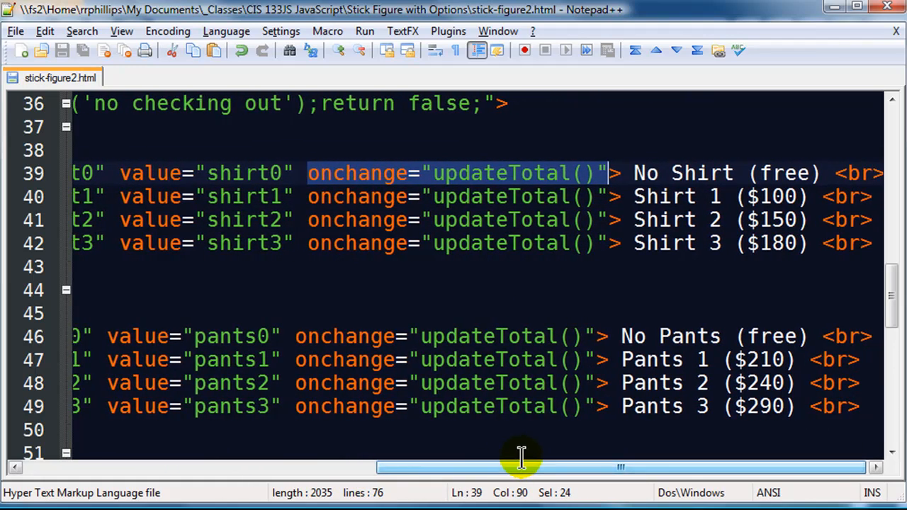
mouse_move(489, 195)
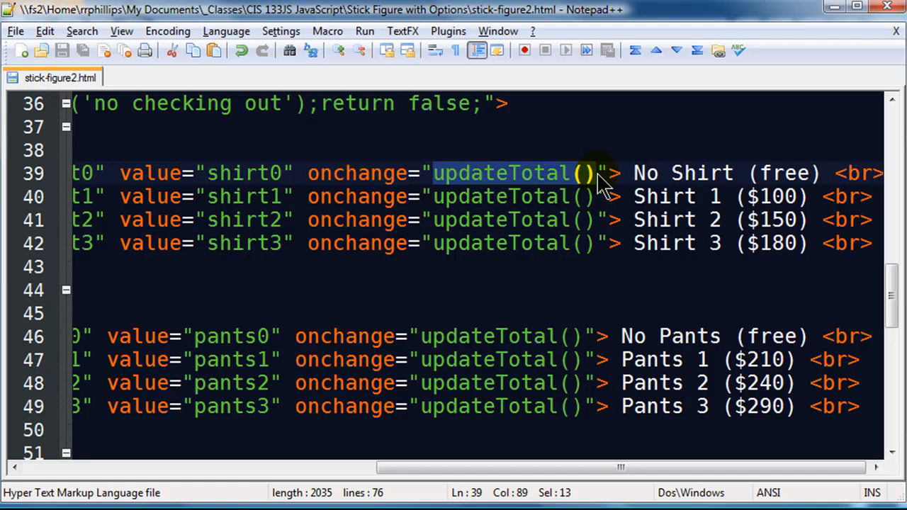
mouse_move(347, 195)
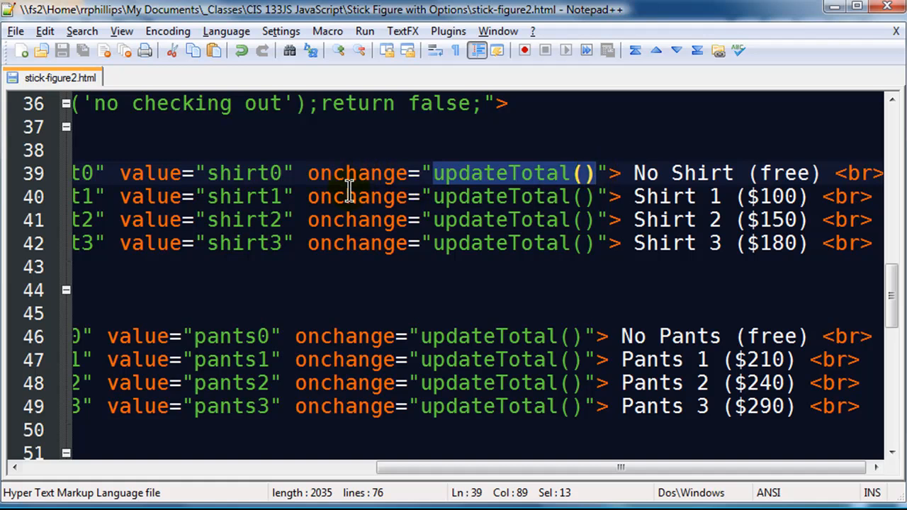
mouse_move(454, 334)
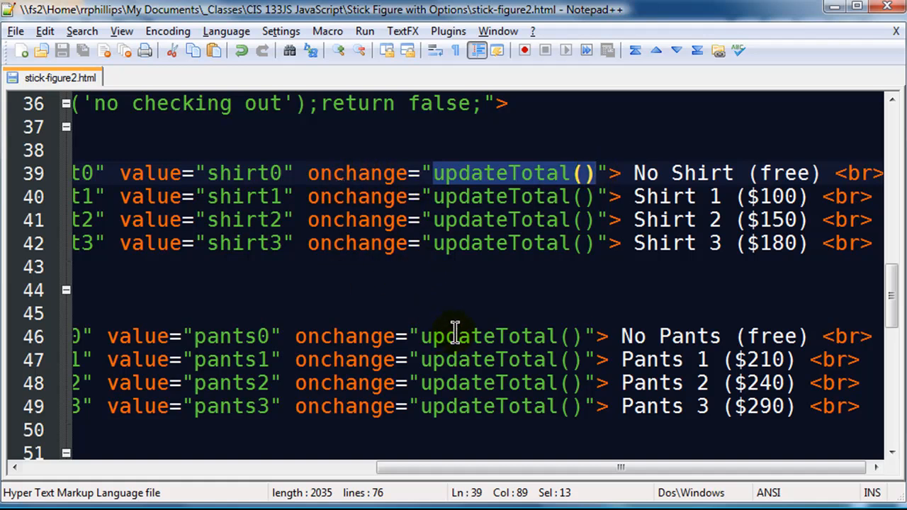
mouse_move(503, 196)
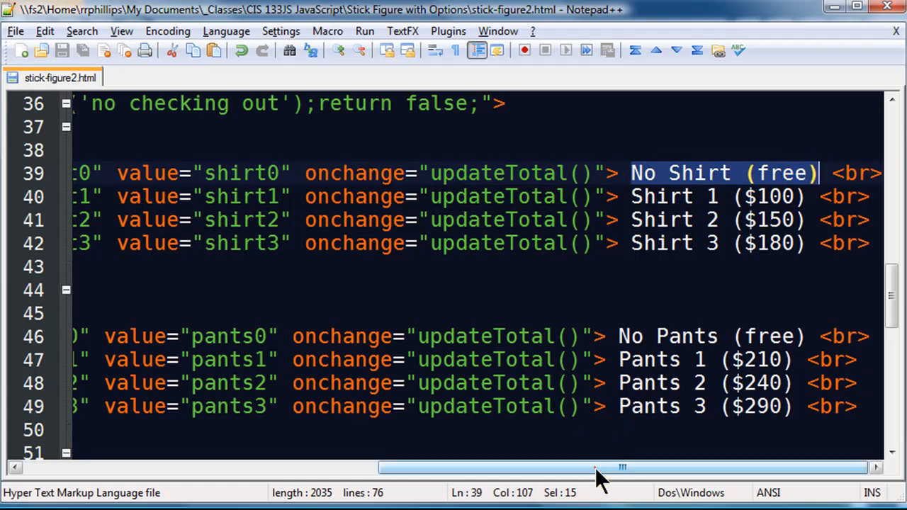
drag(596, 468, 284, 468)
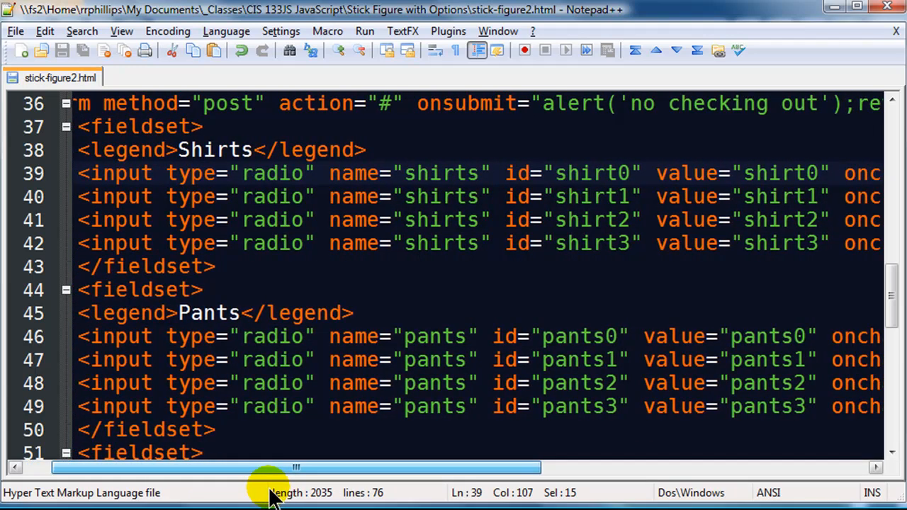
scroll(down, 3)
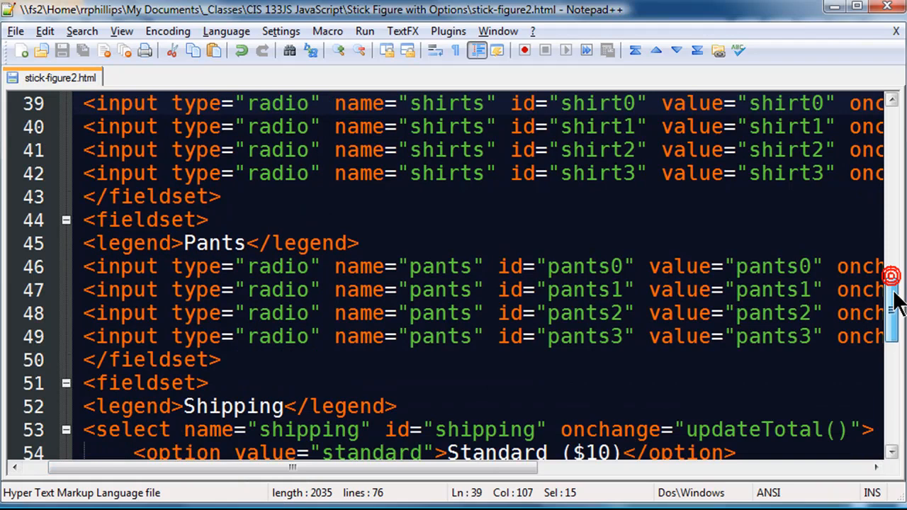
scroll(down, 3)
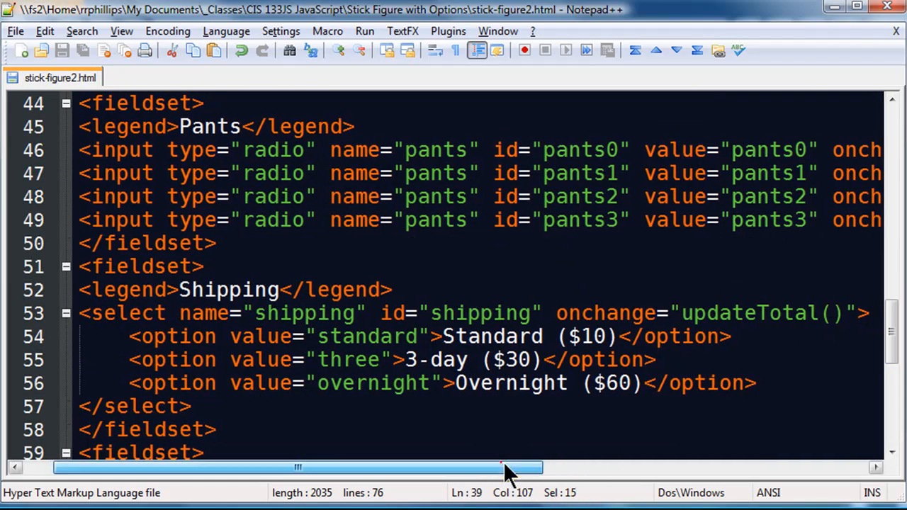
drag(298, 468, 542, 467)
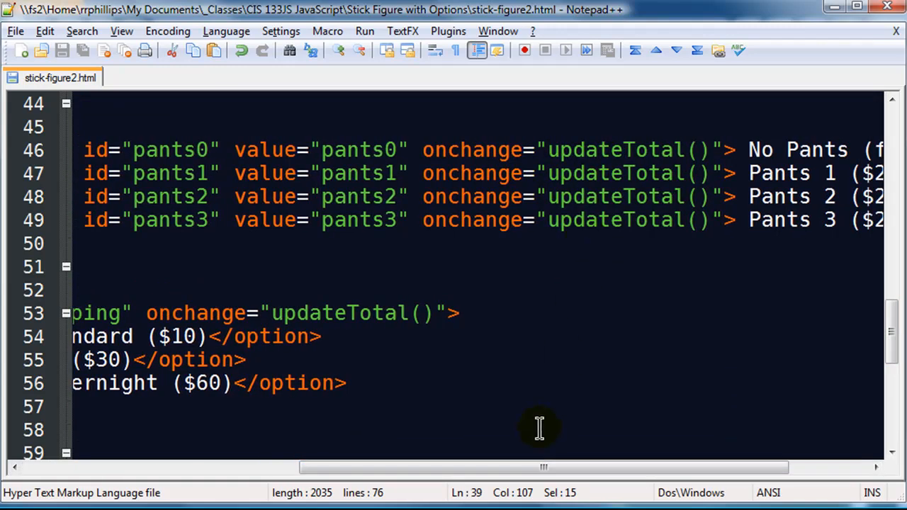
drag(539, 468, 270, 468)
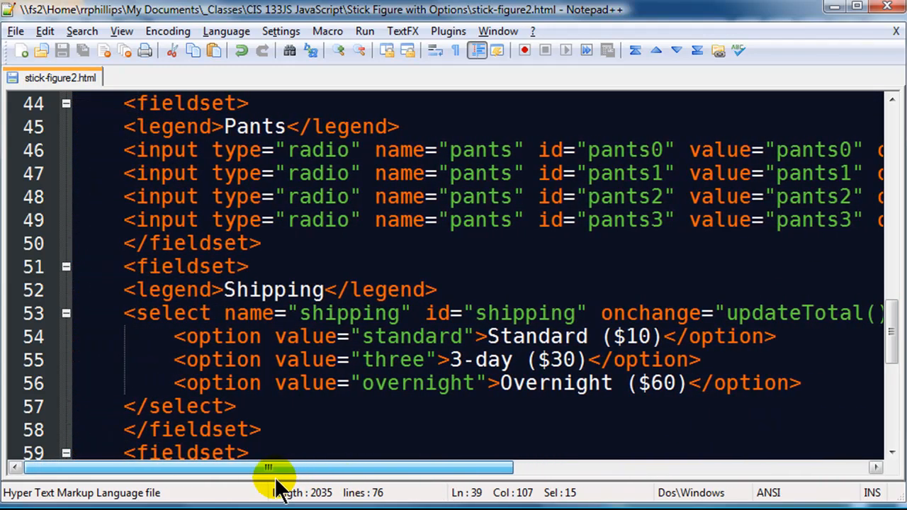
scroll(down, 3)
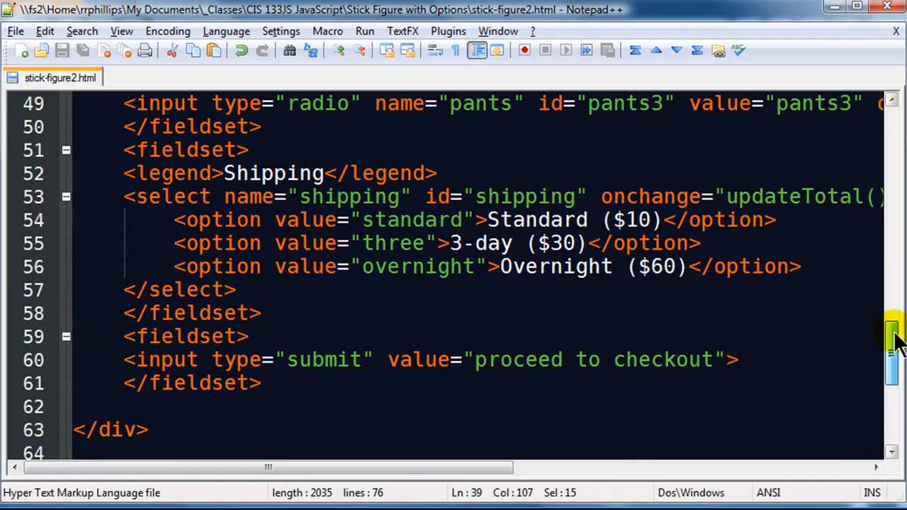
drag(125, 173, 261, 314)
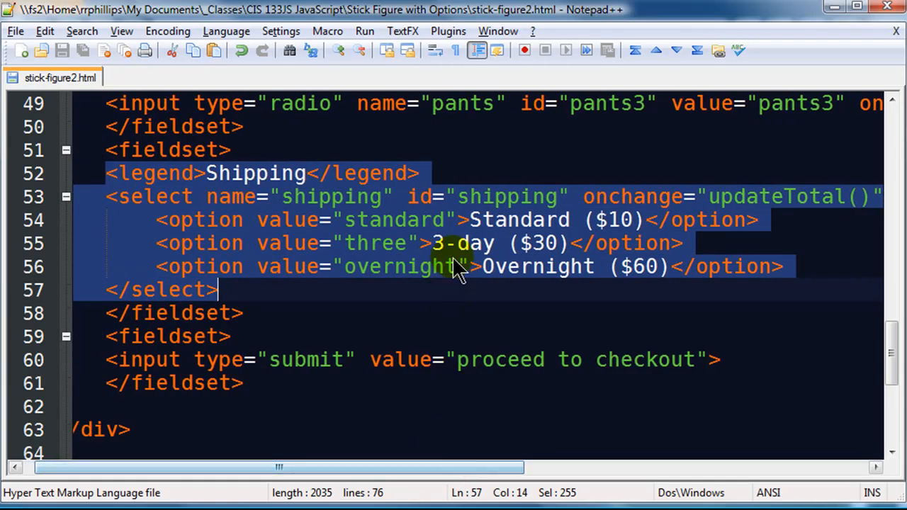
click(106, 196)
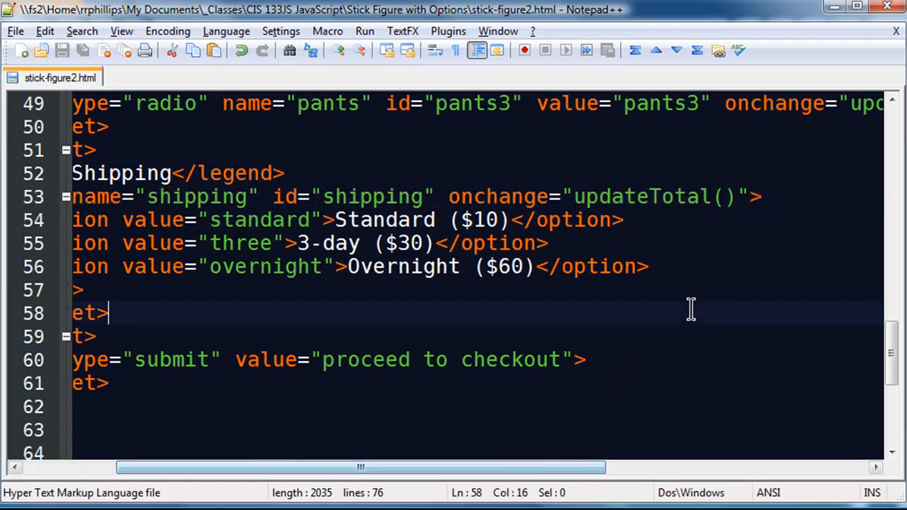
mouse_move(738, 195)
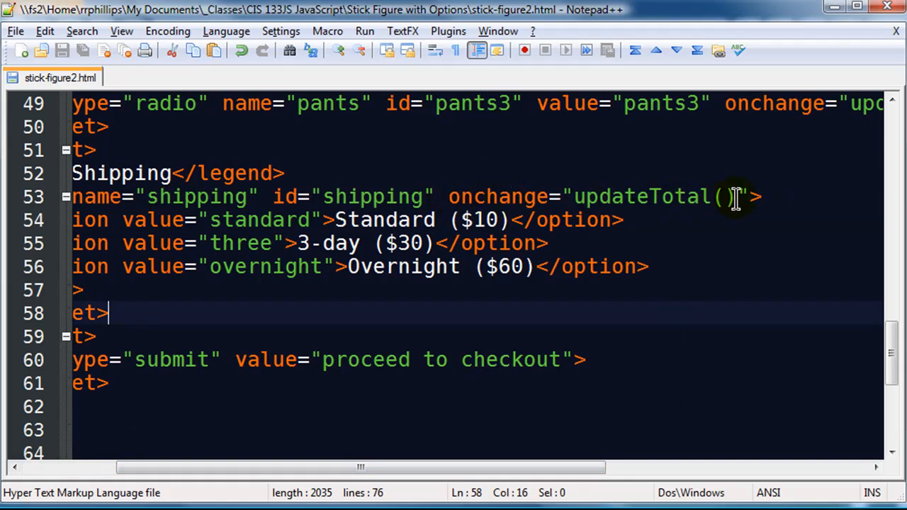
mouse_move(574, 196)
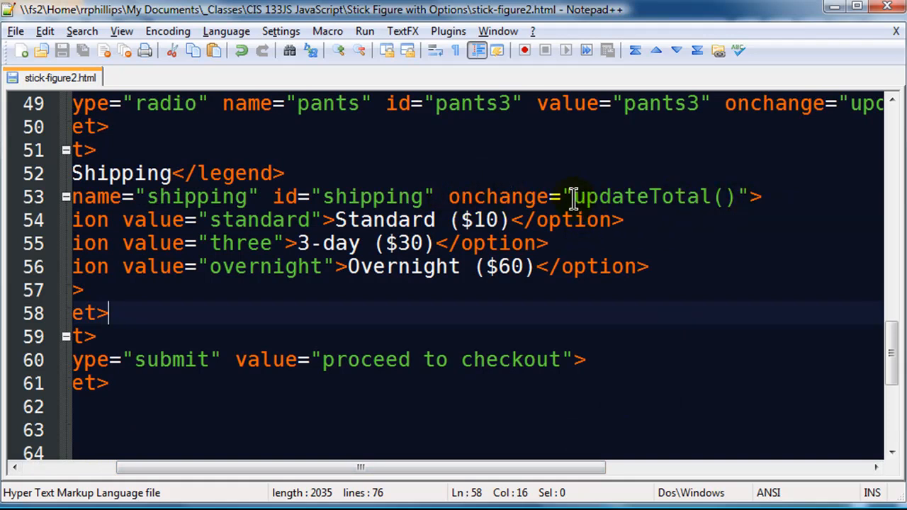
mouse_move(510, 468)
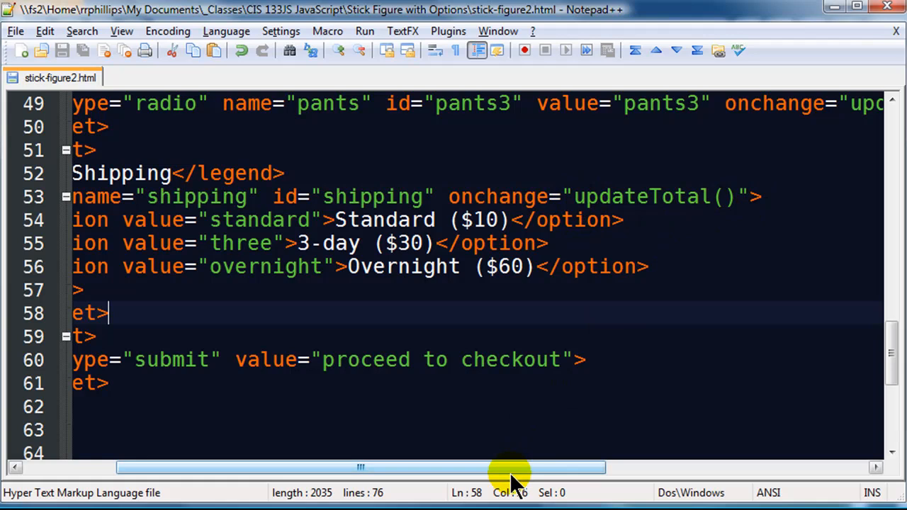
scroll(left, 3)
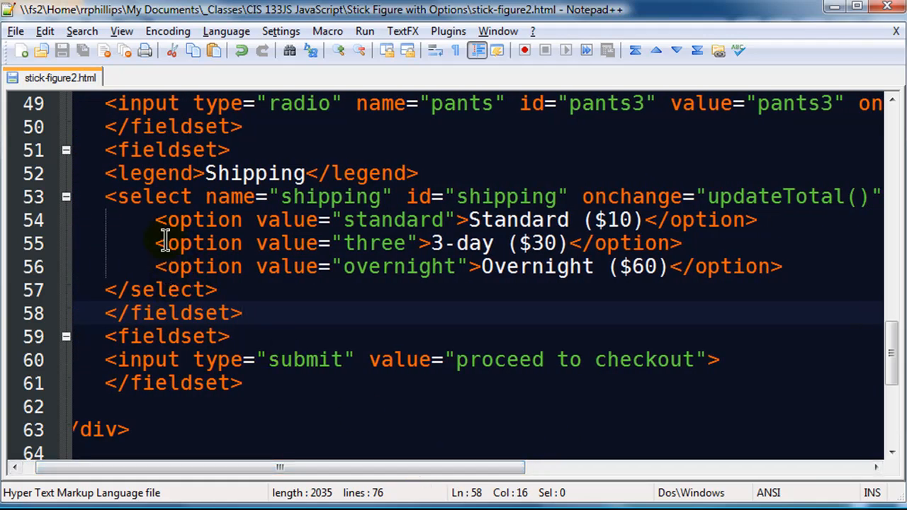
mouse_move(556, 220)
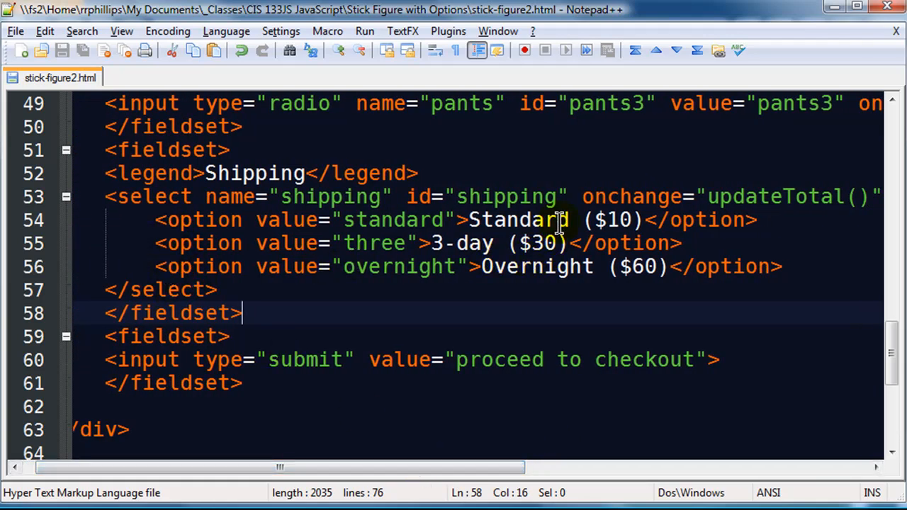
mouse_move(562, 275)
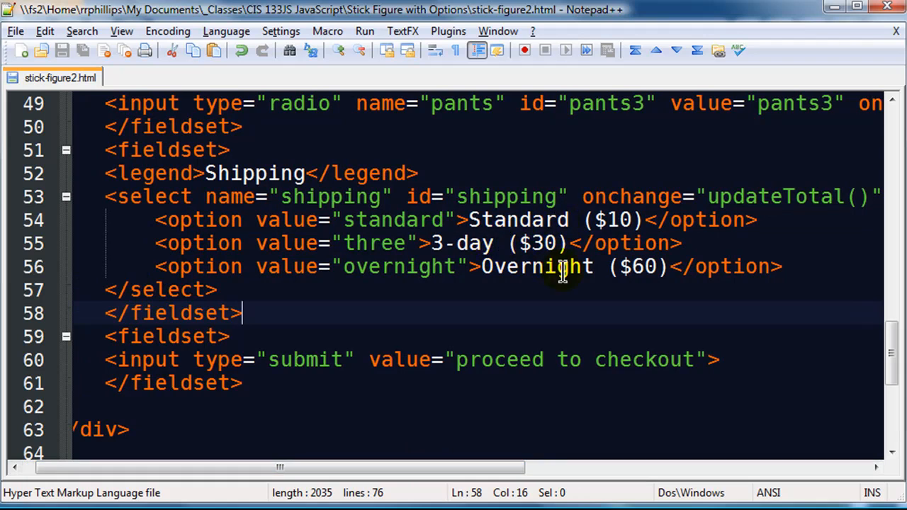
mouse_move(283, 244)
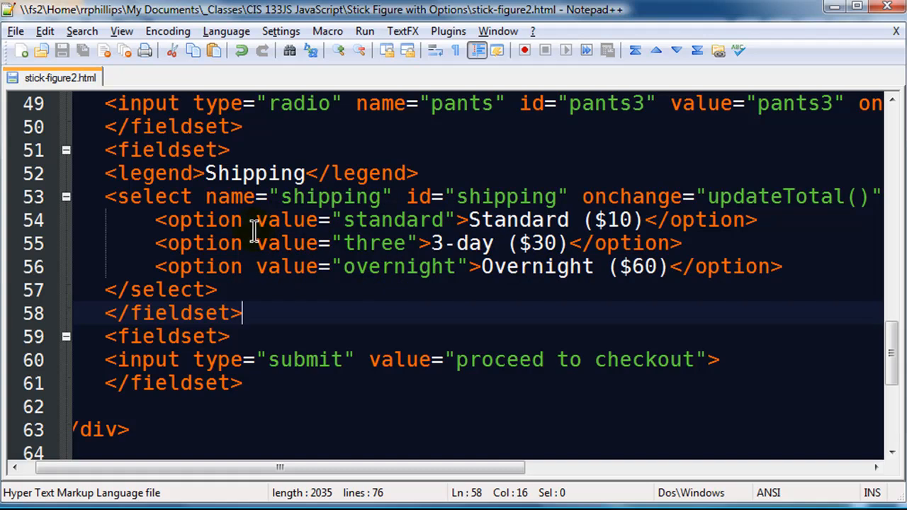
mouse_move(270, 266)
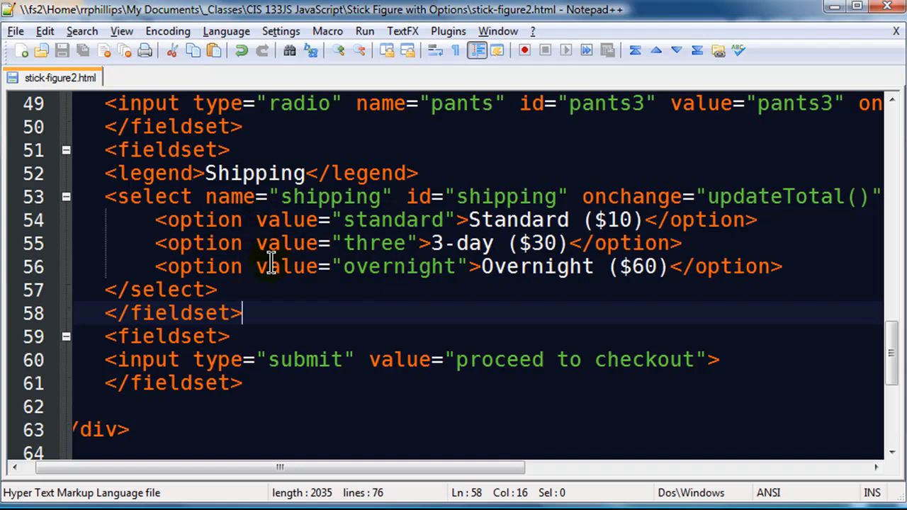
mouse_move(468, 219)
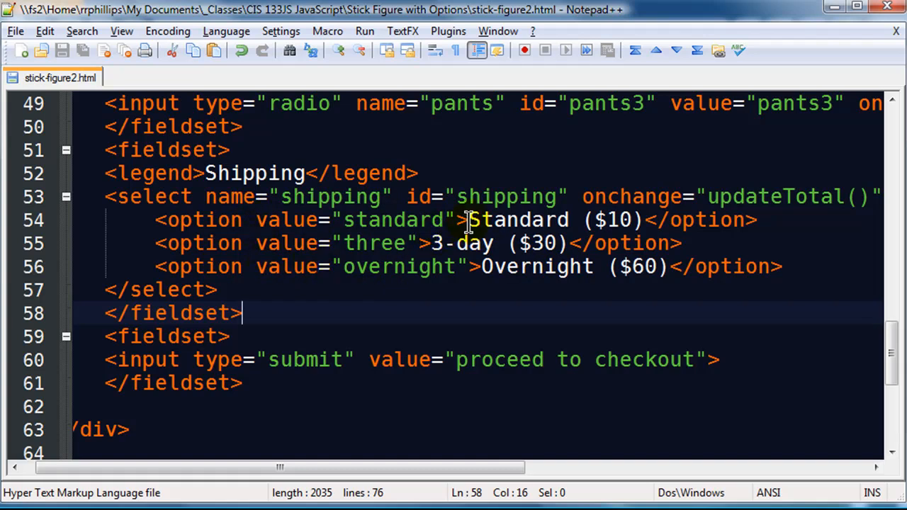
mouse_move(655, 234)
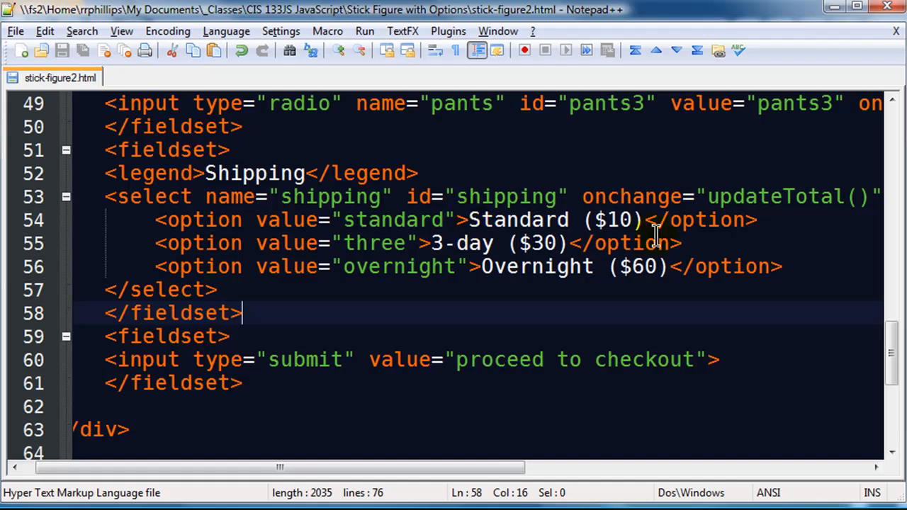
mouse_move(645, 219)
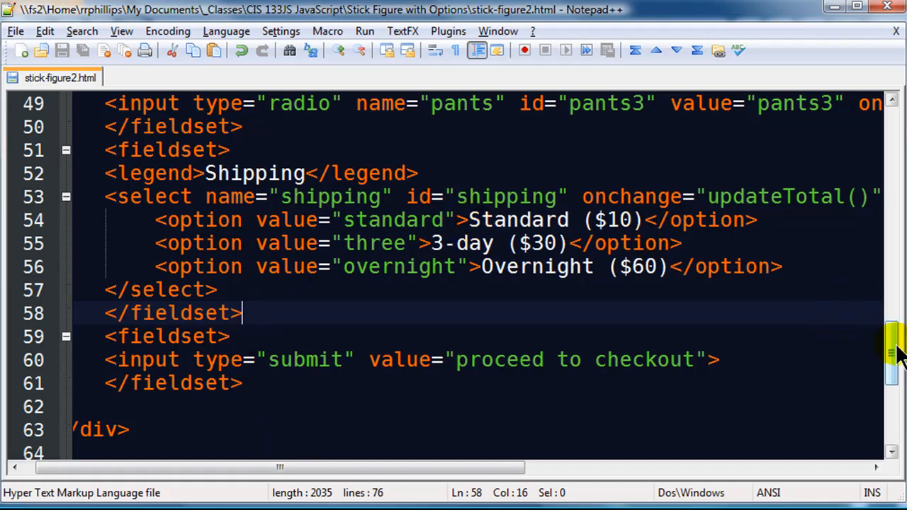
scroll(down, 3)
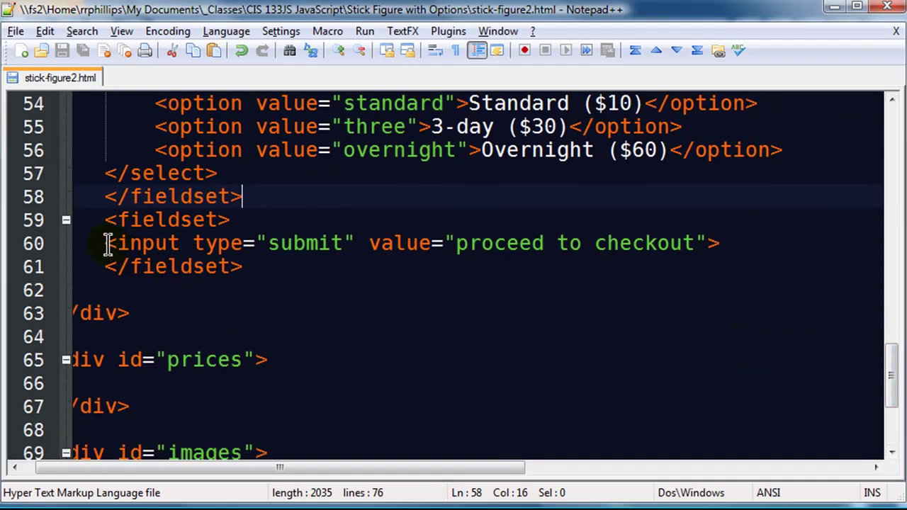
mouse_move(241, 252)
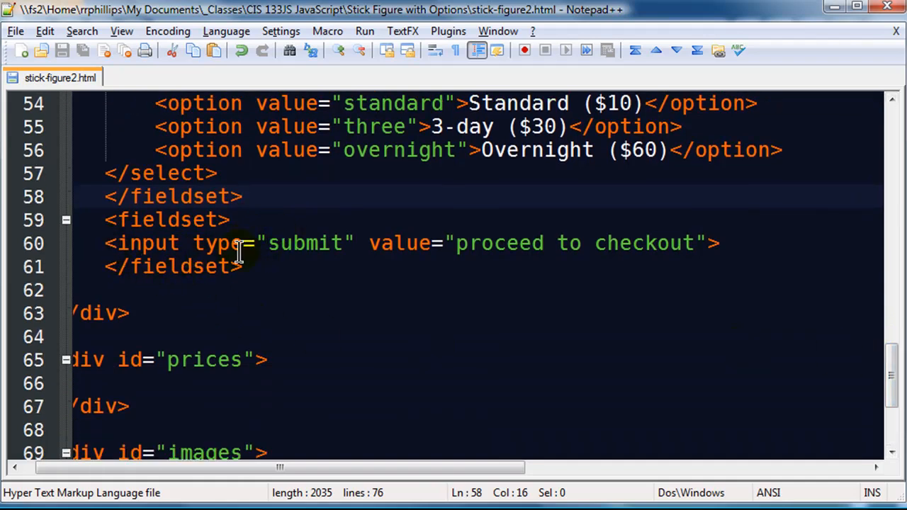
mouse_move(763, 255)
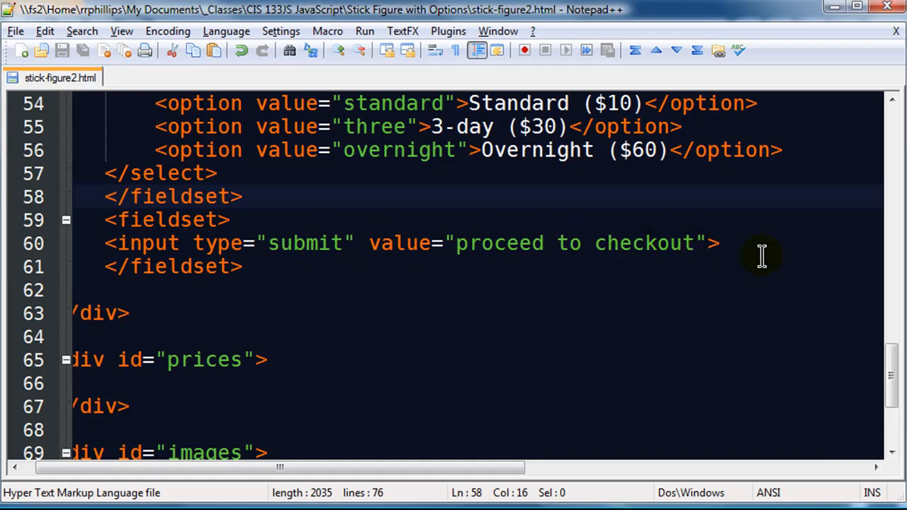
mouse_move(354, 278)
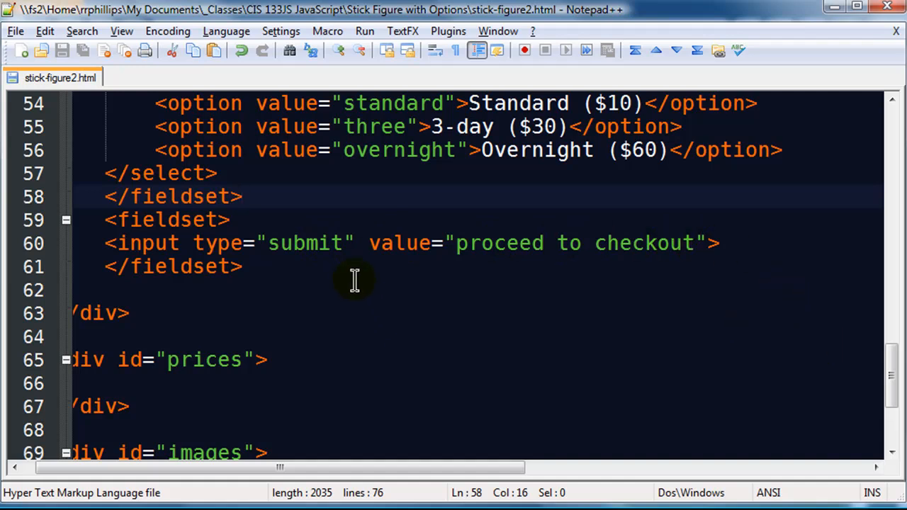
mouse_move(357, 269)
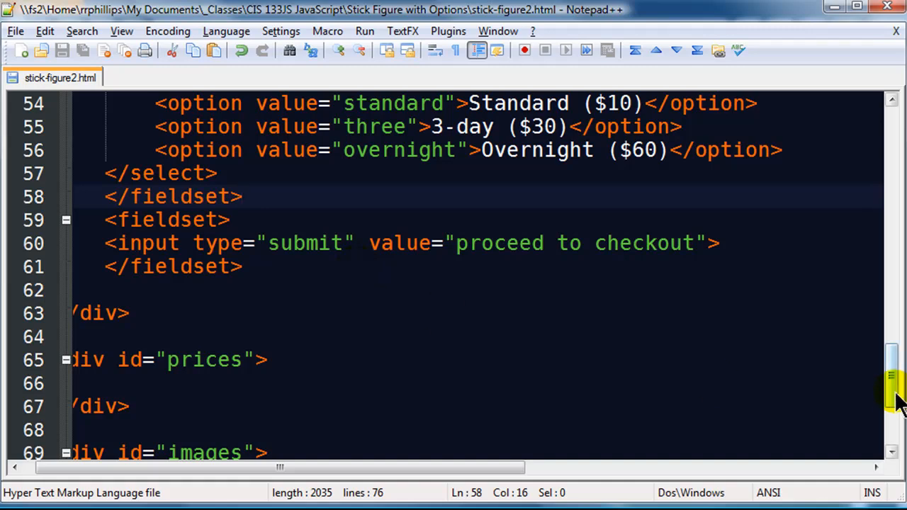
scroll(up, 3)
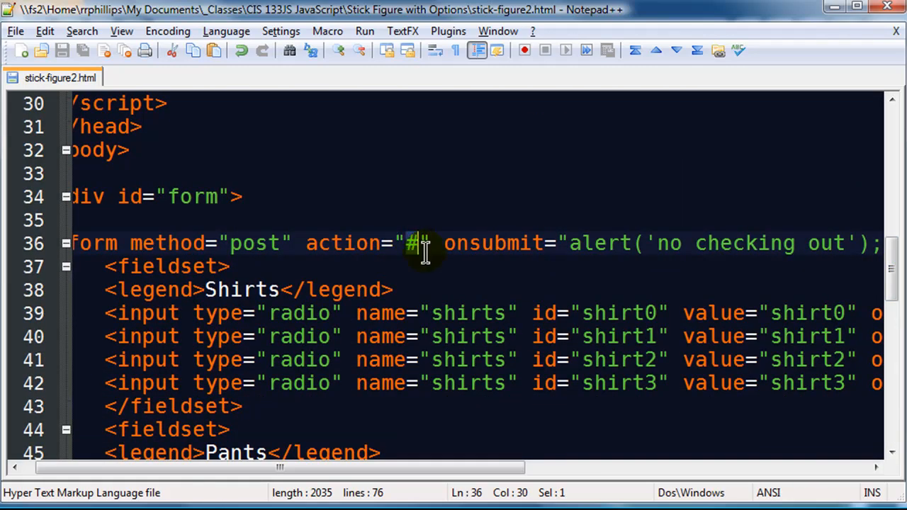
click(428, 244)
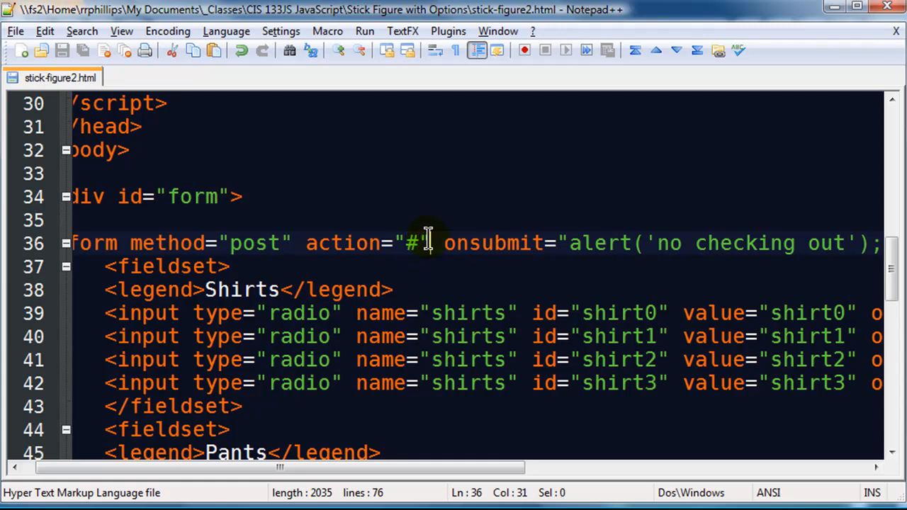
drag(258, 468, 369, 467)
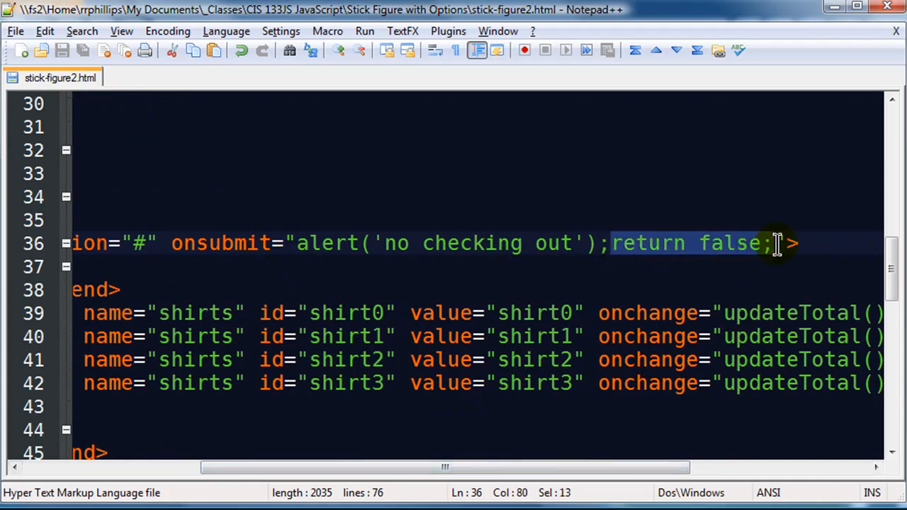
mouse_move(780, 253)
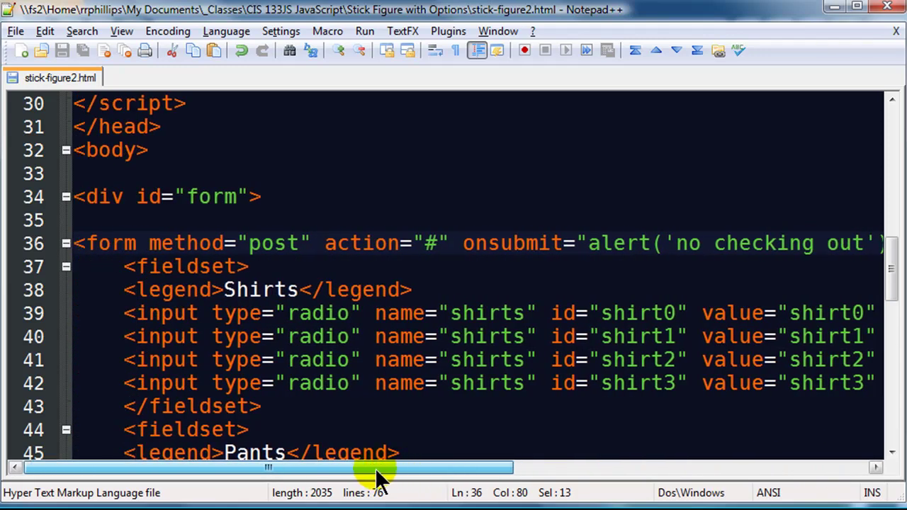
scroll(down, 3)
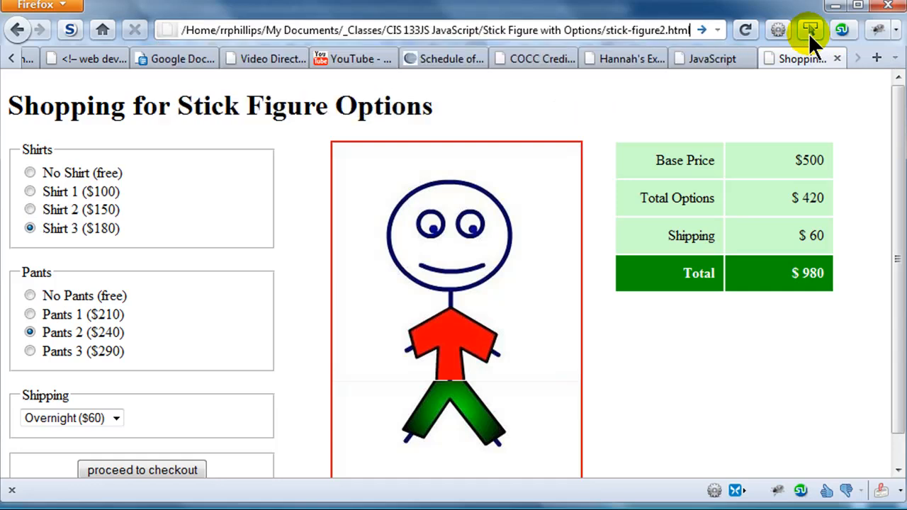
Reload stick-figure2.html to show the options form and plain stick figure.
click(745, 30)
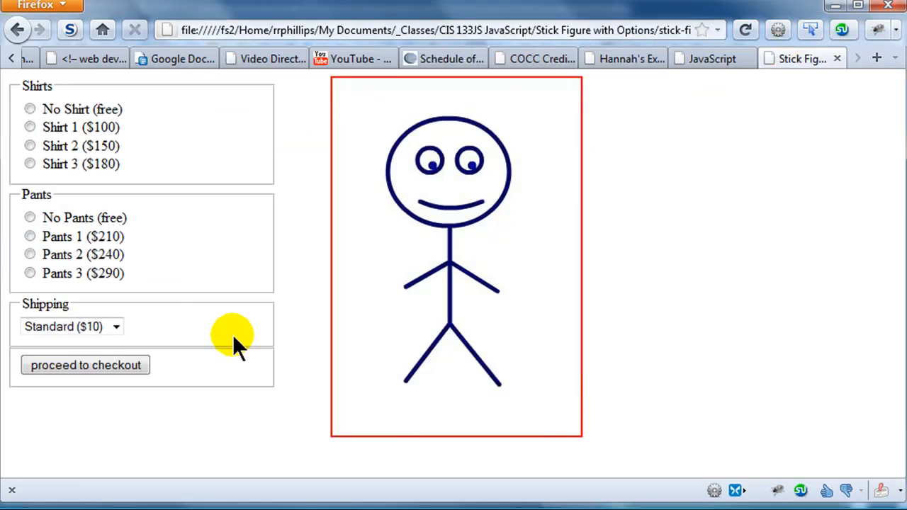
mouse_move(99, 146)
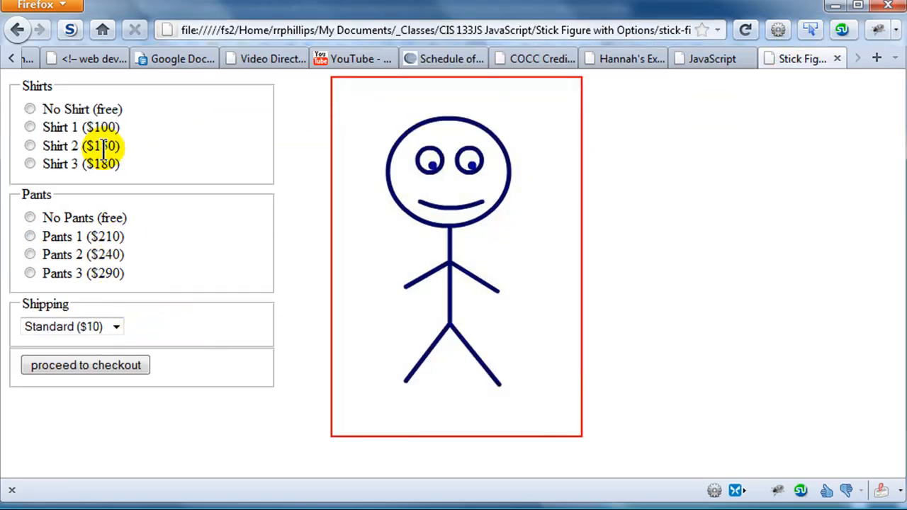
mouse_move(564, 173)
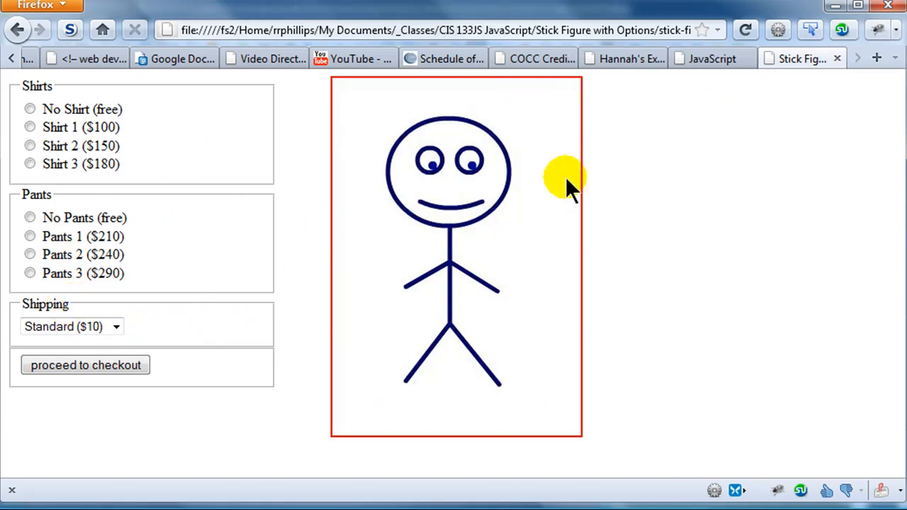
mouse_move(409, 352)
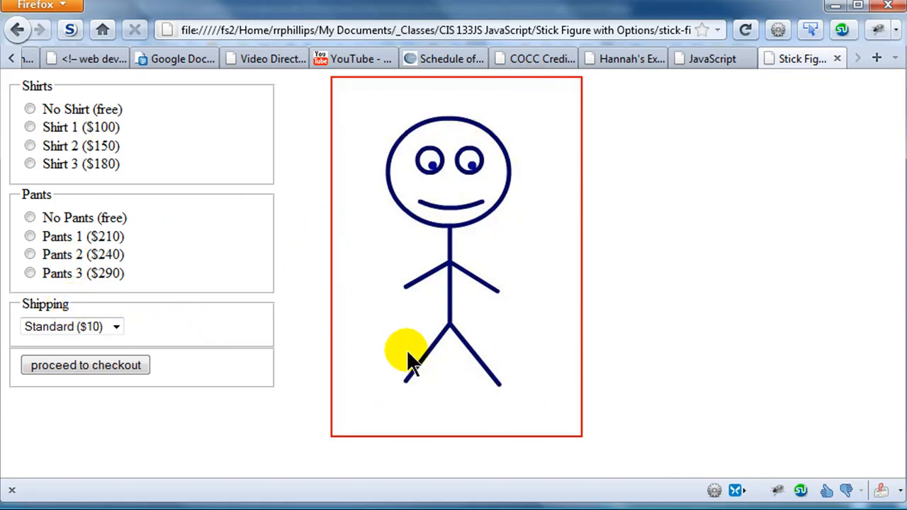
mouse_move(201, 253)
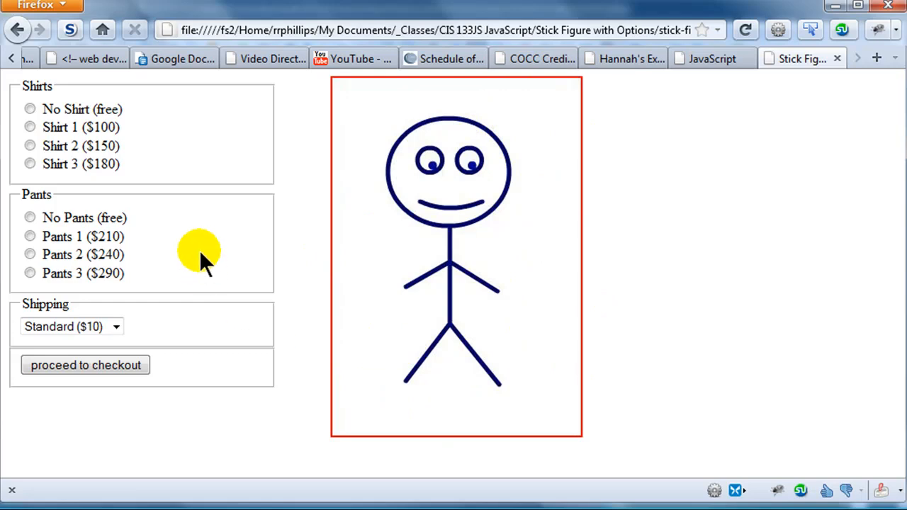
mouse_move(697, 106)
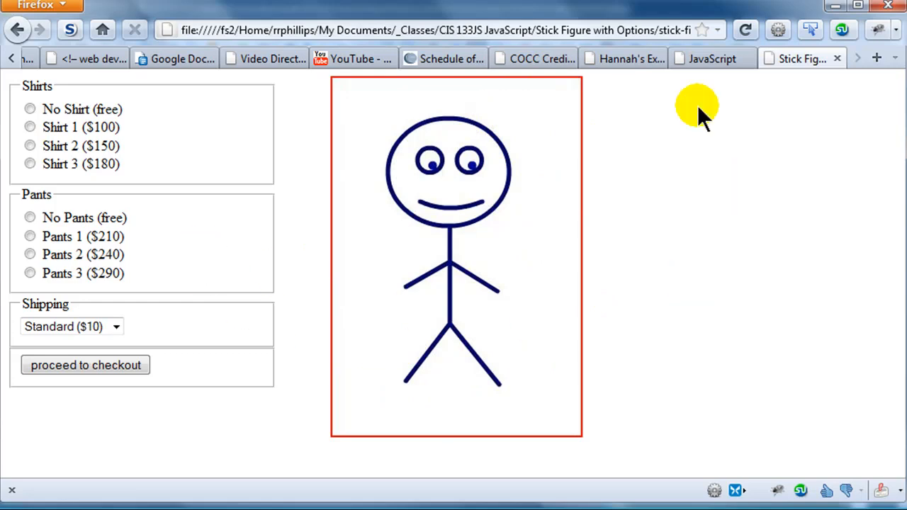
mouse_move(753, 301)
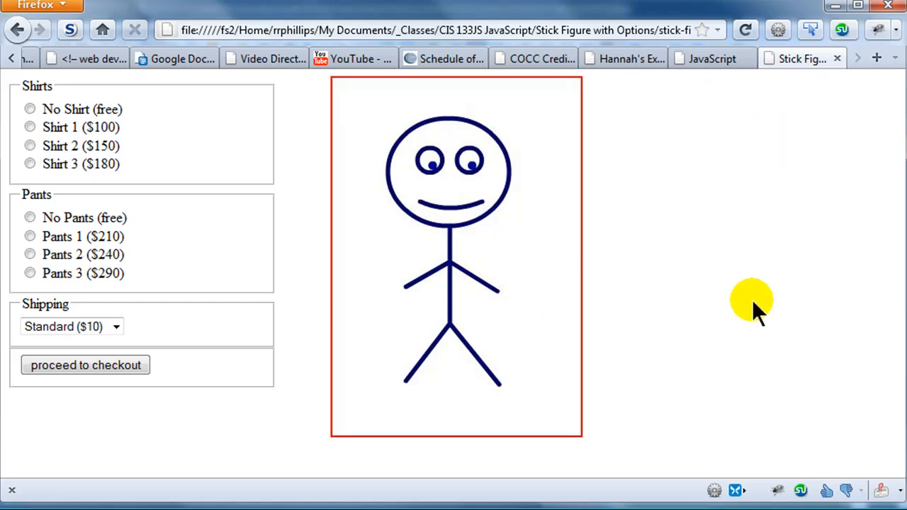
mouse_move(177, 192)
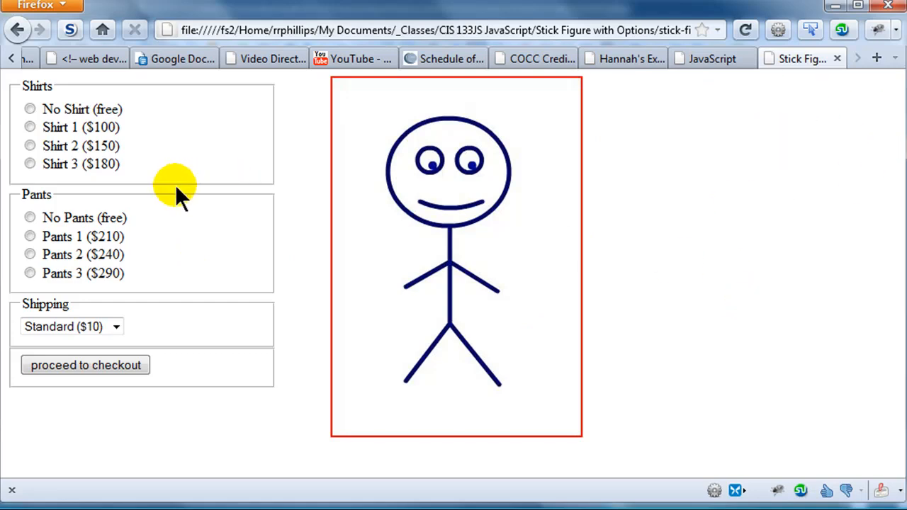
mouse_move(173, 163)
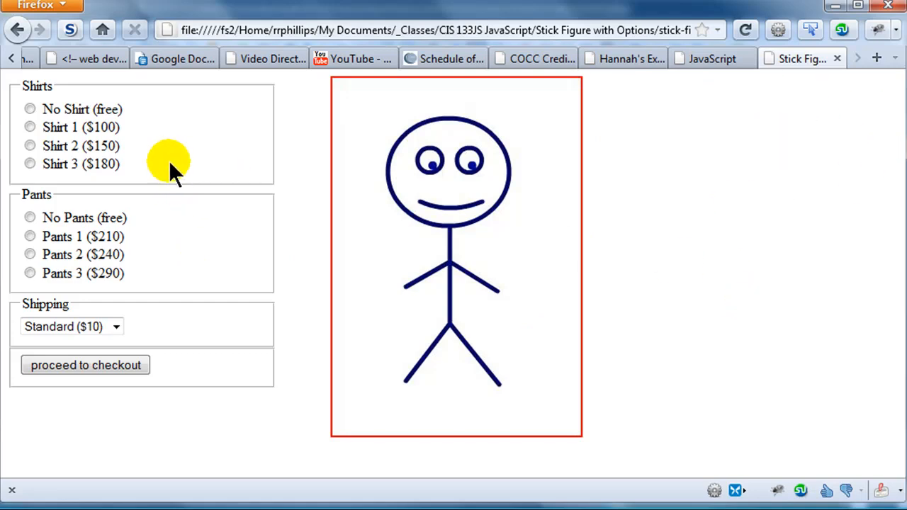
mouse_move(92, 165)
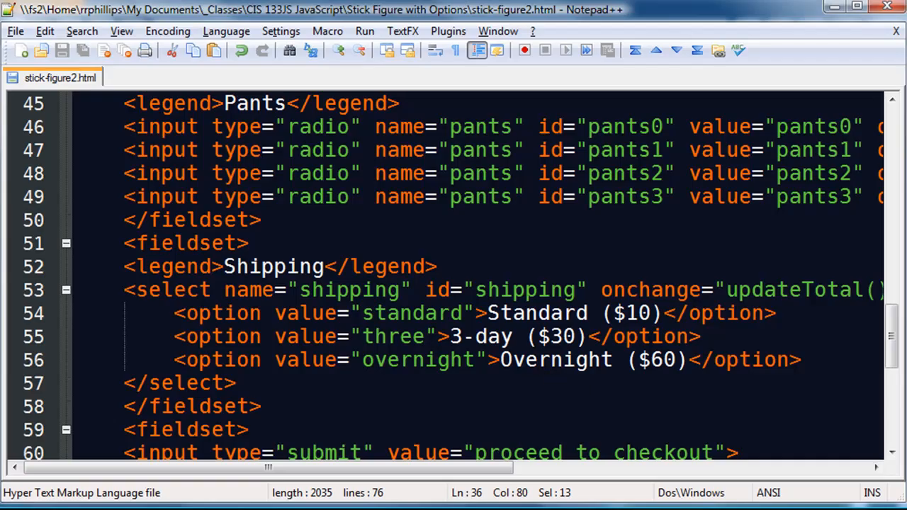
Locate the prices table markup from the prices div down to its closing tag.
scroll(down, 3)
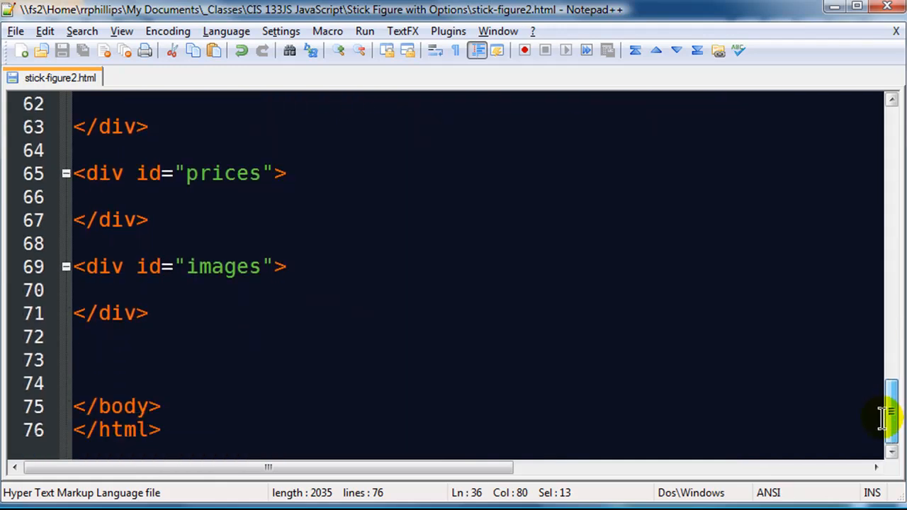
mouse_move(107, 196)
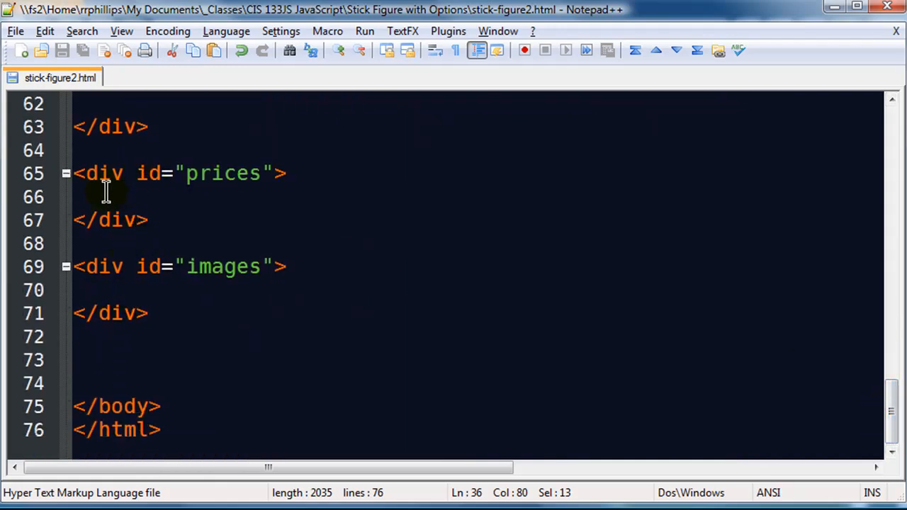
click(155, 197)
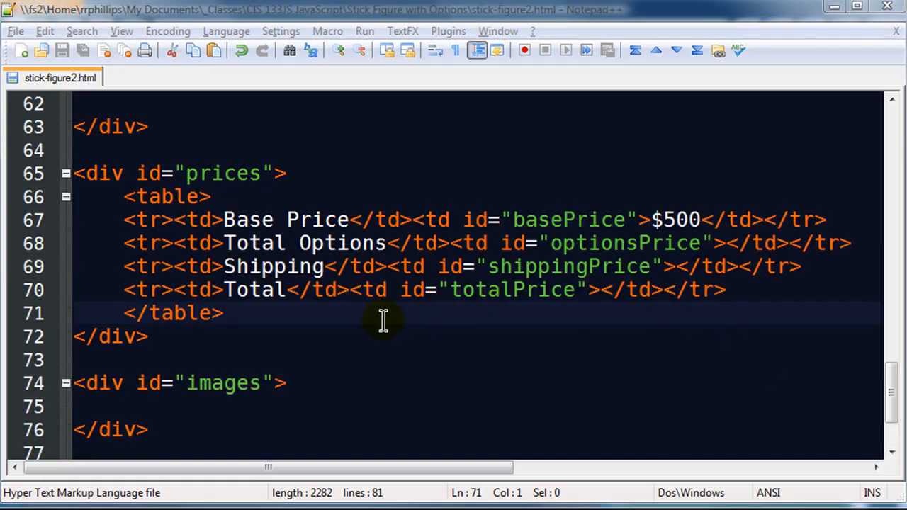
mouse_move(163, 227)
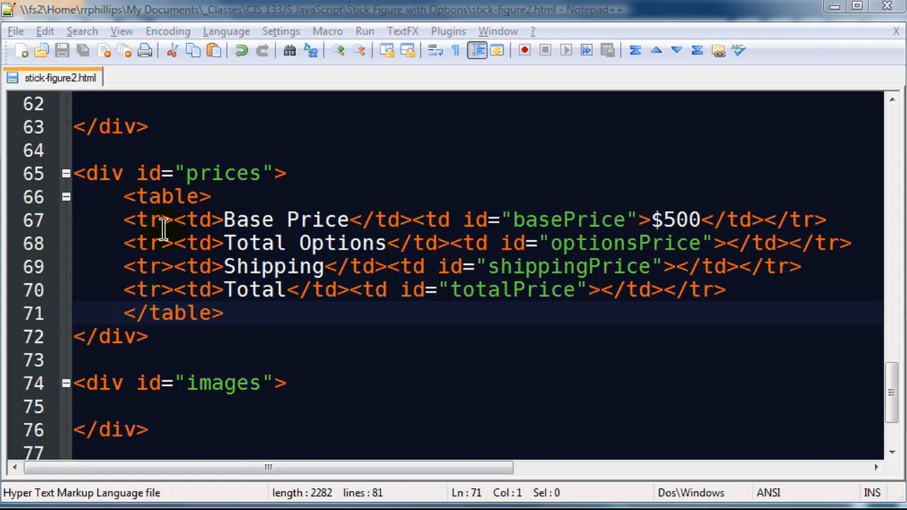
mouse_move(126, 204)
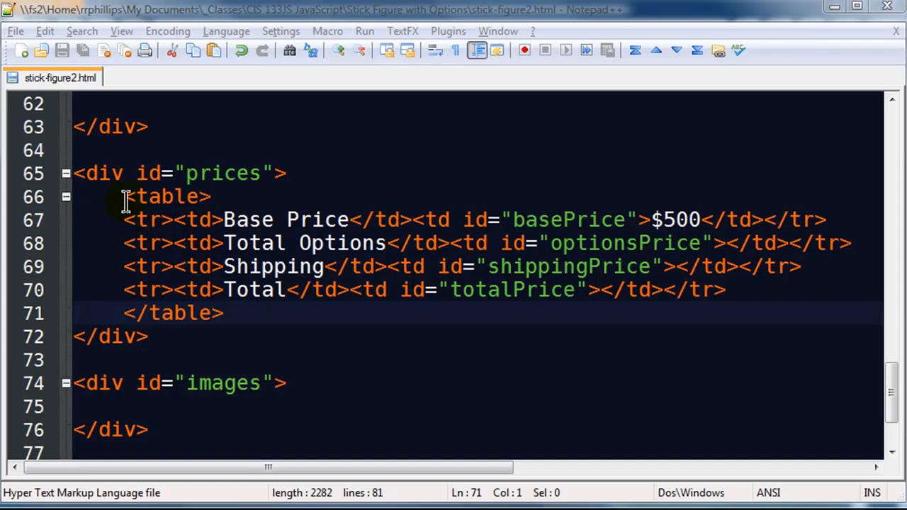
mouse_move(126, 220)
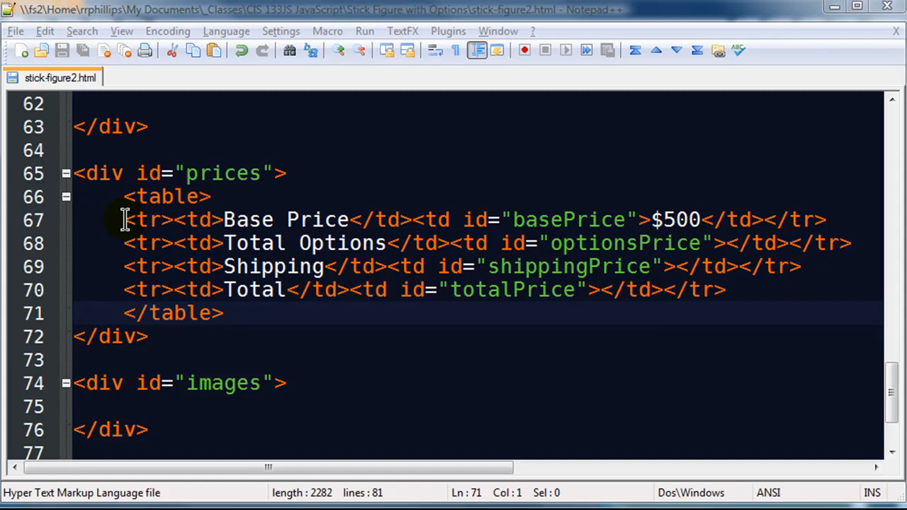
click(224, 314)
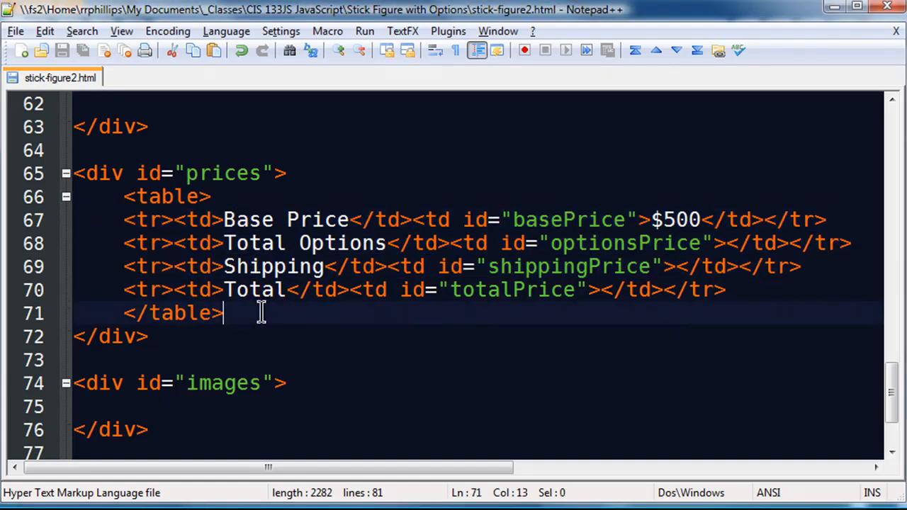
mouse_move(262, 244)
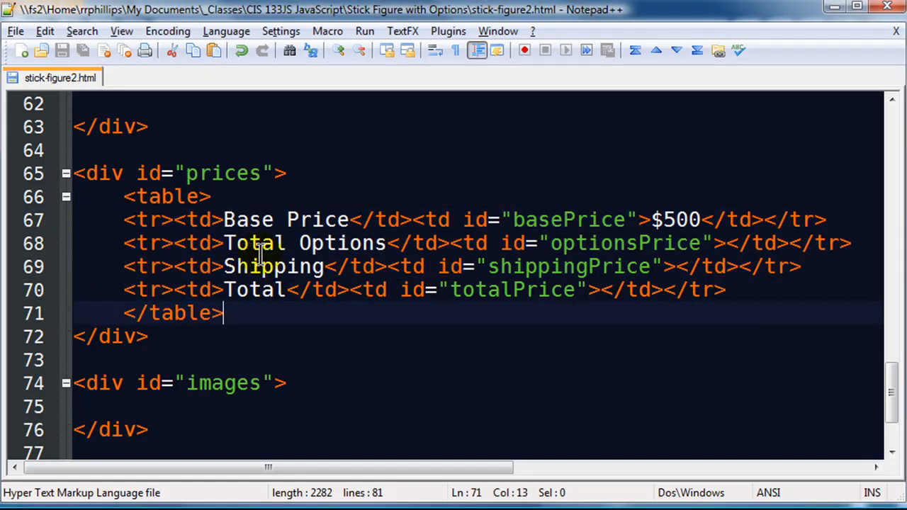
mouse_move(182, 220)
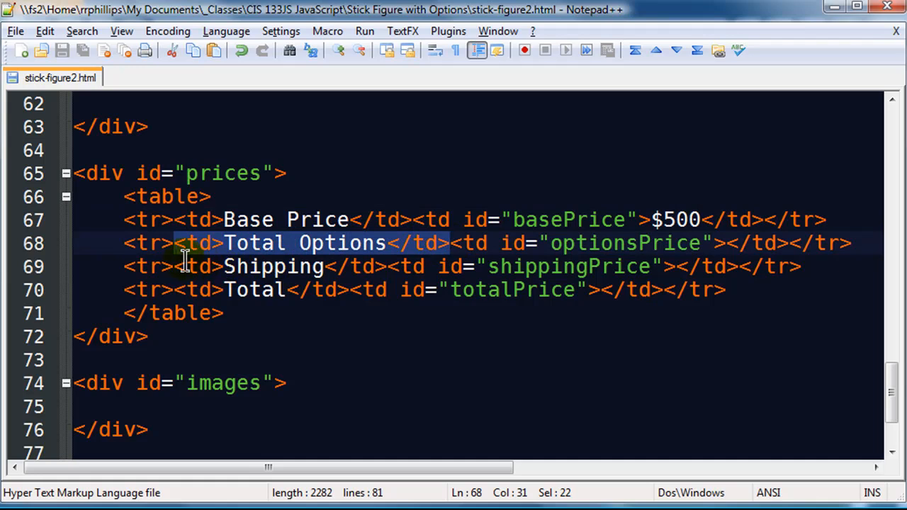
Review the Total Options row and its empty optionsPrice cell alongside the $500 Base Price.
click(178, 289)
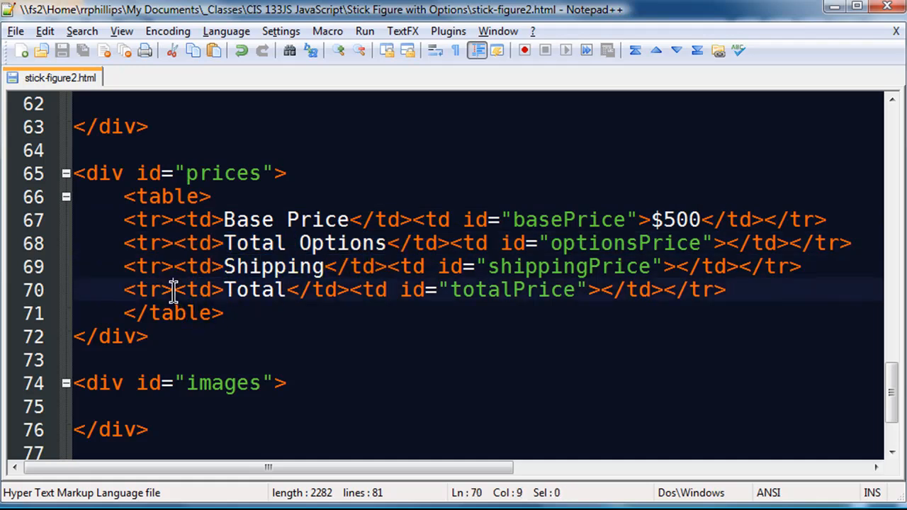
click(825, 218)
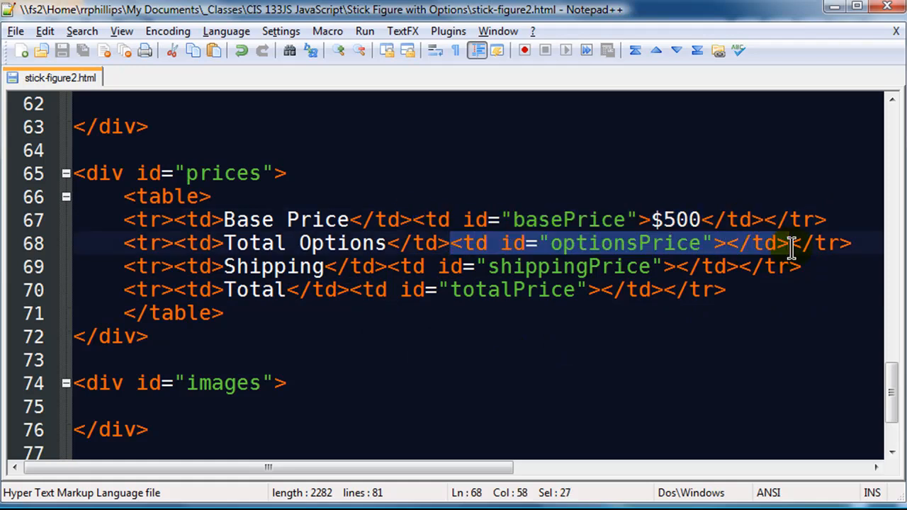
click(851, 242)
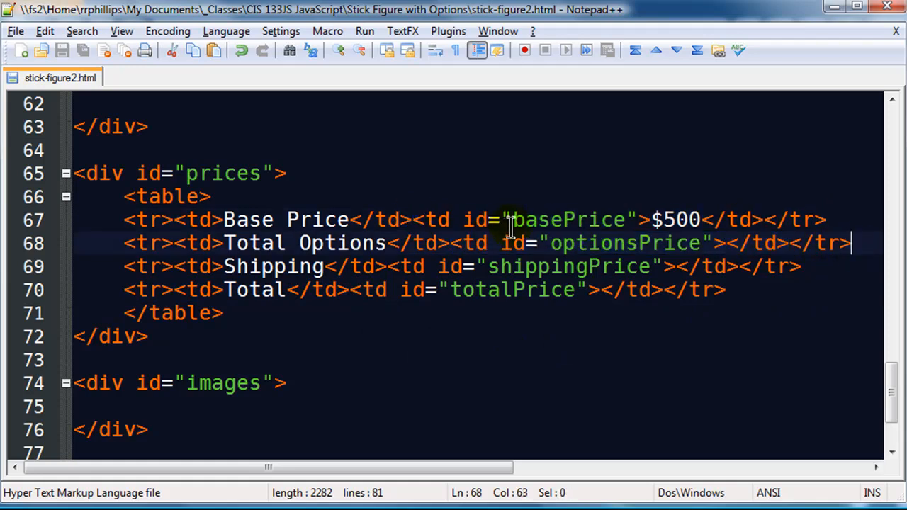
mouse_move(510, 305)
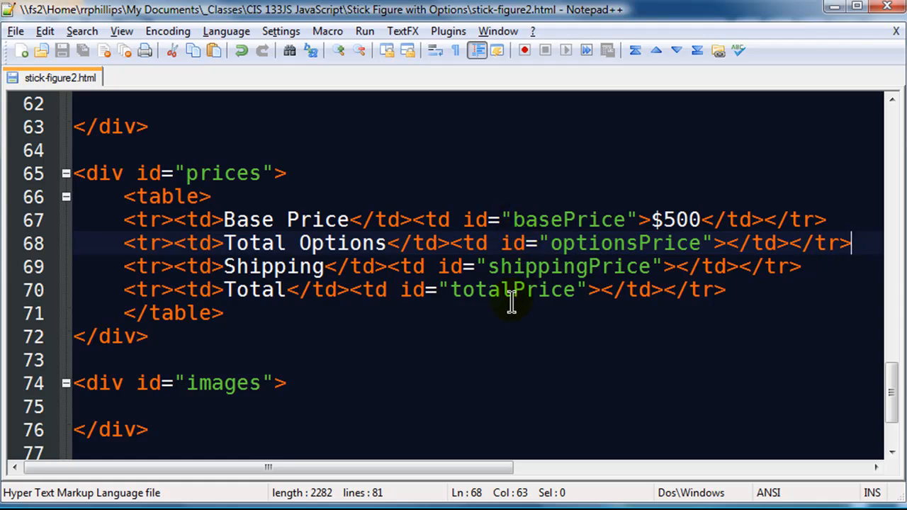
mouse_move(581, 290)
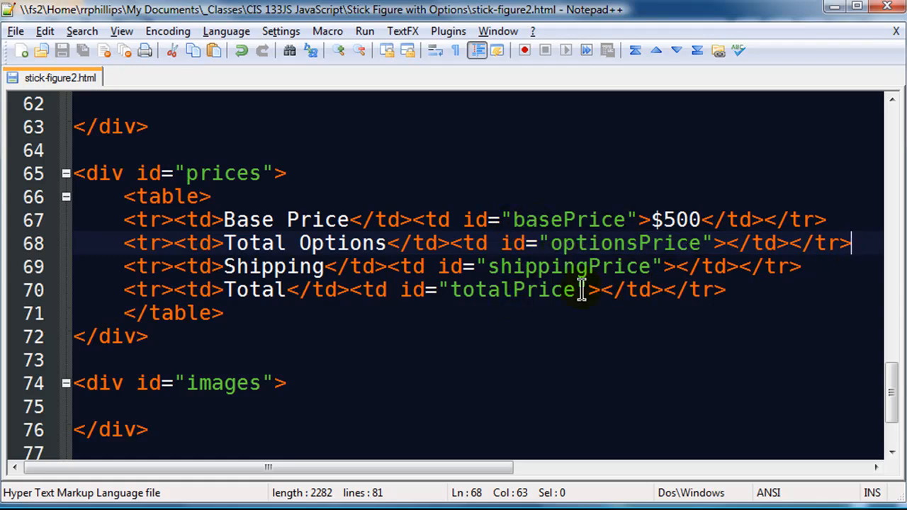
mouse_move(480, 301)
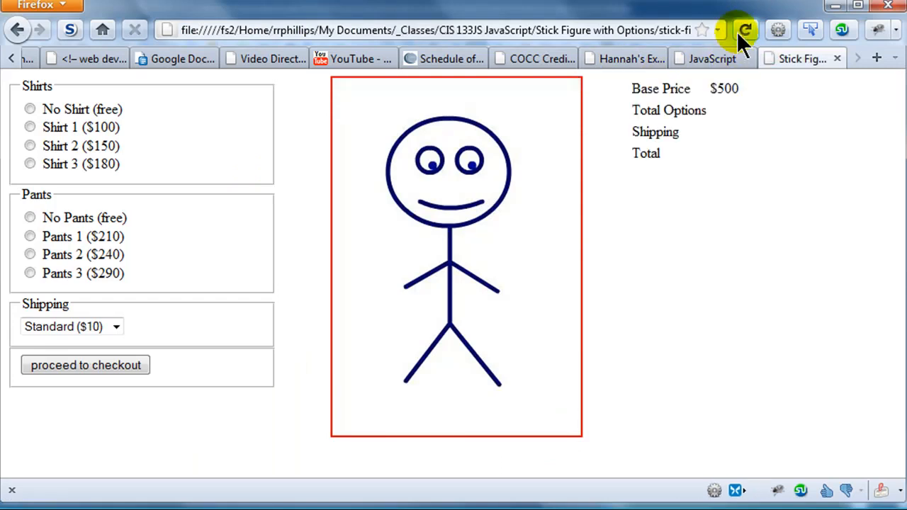
mouse_move(679, 113)
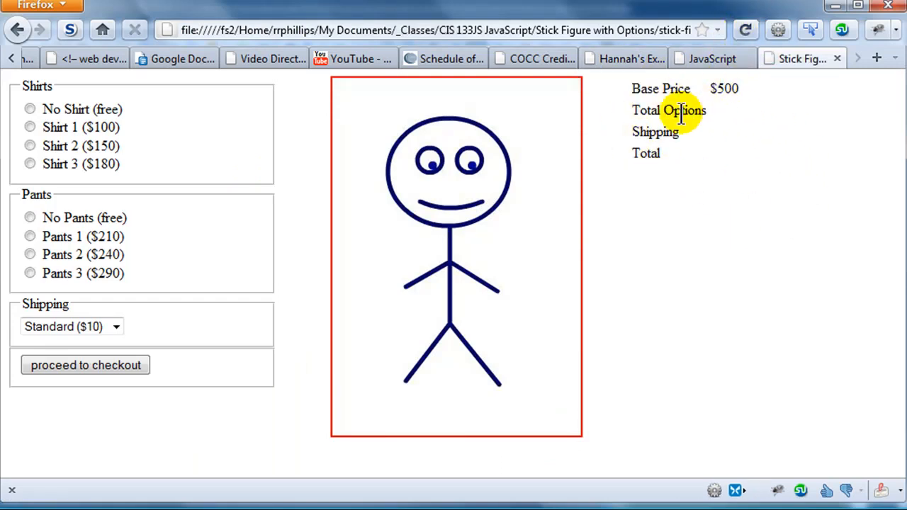
mouse_move(638, 116)
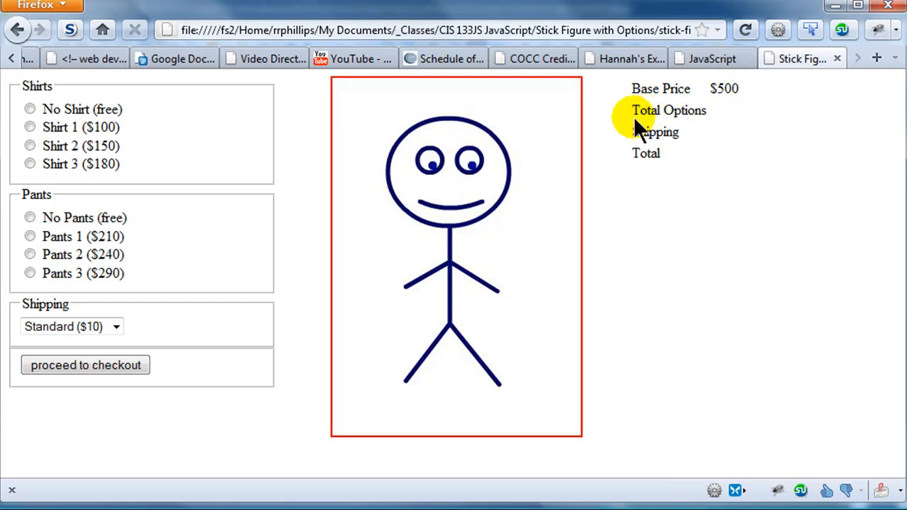
mouse_move(383, 224)
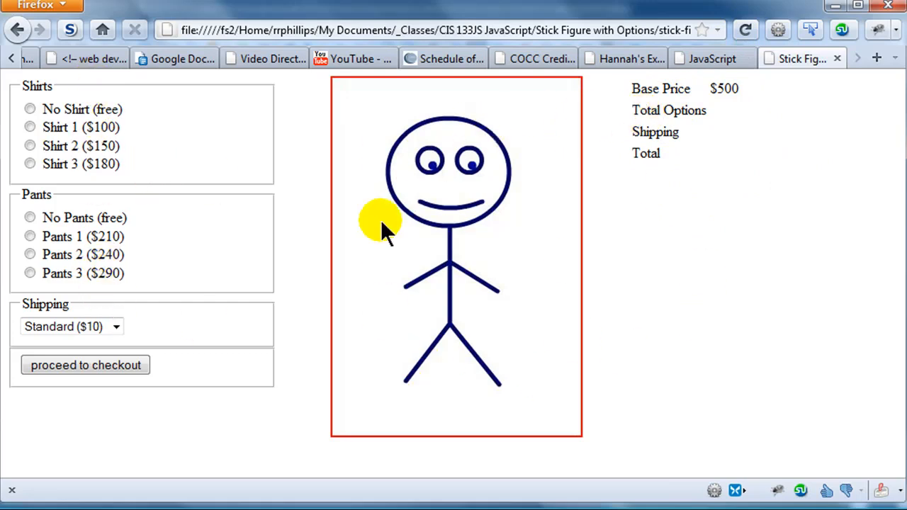
mouse_move(442, 220)
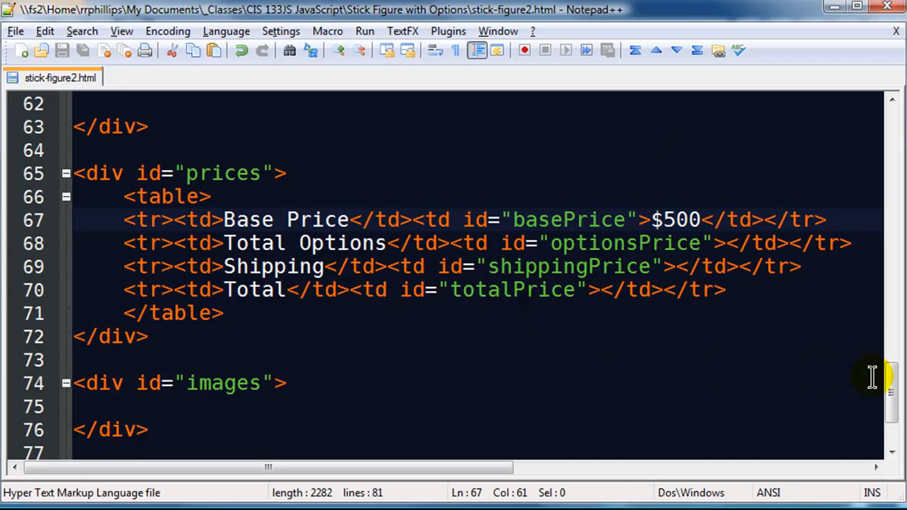
Review the div#prices td rule: #CFC background, padding, right-aligned, 100px wide.
scroll(up, 3)
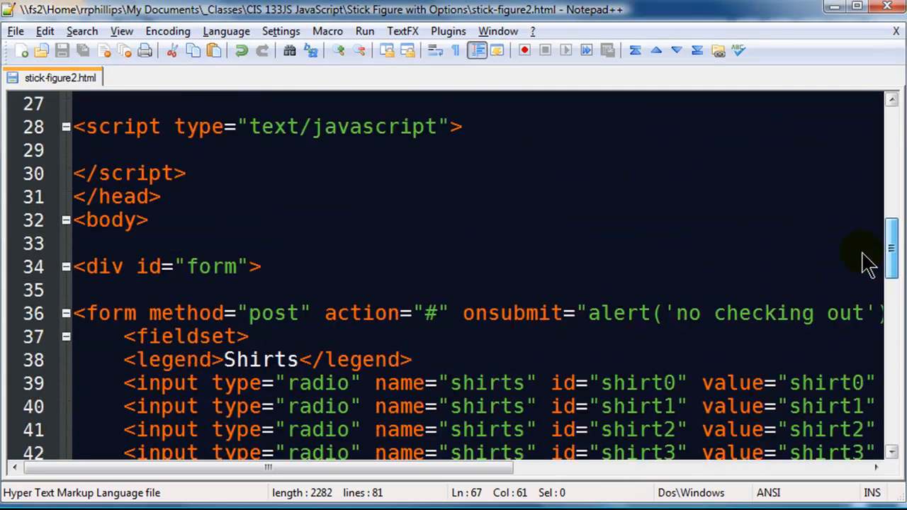
scroll(up, 3)
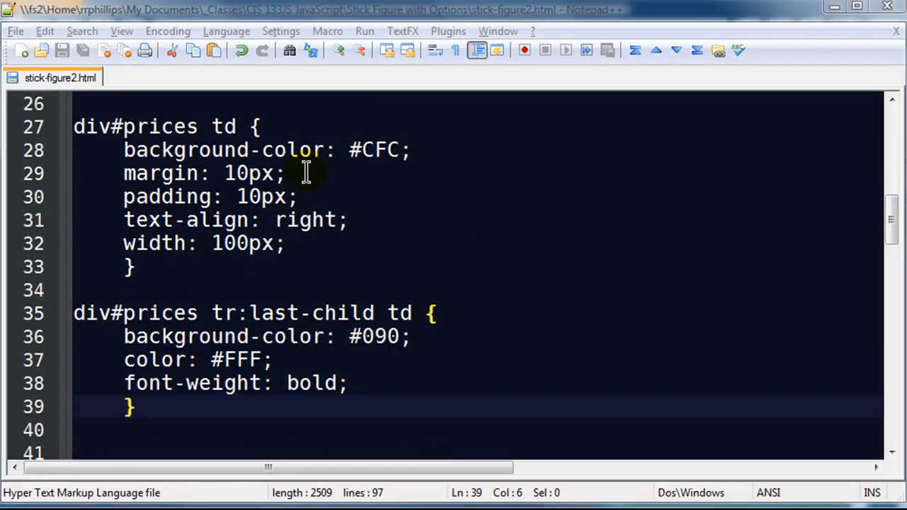
mouse_move(403, 258)
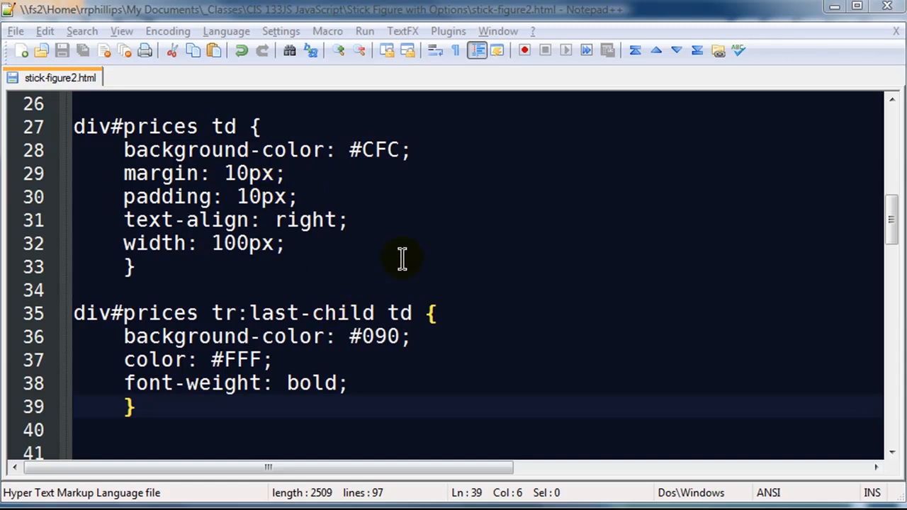
mouse_move(361, 194)
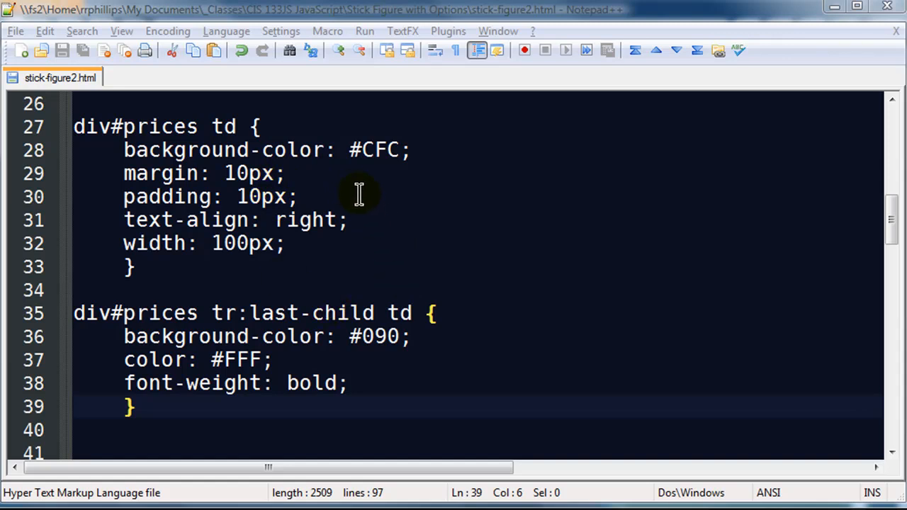
double_click(224, 128)
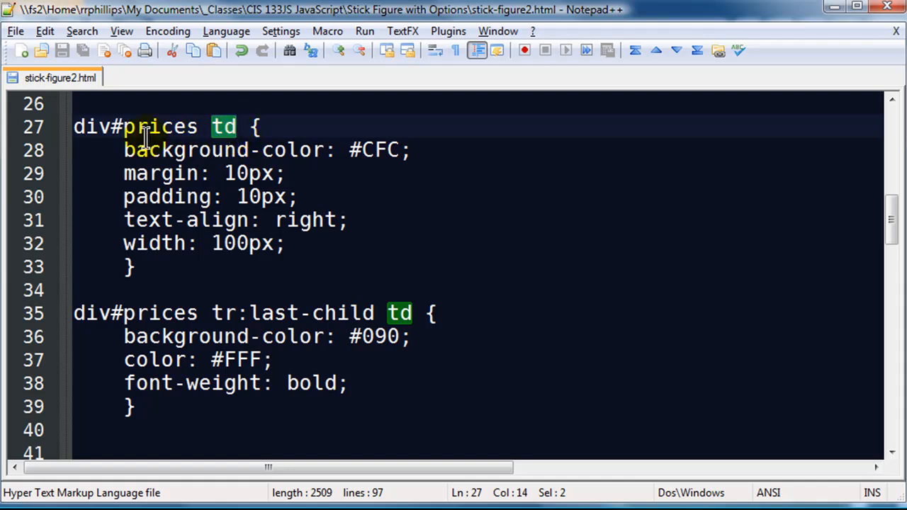
mouse_move(432, 147)
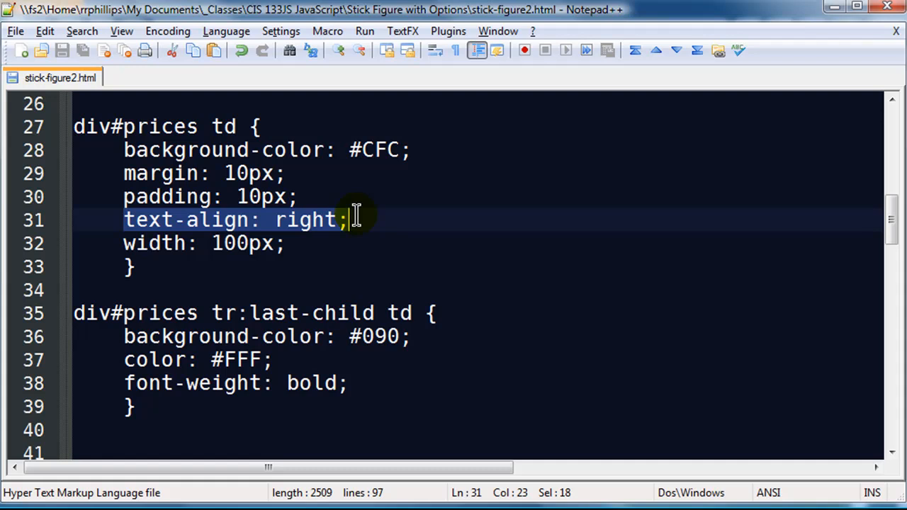
click(286, 244)
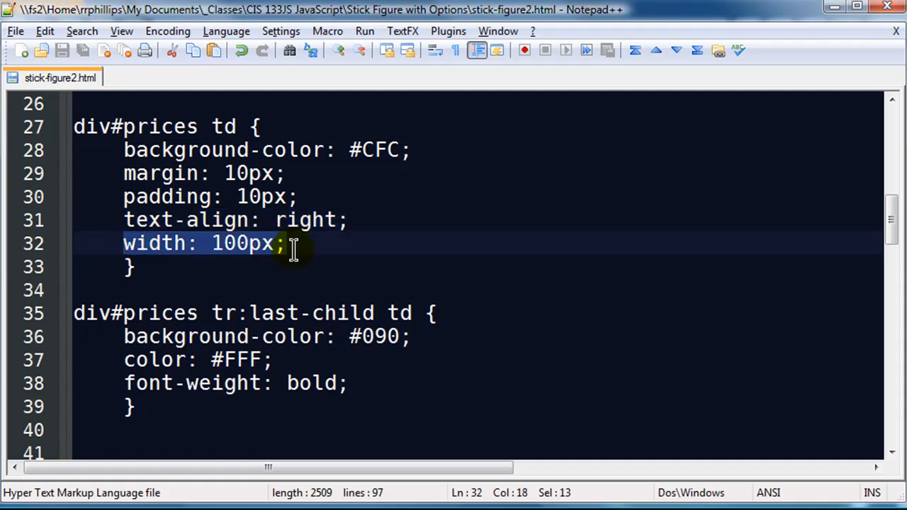
mouse_move(894, 224)
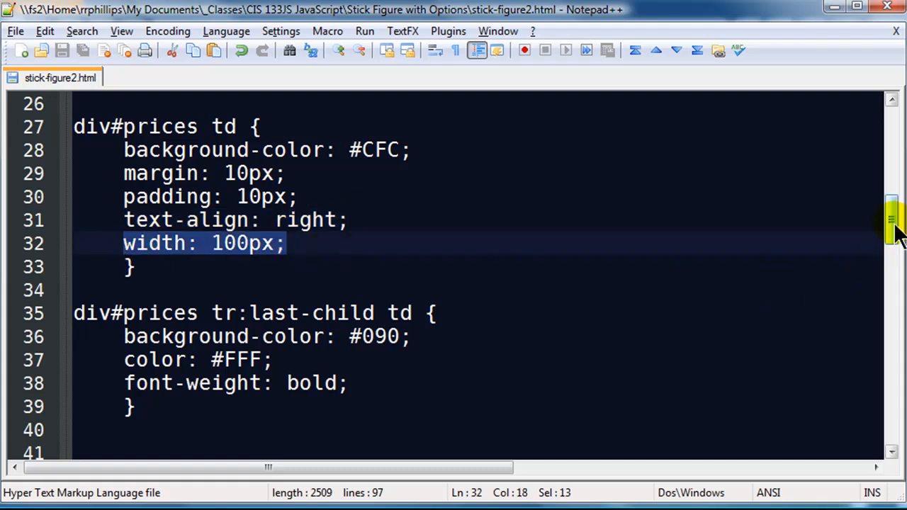
Review the tr:last-child rule making the Total row #090 with white bold text.
scroll(down, 3)
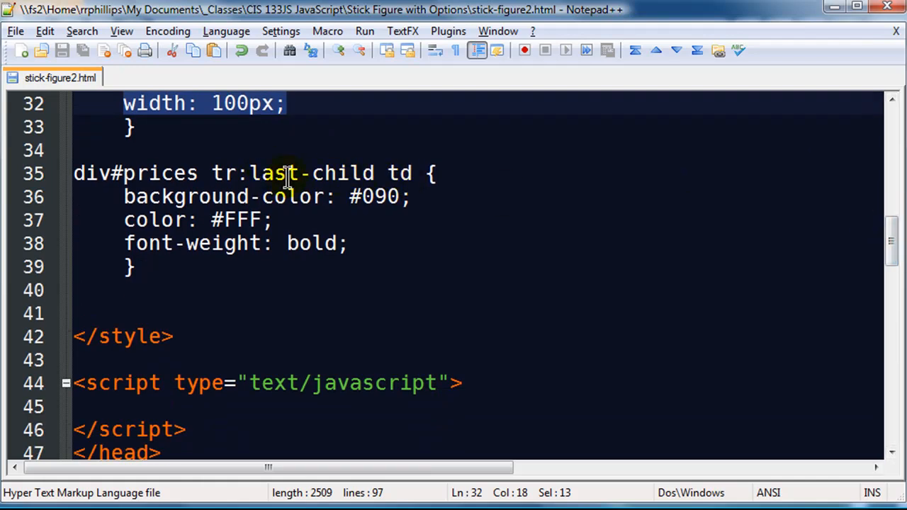
double_click(400, 173)
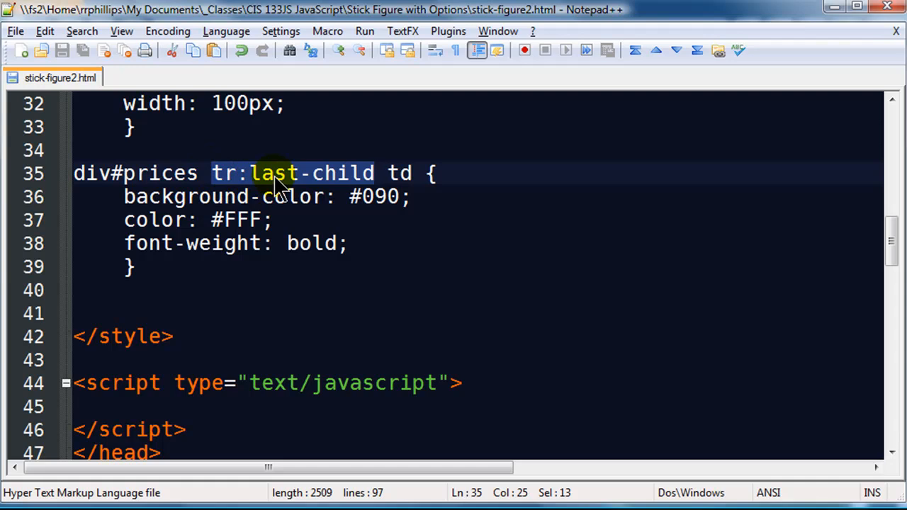
mouse_move(508, 196)
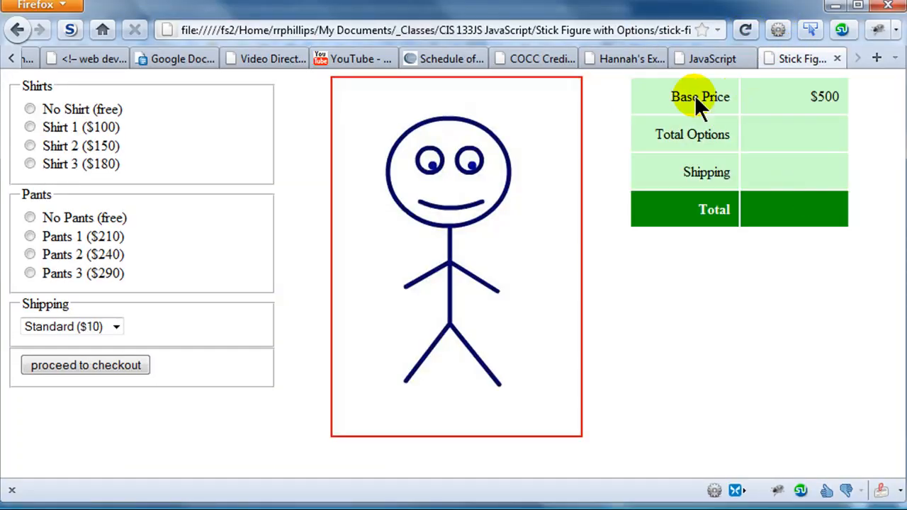
mouse_move(787, 139)
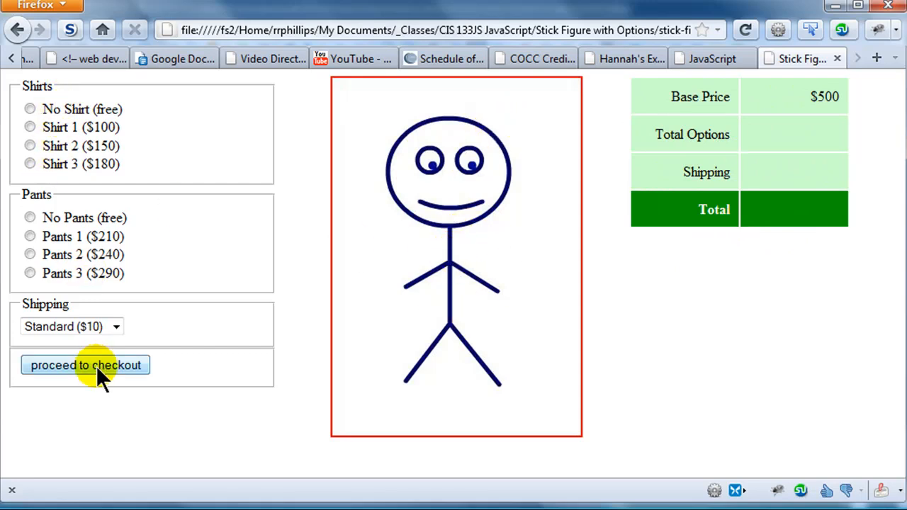
mouse_move(187, 139)
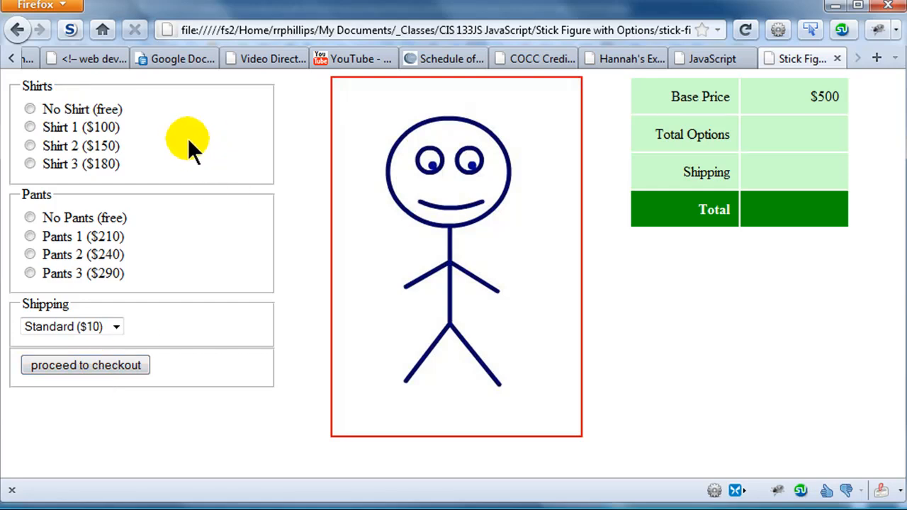